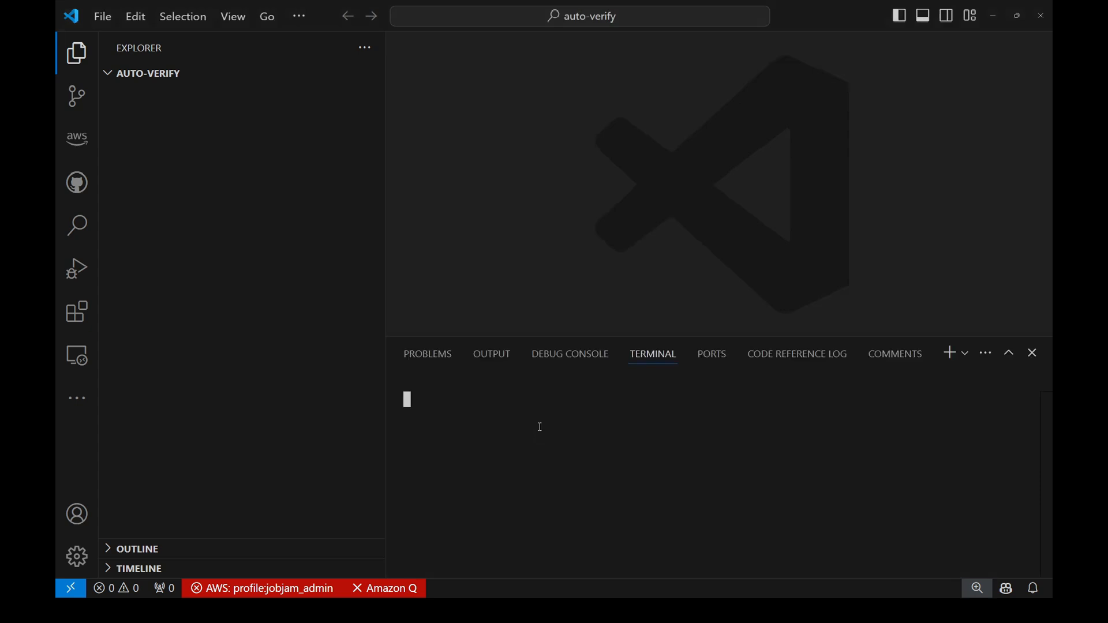
Step: Run cdk init app --l typescript to scaffold a TypeScript CDK app in auto-verify
type("cdk")
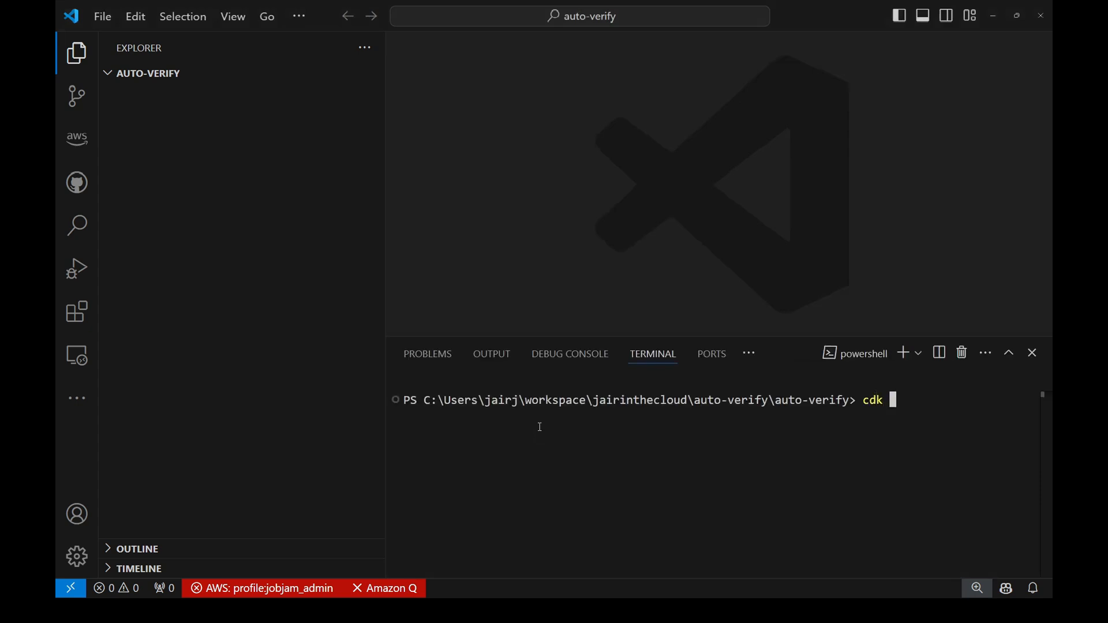
type("init app -")
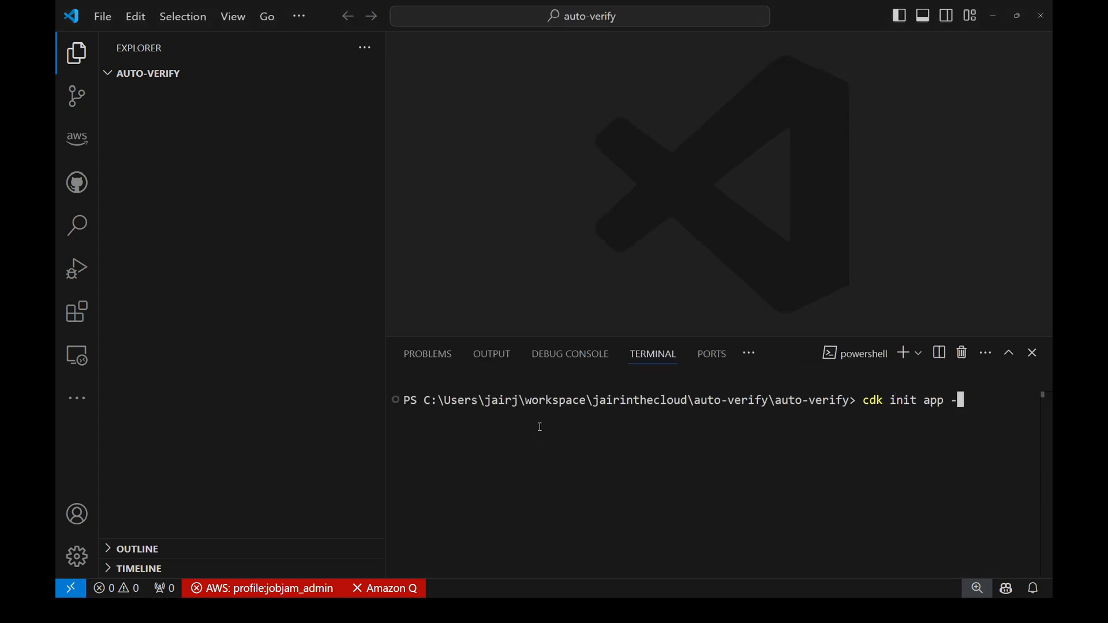
type("-l type")
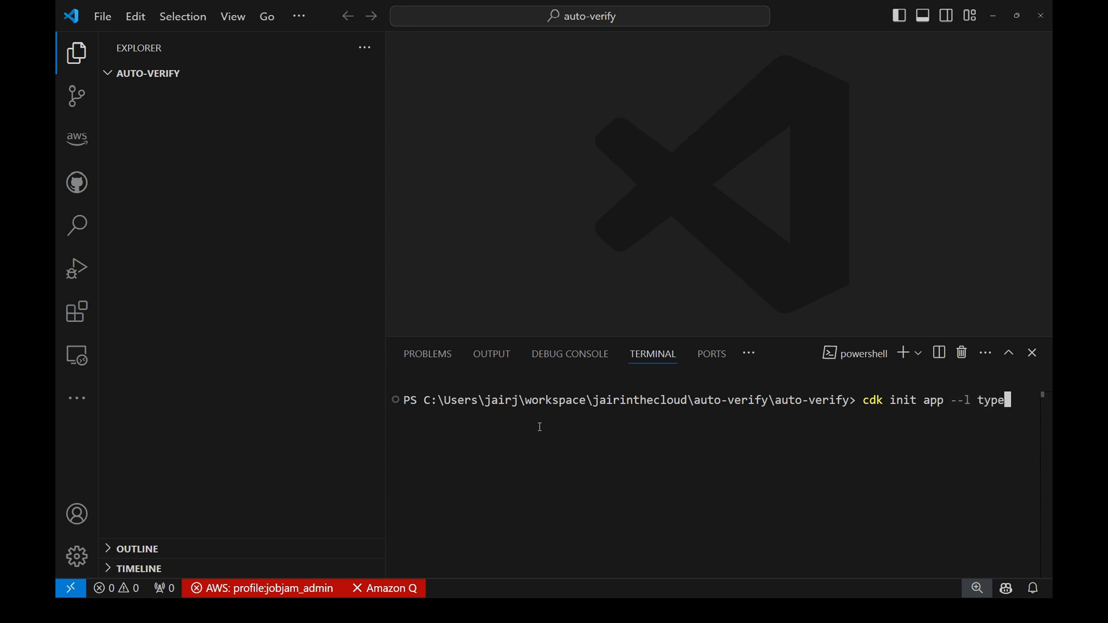
type("script")
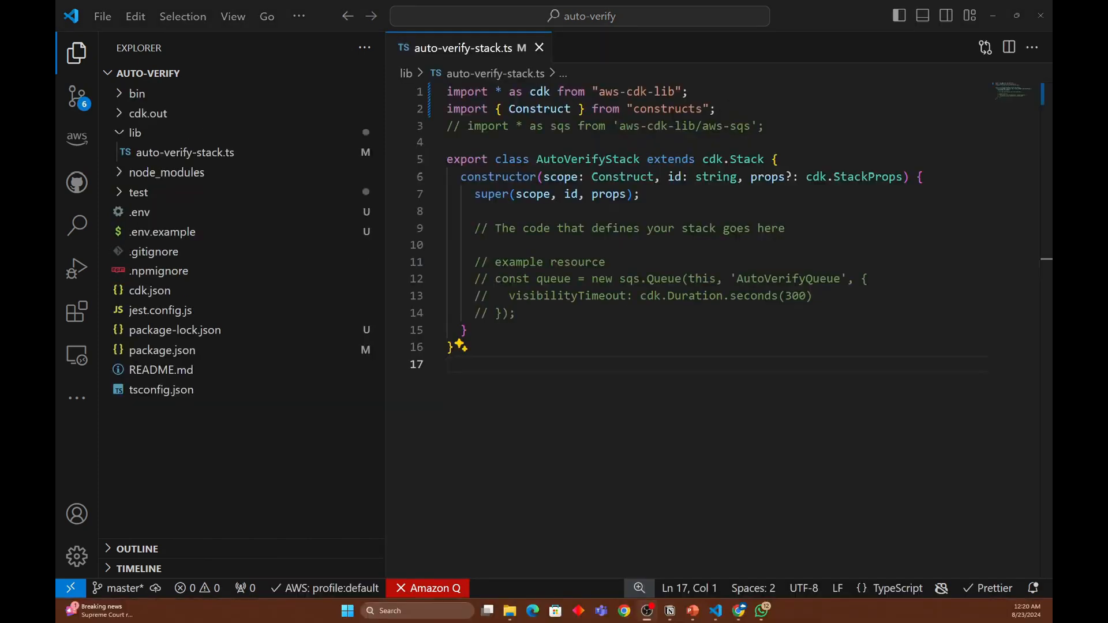
mouse_move(570, 431)
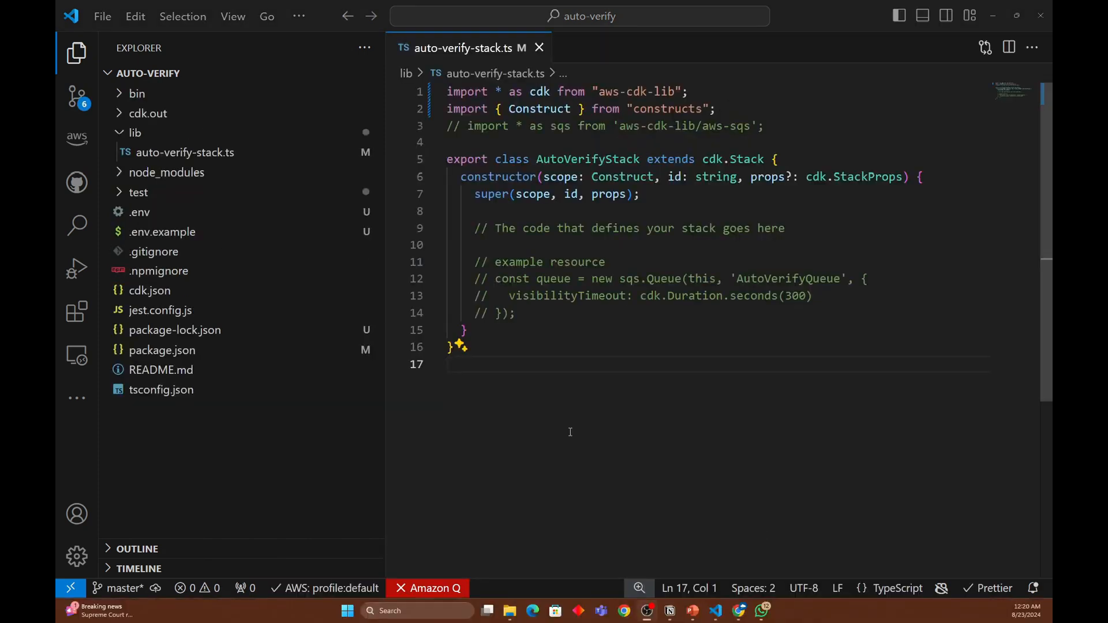
mouse_move(178, 161)
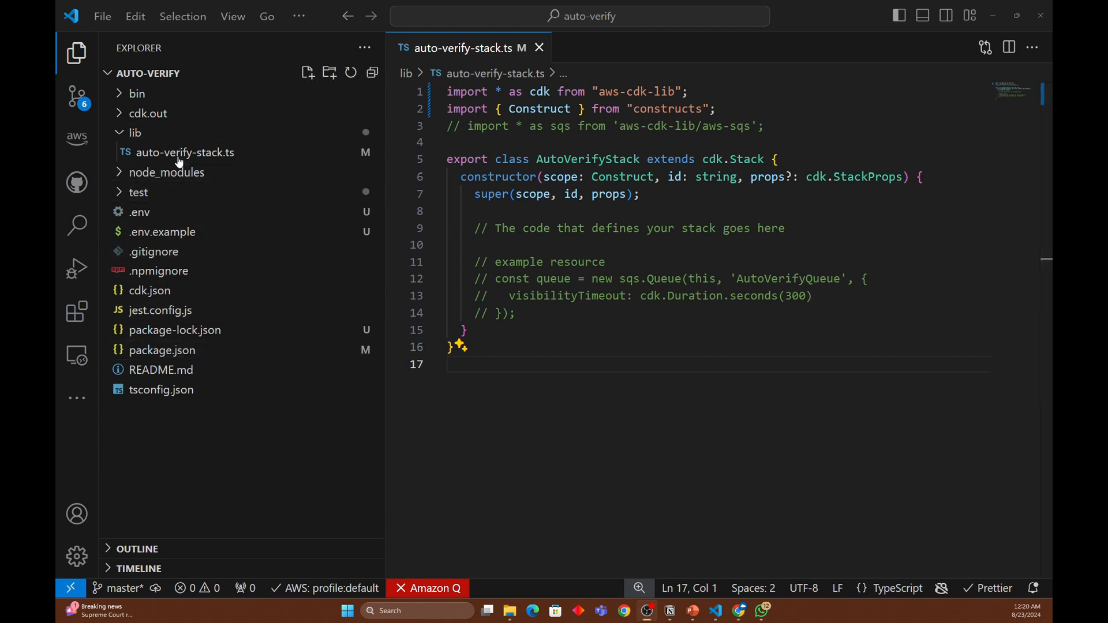
Step: Open lib/auto-verify-stack.ts and delete the sample SQS queue comments
left_click(186, 152)
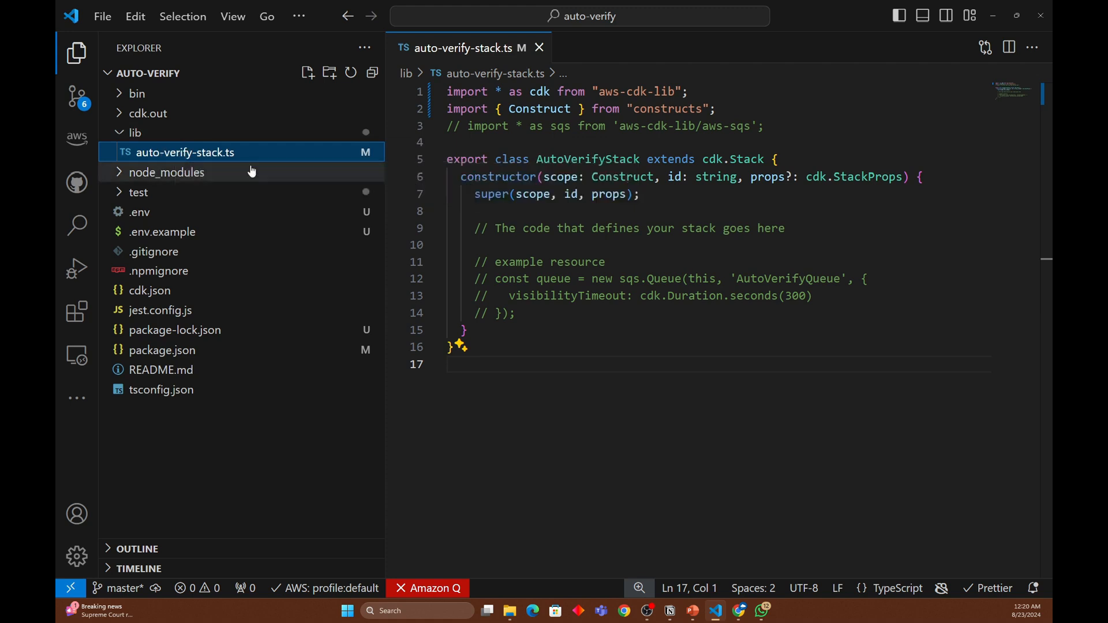
left_click_drag(527, 228, 515, 313)
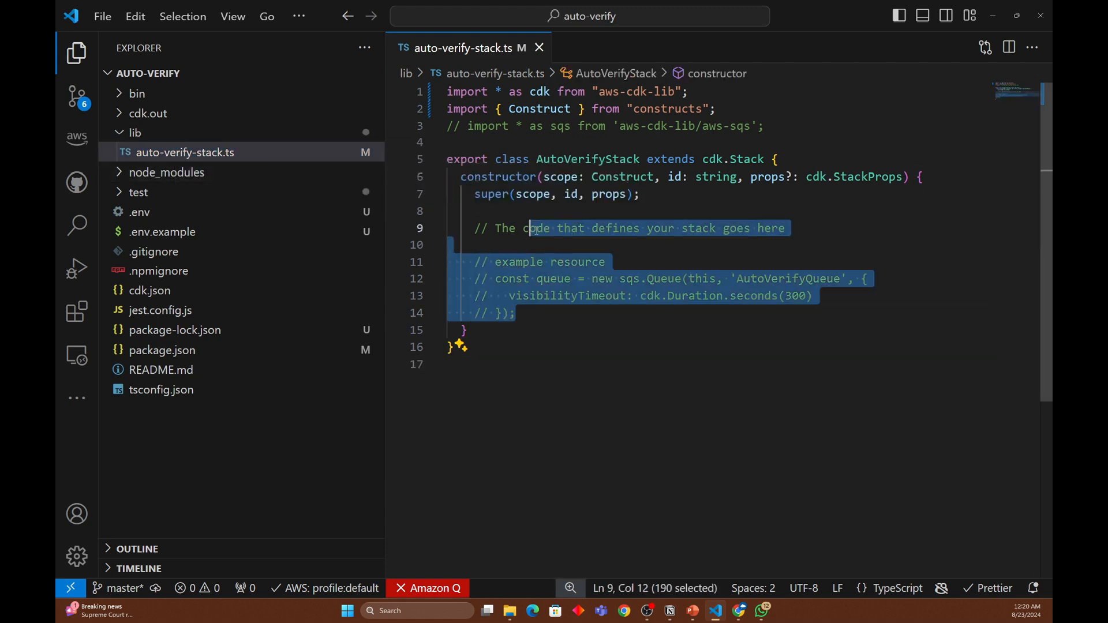
key("Delete")
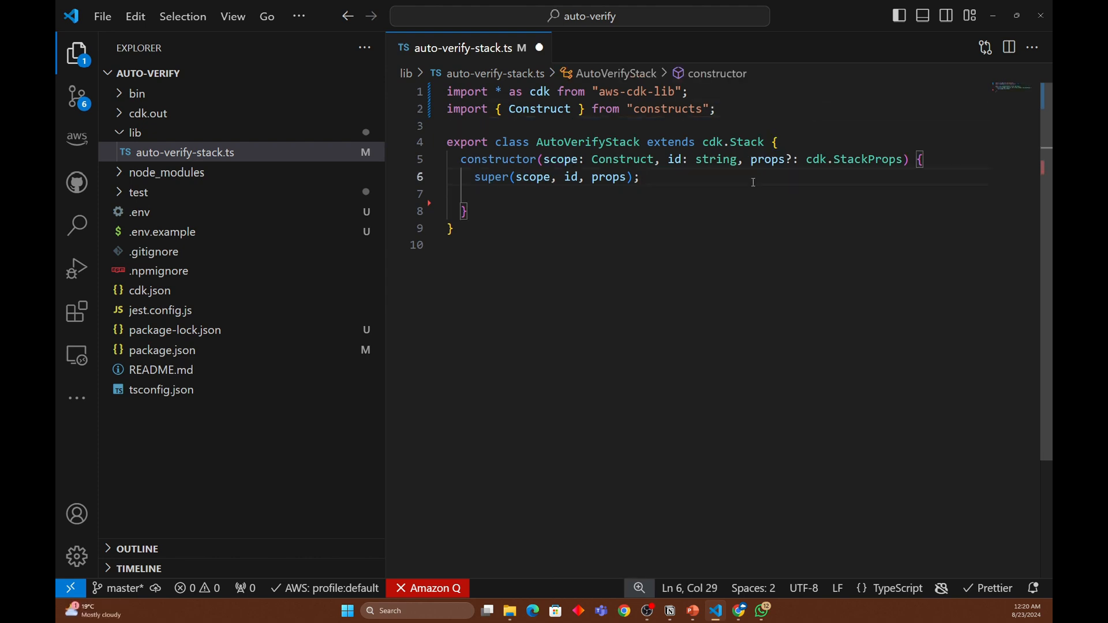
Step: Add //Trigger, //Cognito, //Client and //Client ID Output placeholder comments in the constructor
key("Enter")
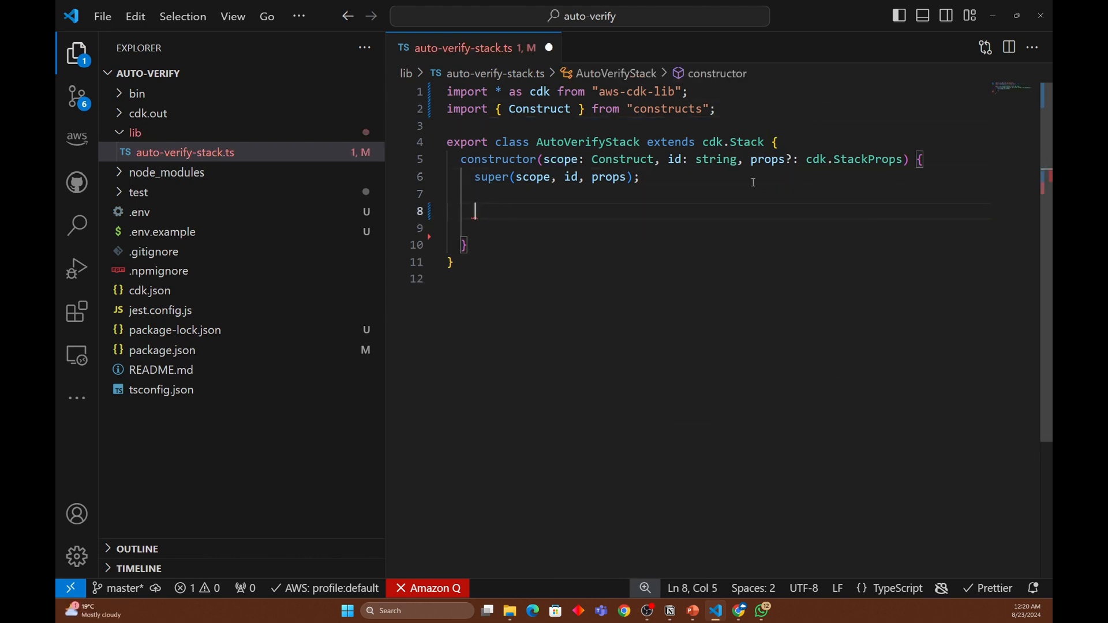
type("//Cognito")
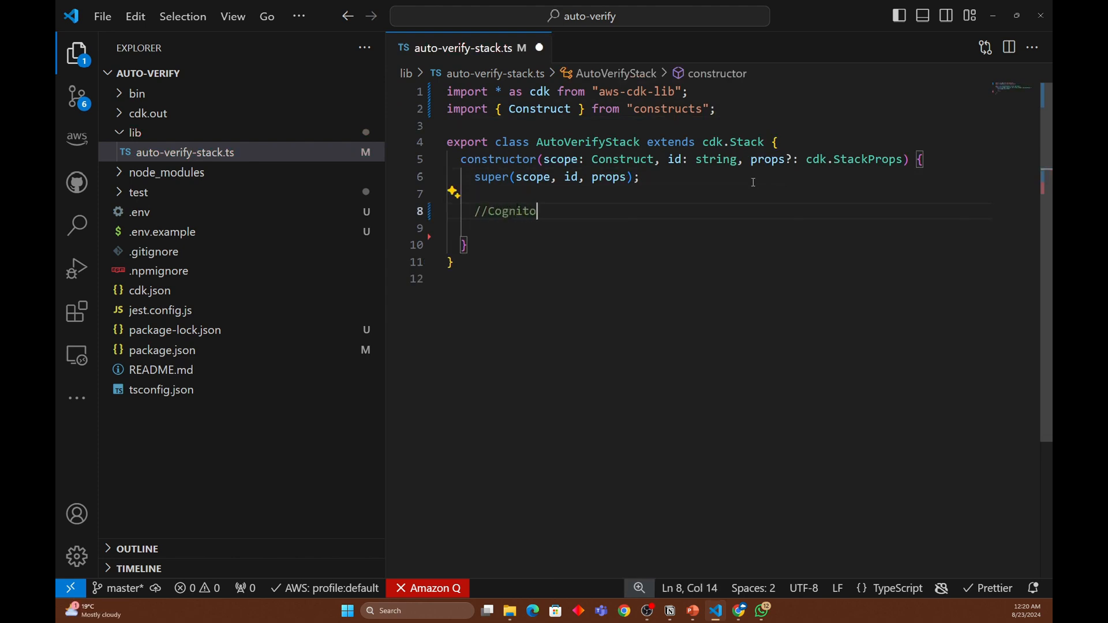
key("Enter")
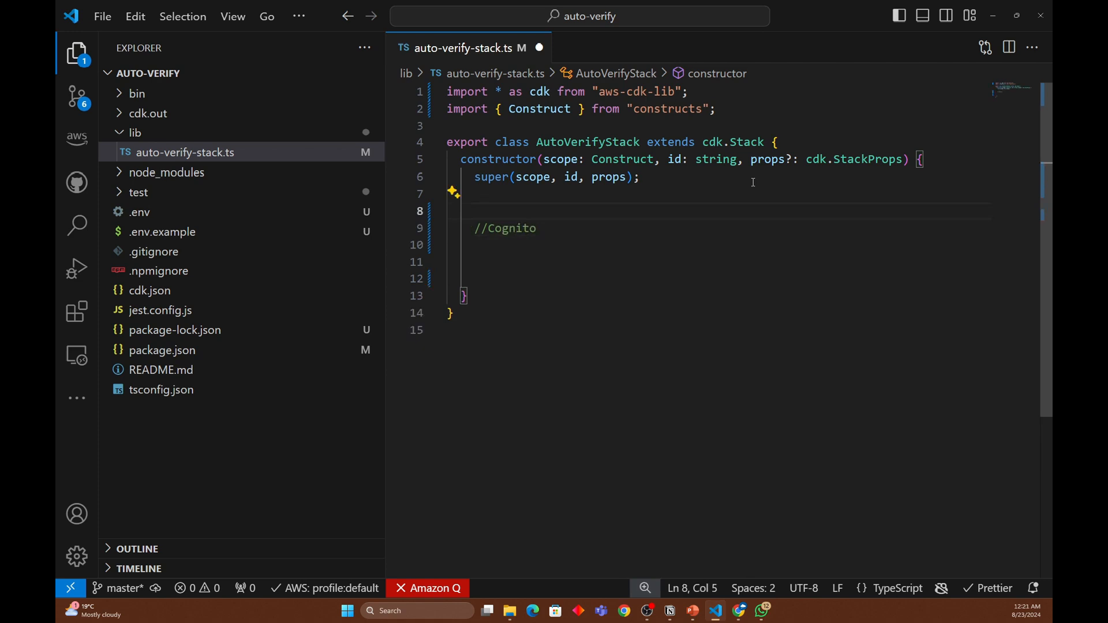
type("//Trigger")
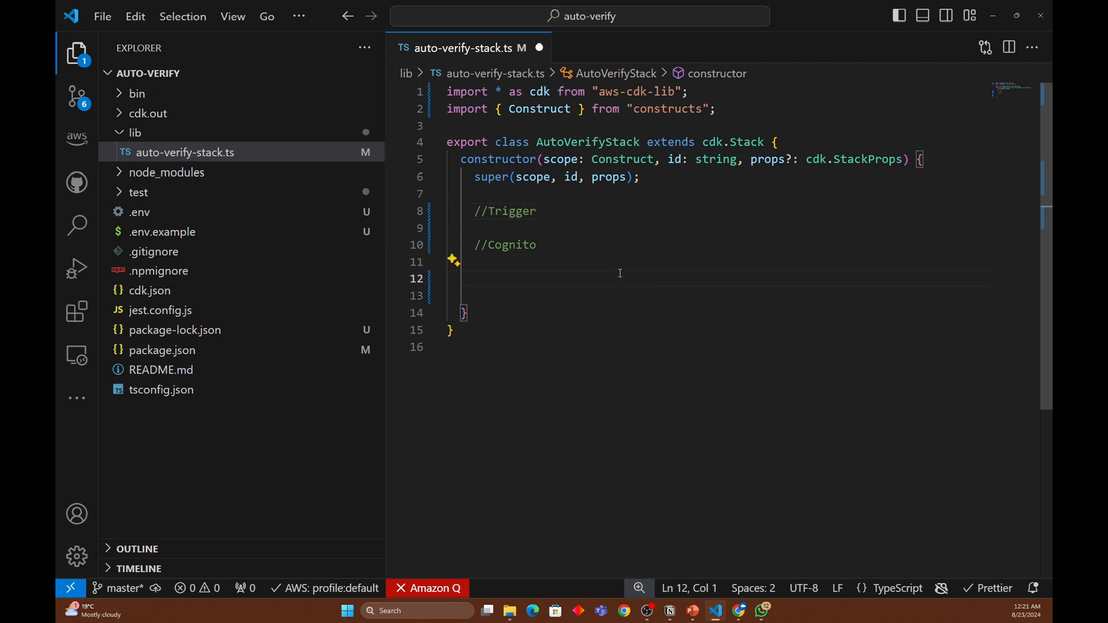
type("//")
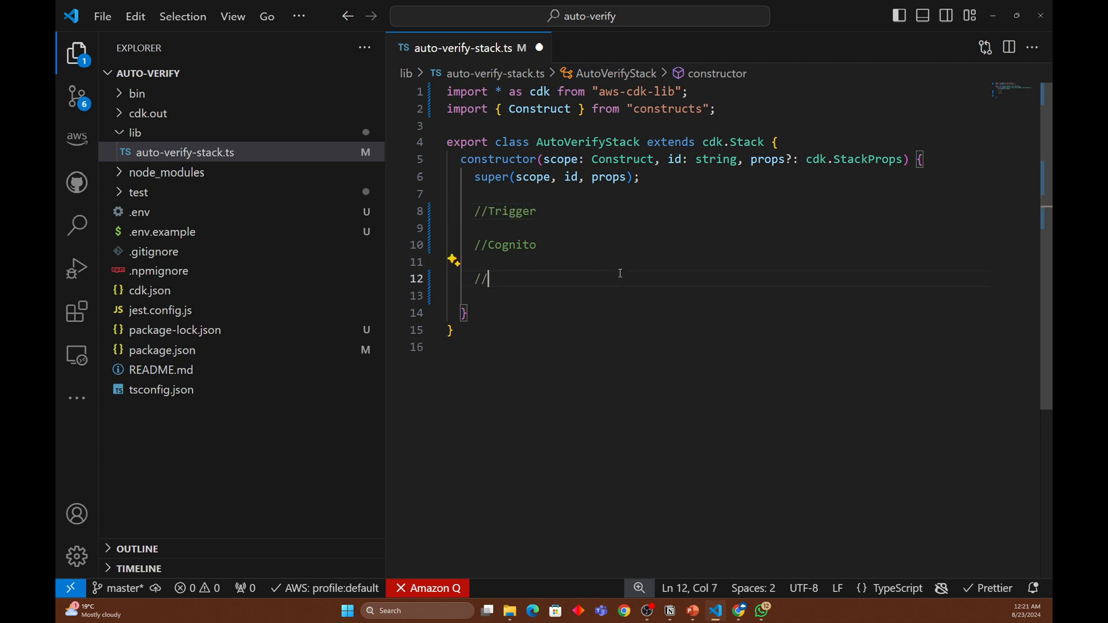
type("Clien")
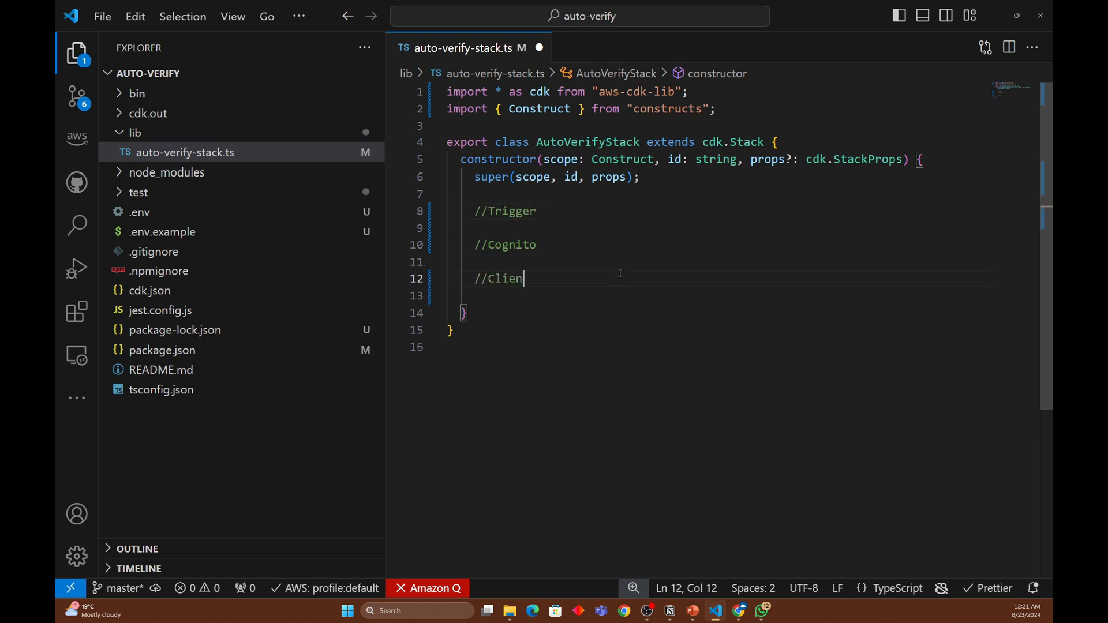
type("t")
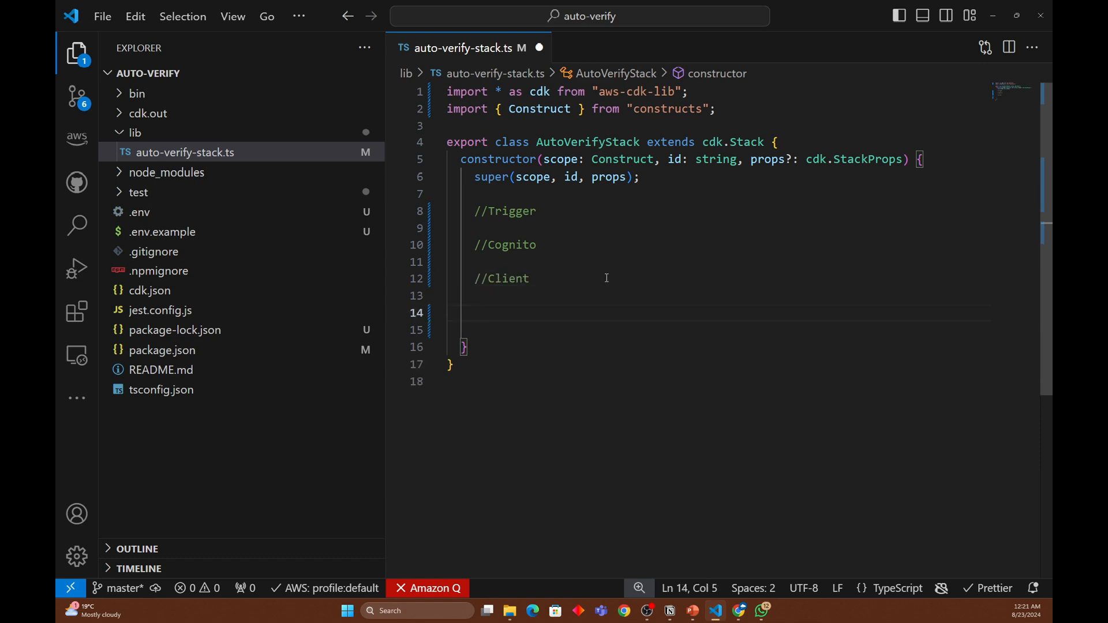
type("//Cl")
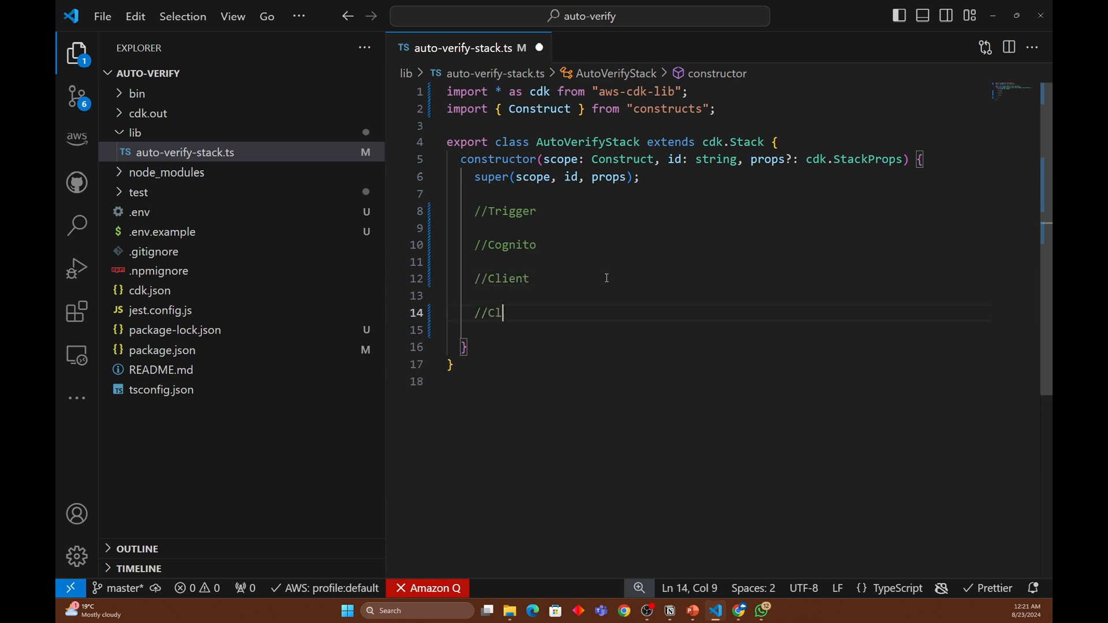
type("ient ID")
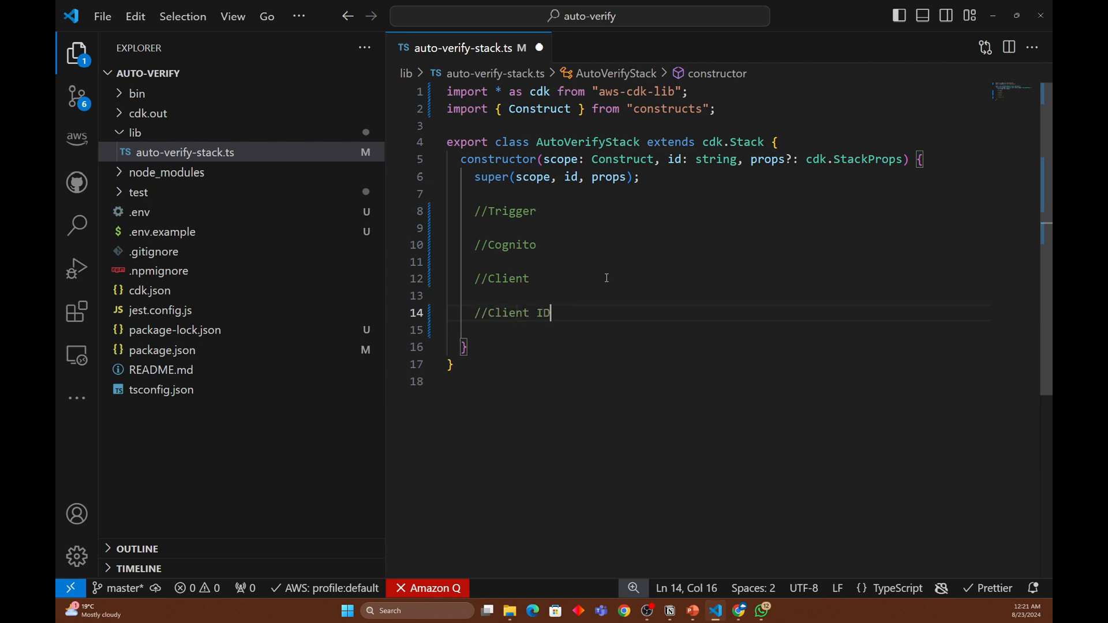
type("Output")
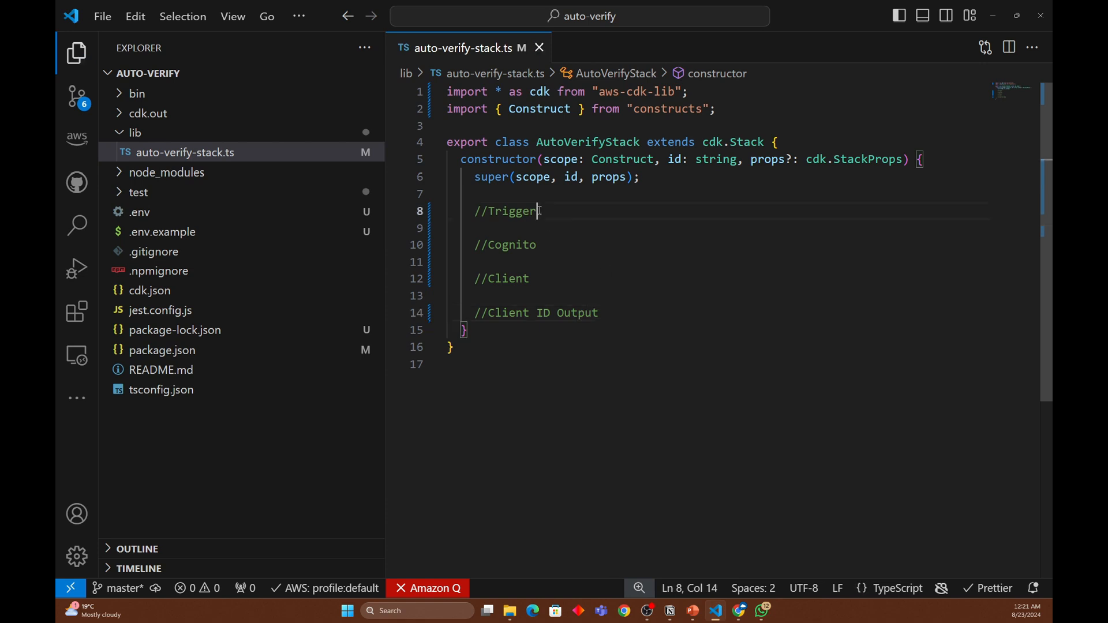
mouse_move(236, 139)
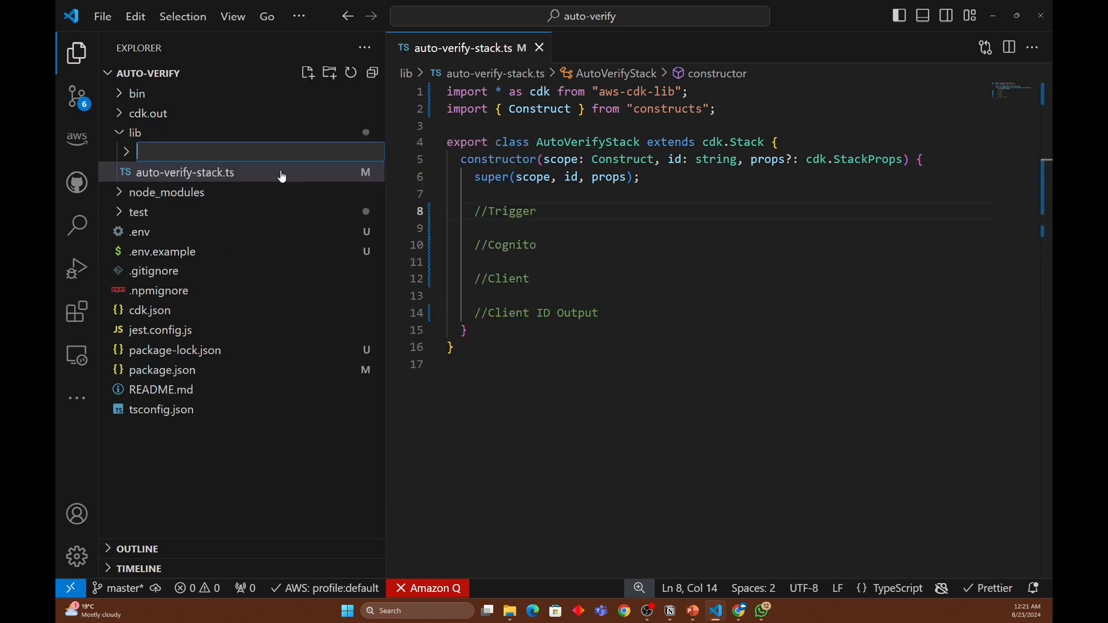
Step: Create lib/lambda/index.mjs with an exported async handler(event) stub starting a return
type("lambda")
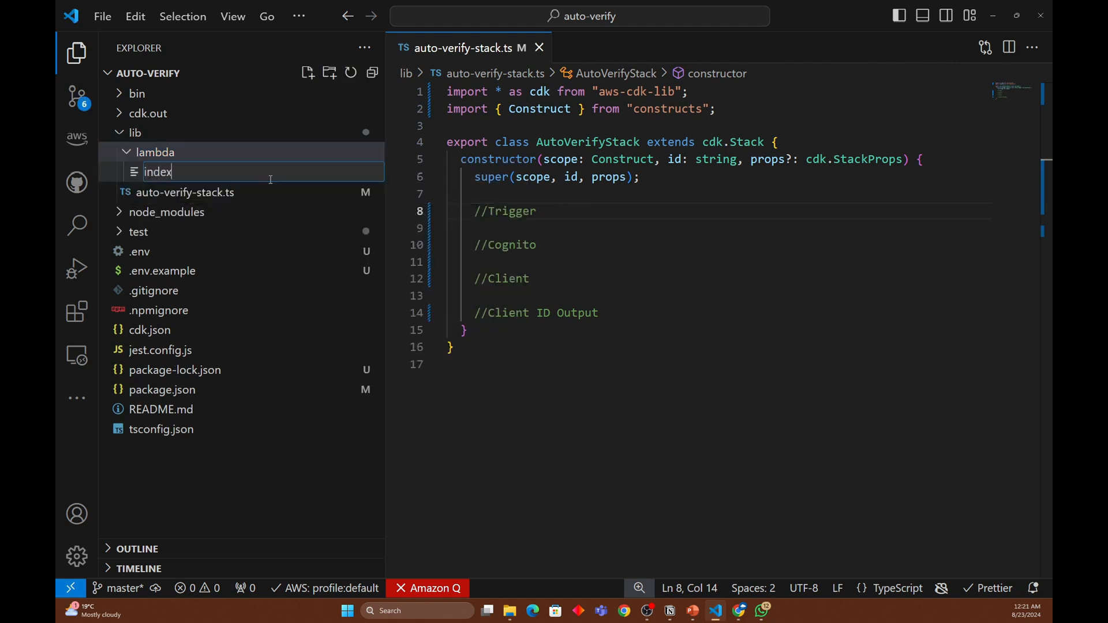
key("Enter")
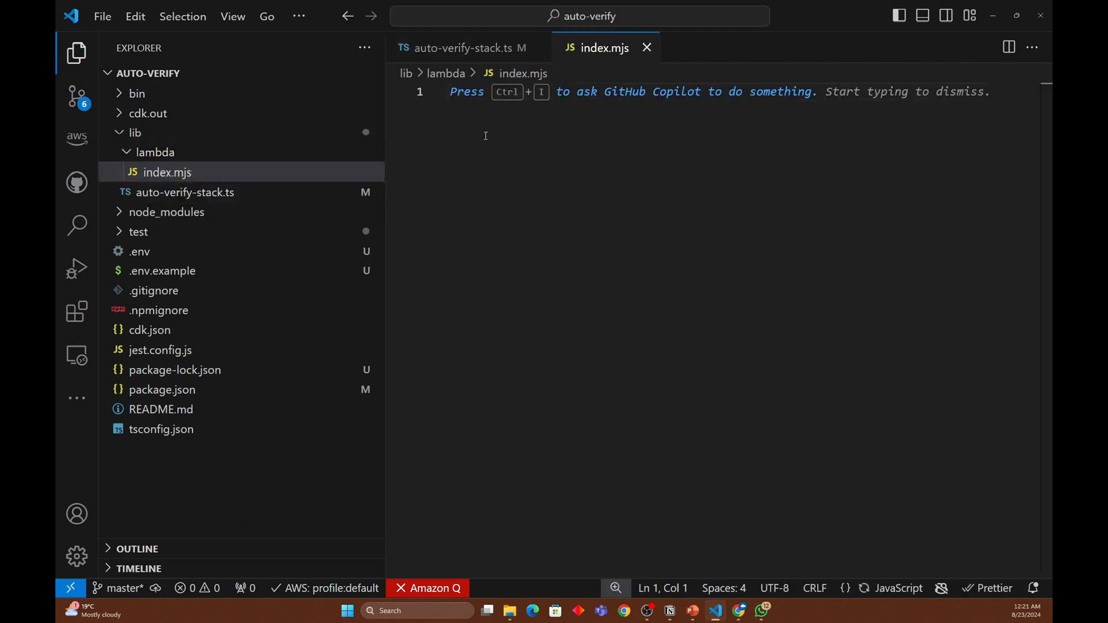
type("export")
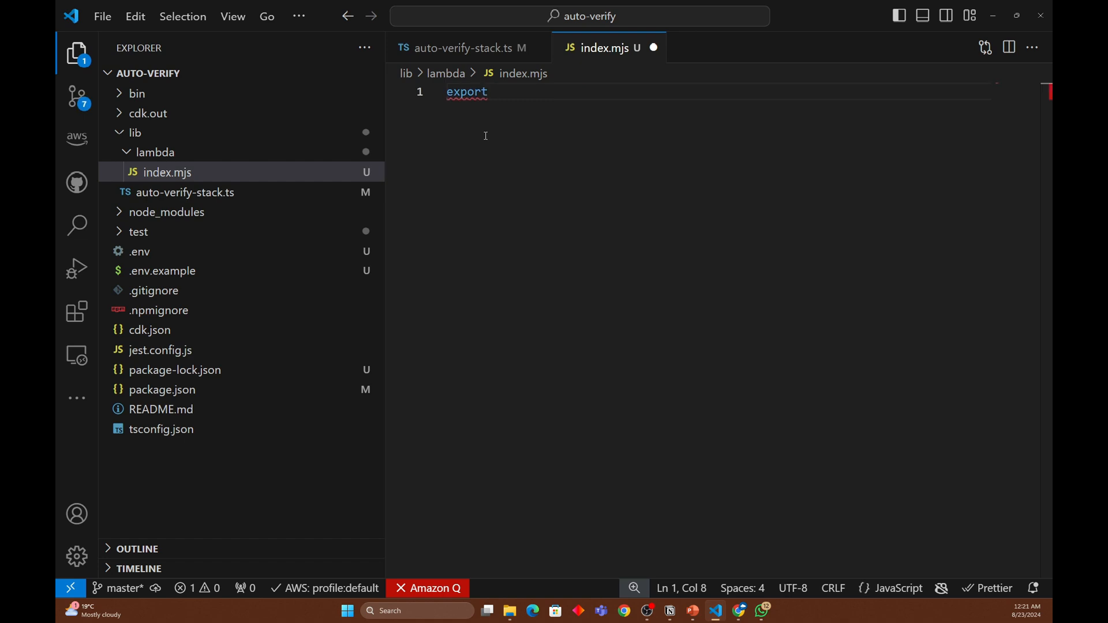
type("async func")
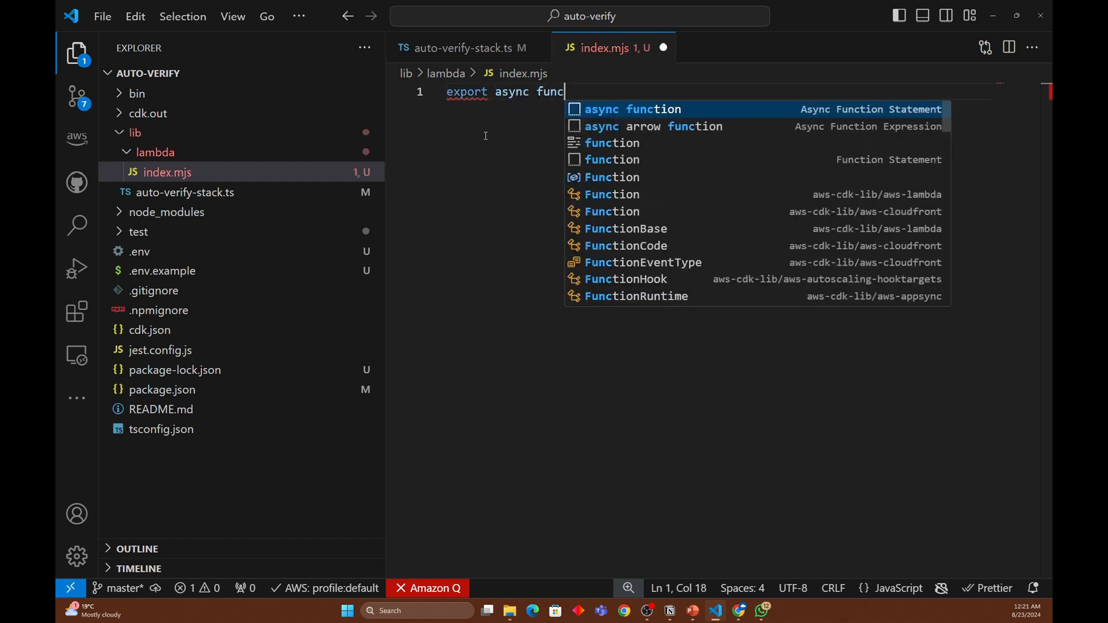
key("Tab")
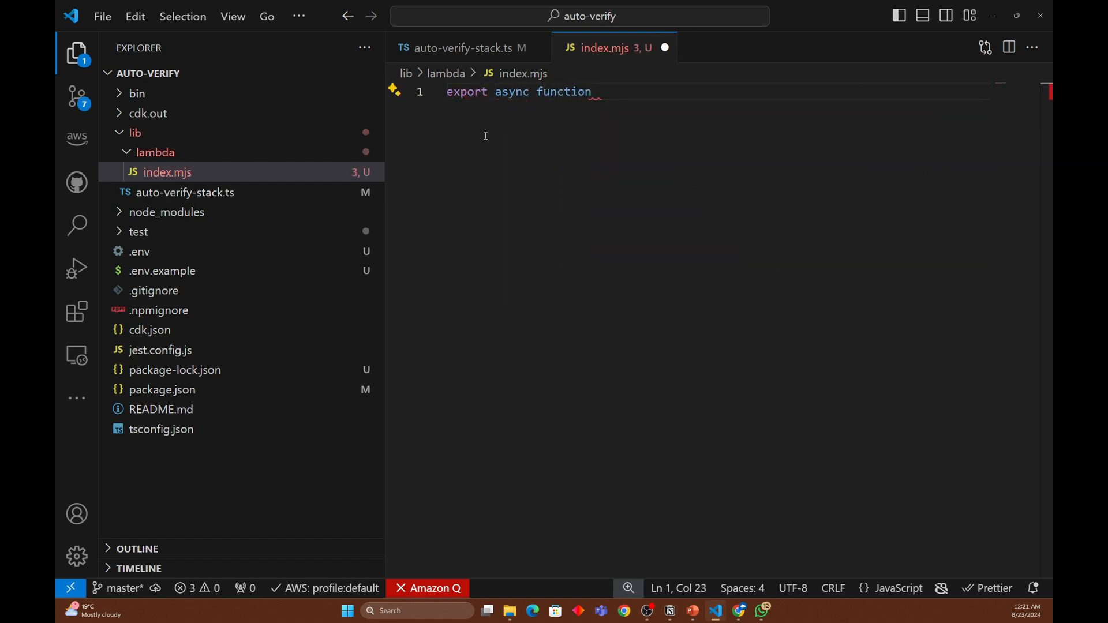
type("handler")
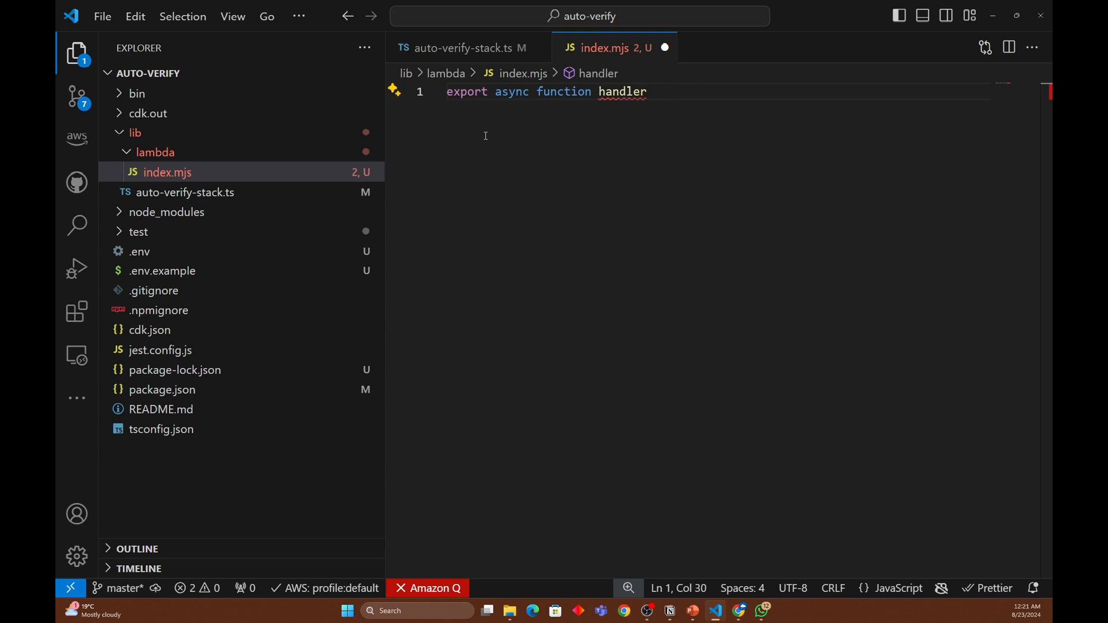
type("(){")
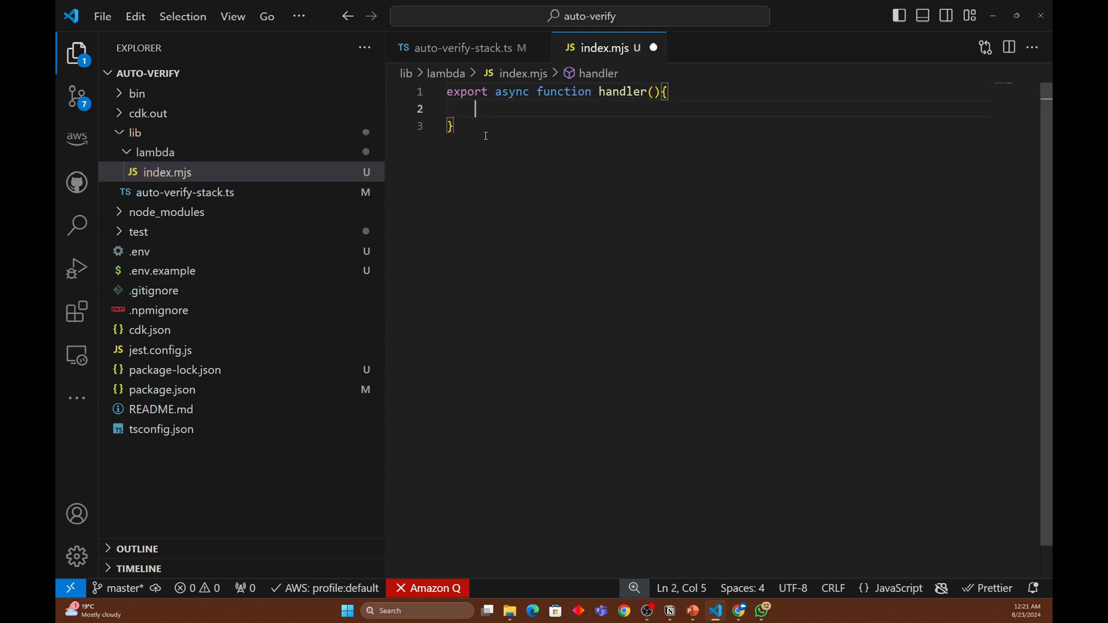
type("return")
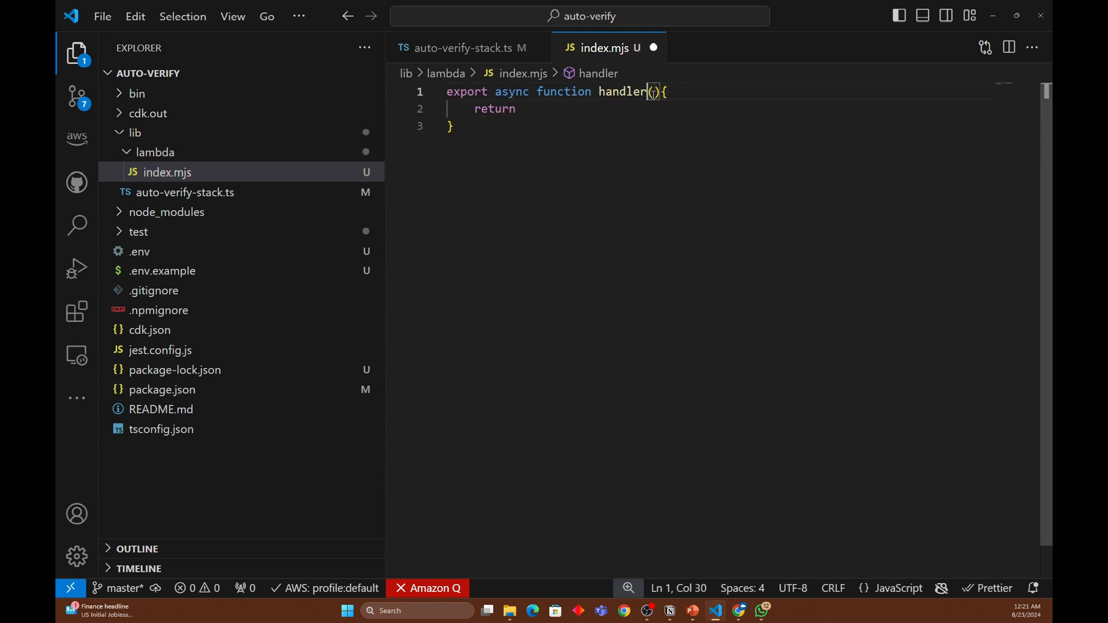
type("event")
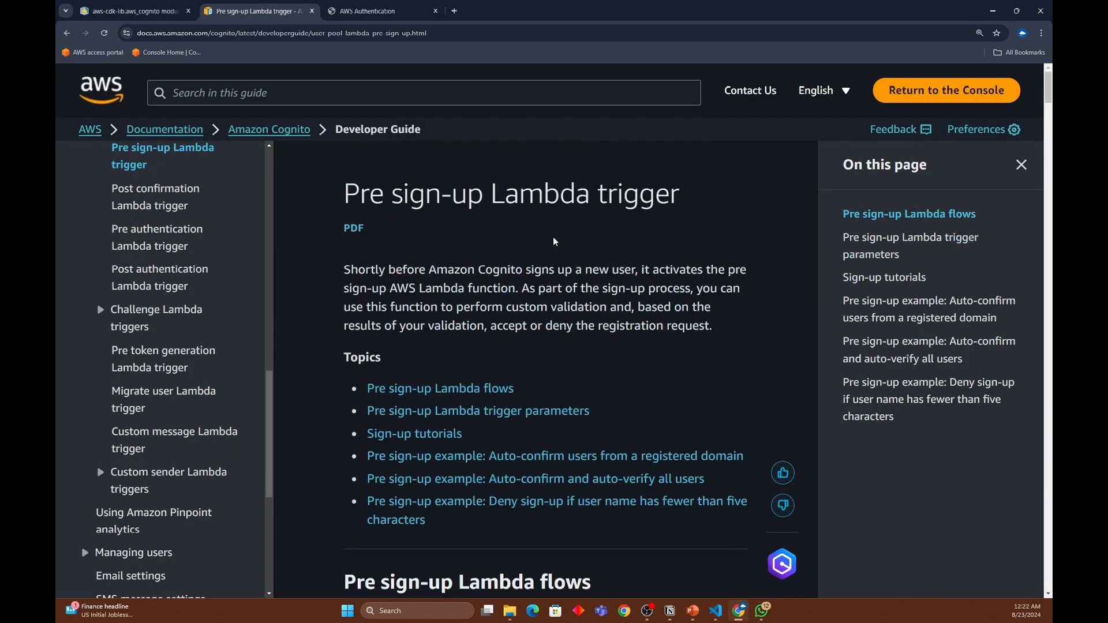
Step: Scroll the Pre sign-up trigger docs down to the request parameters JSON example
scroll("down", 3)
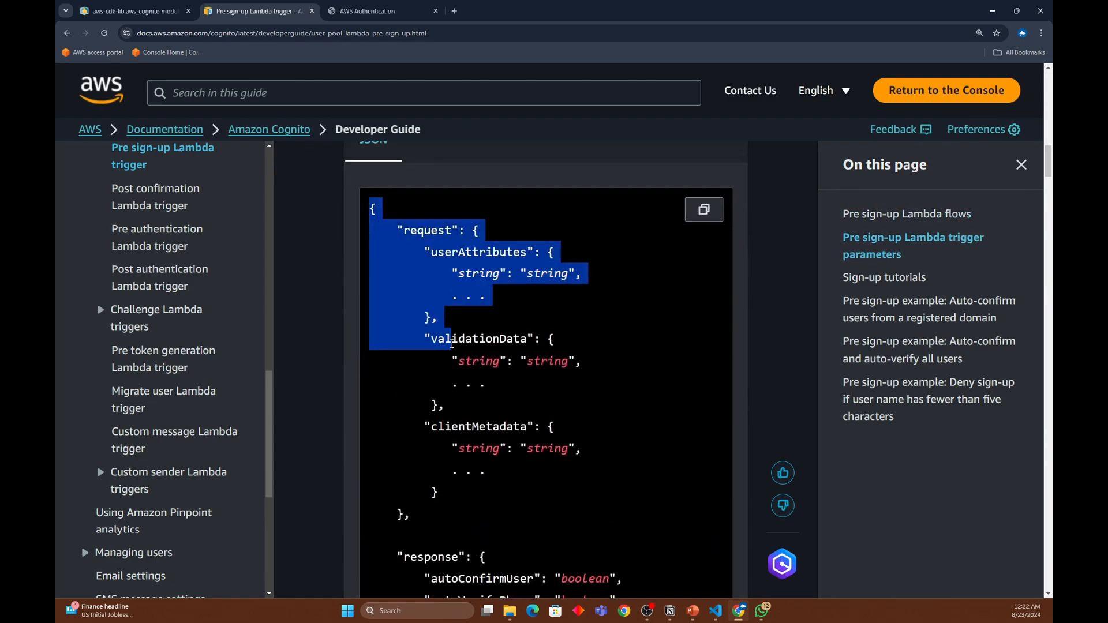
scroll("down", 3)
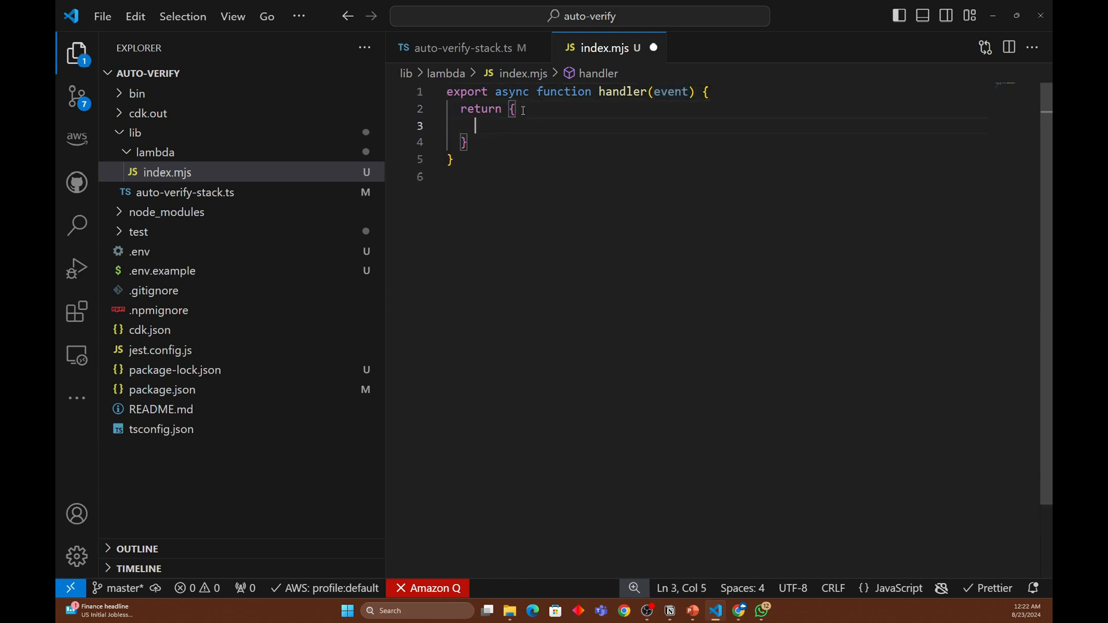
Step: Return ...event with autoConfirmUser and autoVerifyEmail set to true, and save index.mjs
type("..")
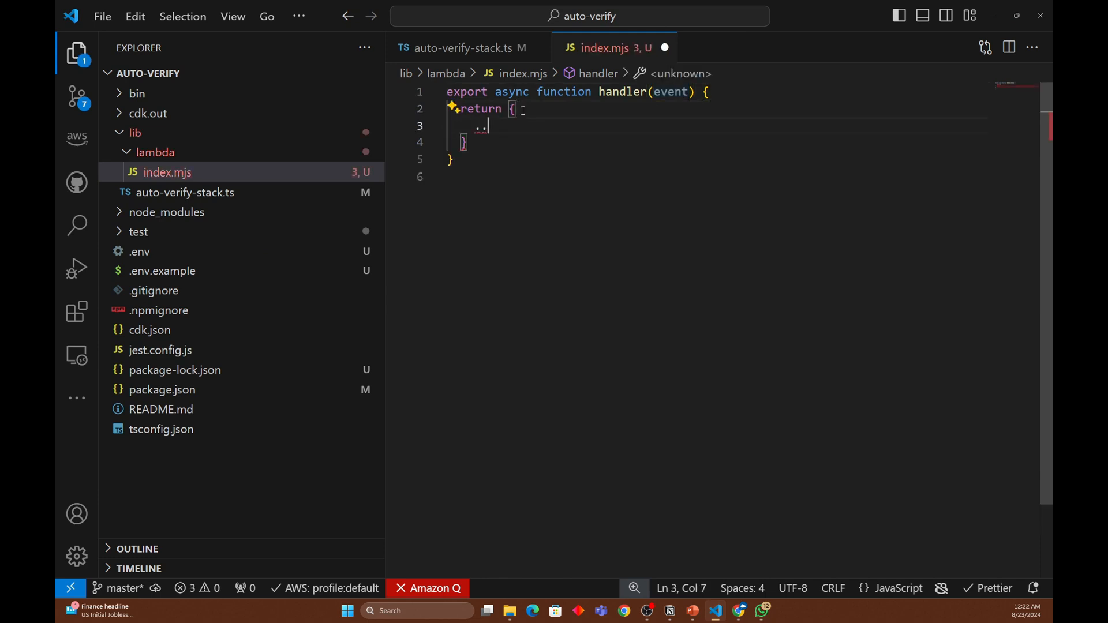
type("event")
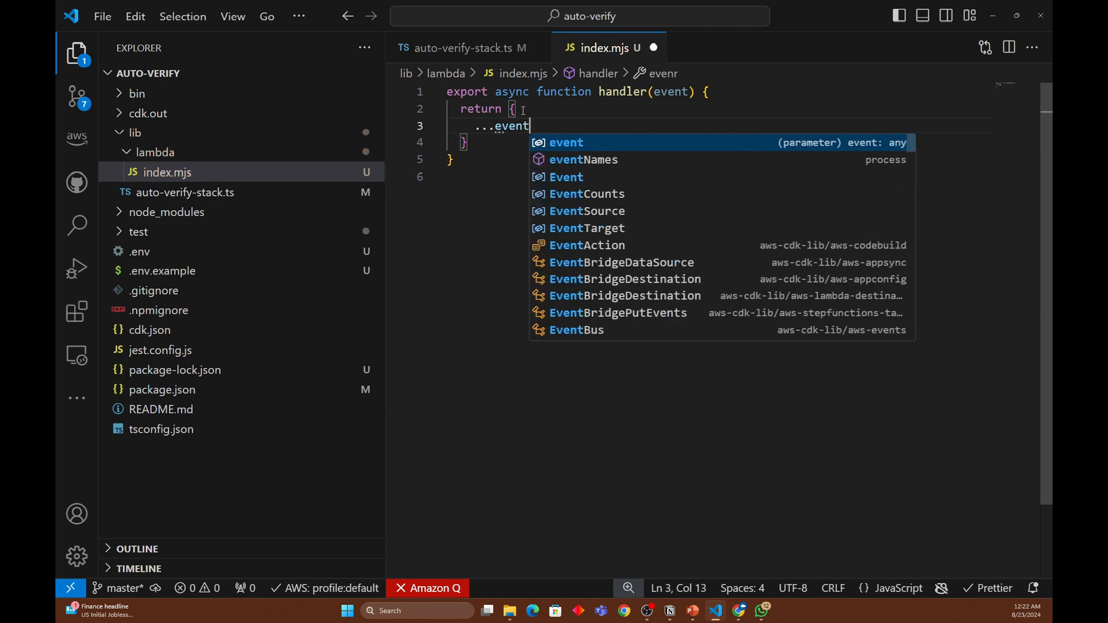
key("Enter")
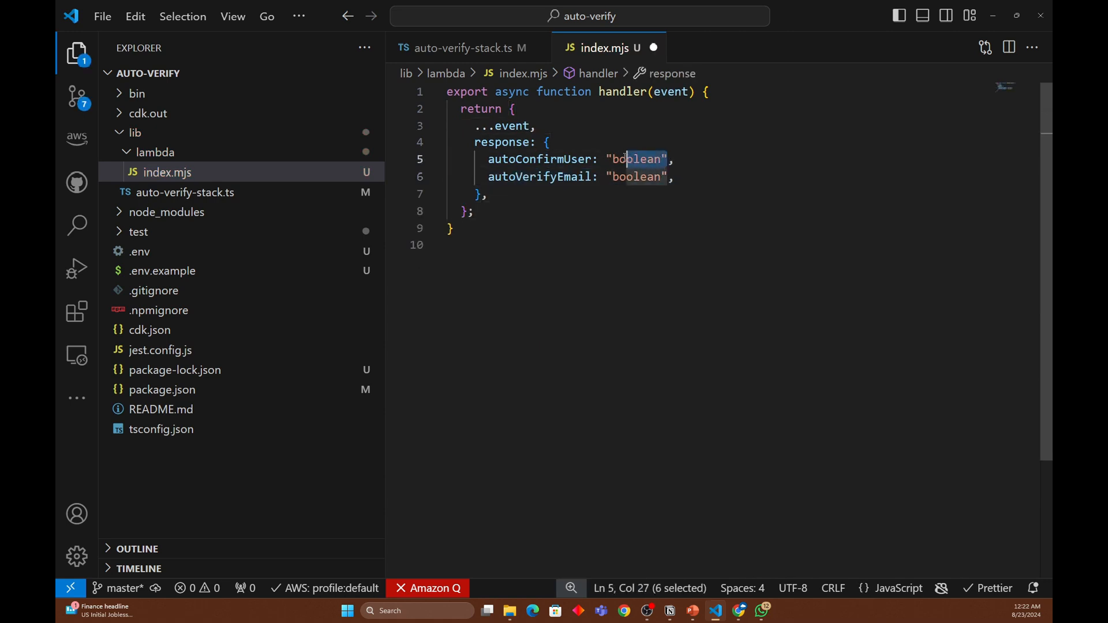
key("Delete")
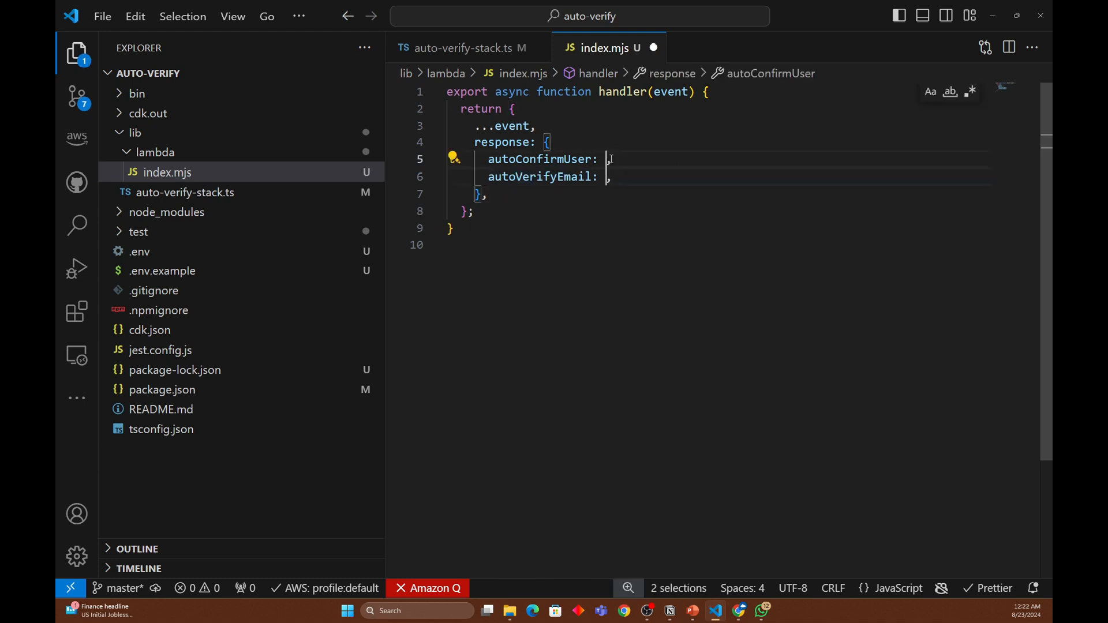
type("true")
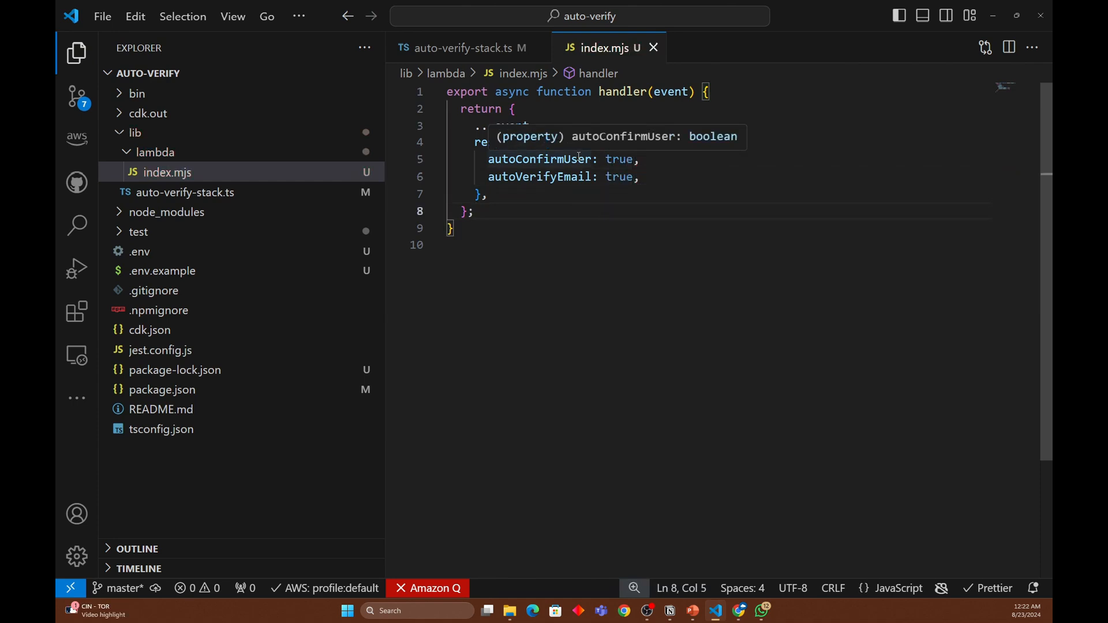
left_click(463, 47)
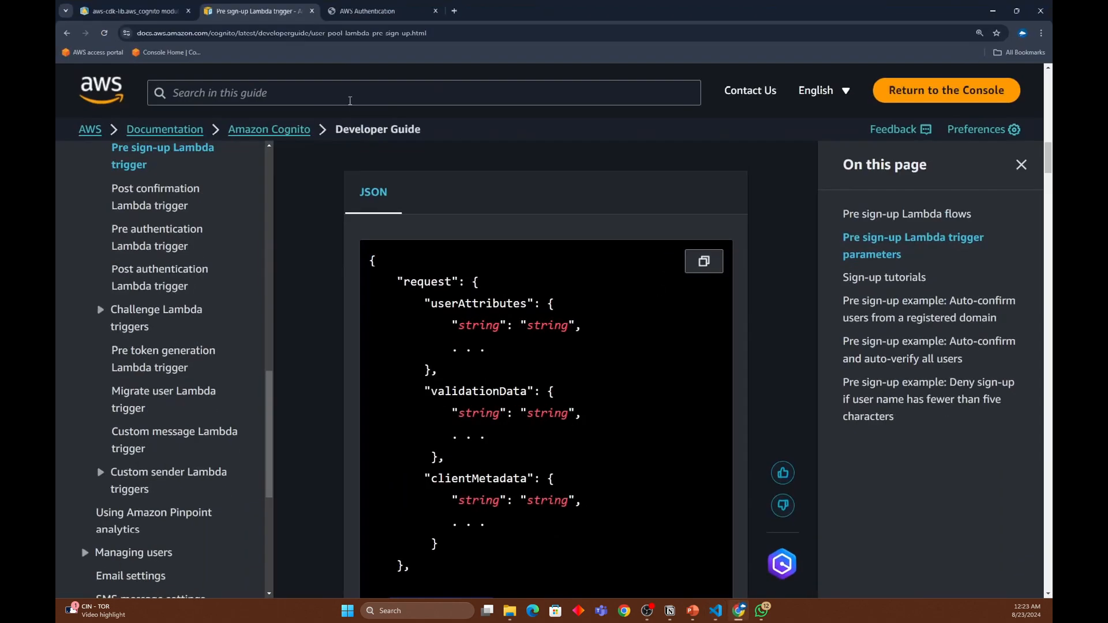
Step: In the CDK API Reference, find aws_cognito and open its module Overview
left_click(131, 10)
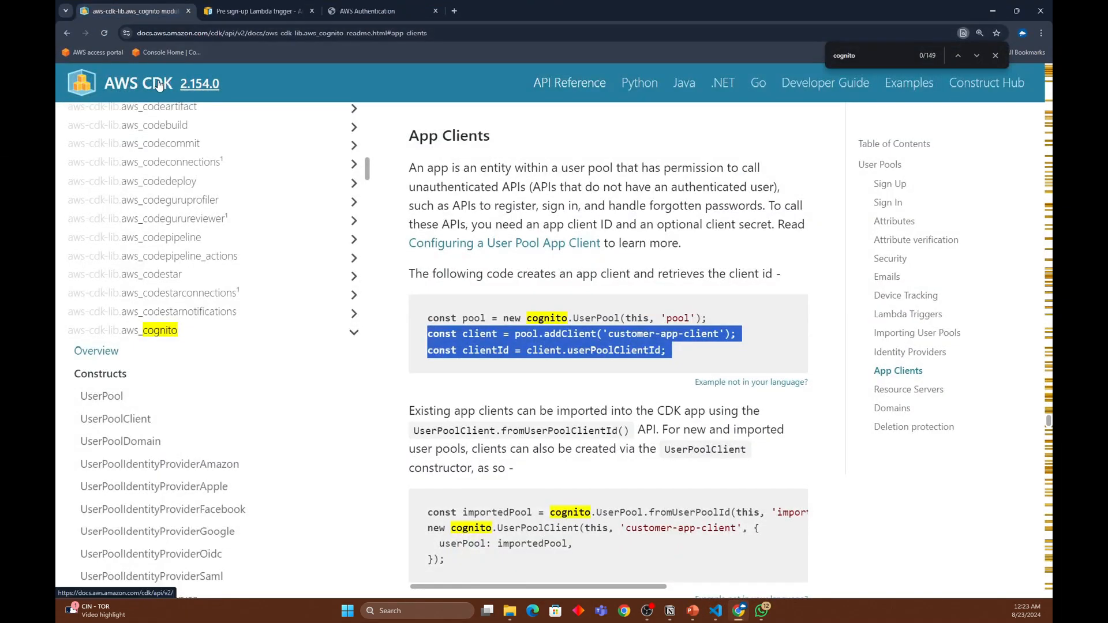
mouse_move(159, 87)
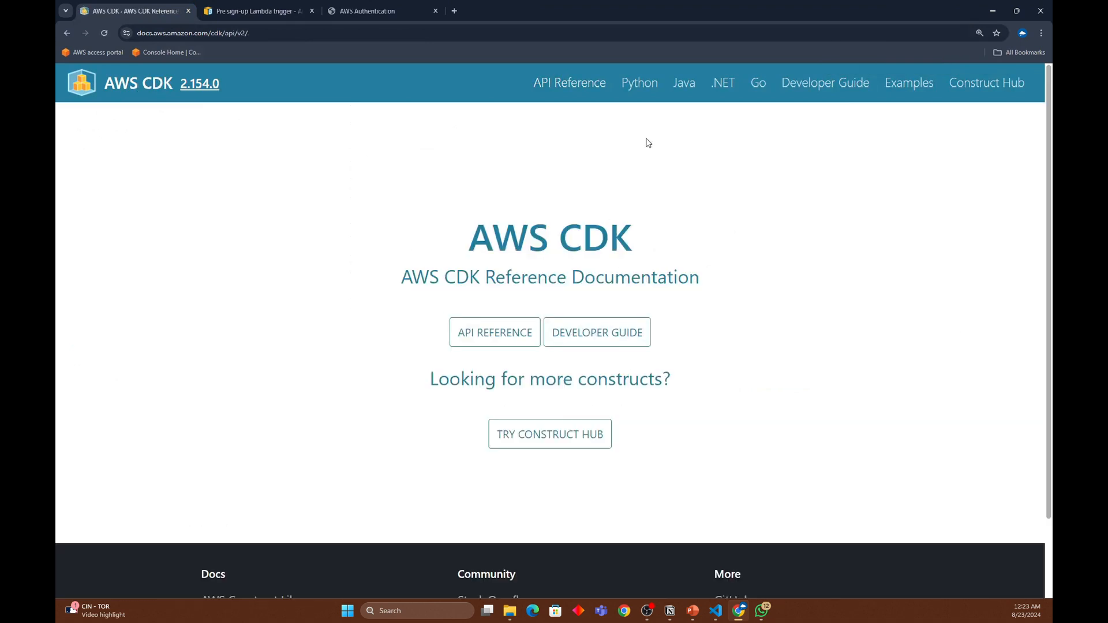
mouse_move(638, 82)
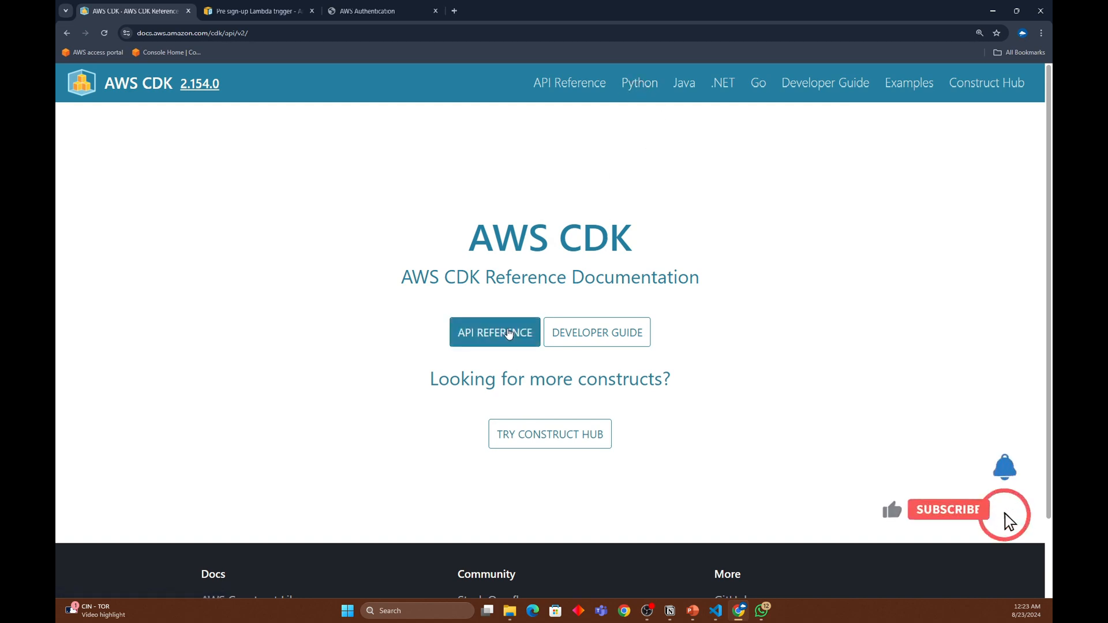
left_click(495, 333)
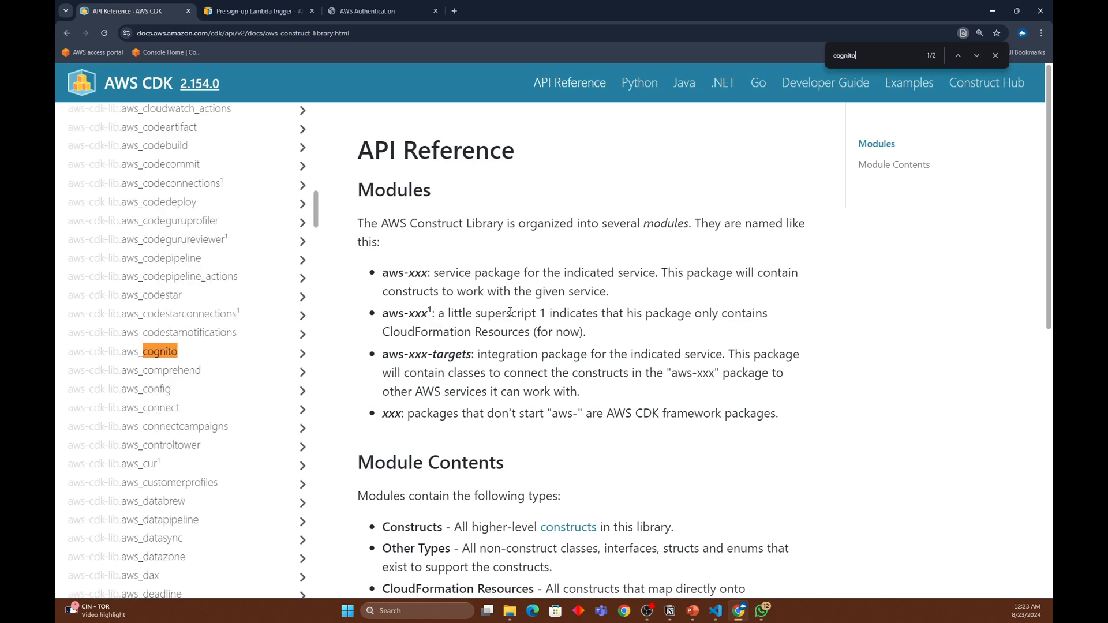
left_click(958, 55)
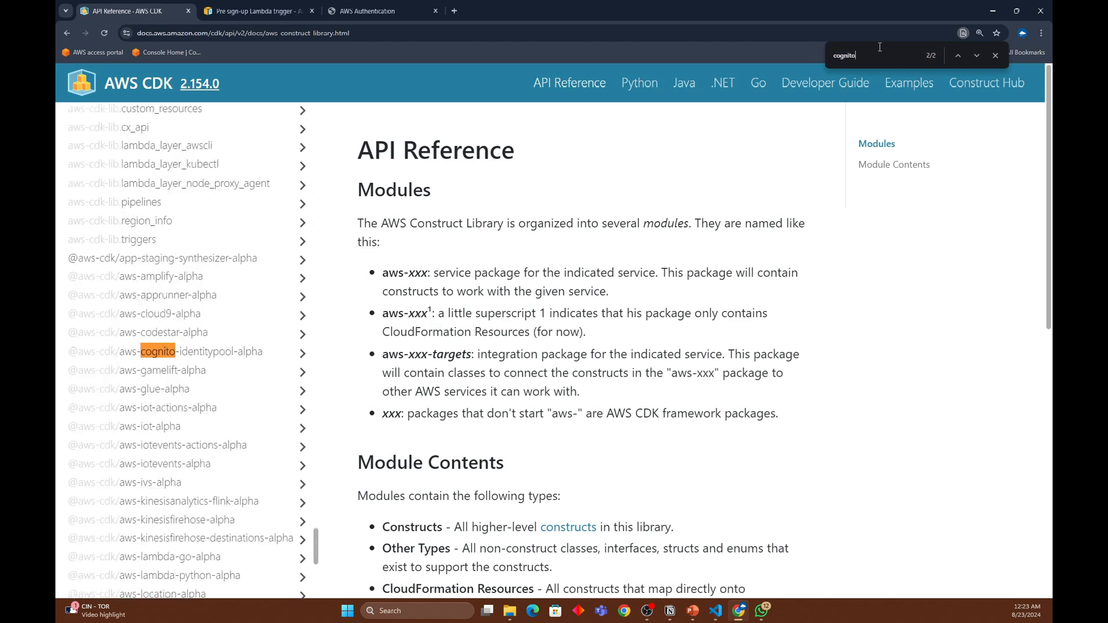
left_click(958, 55)
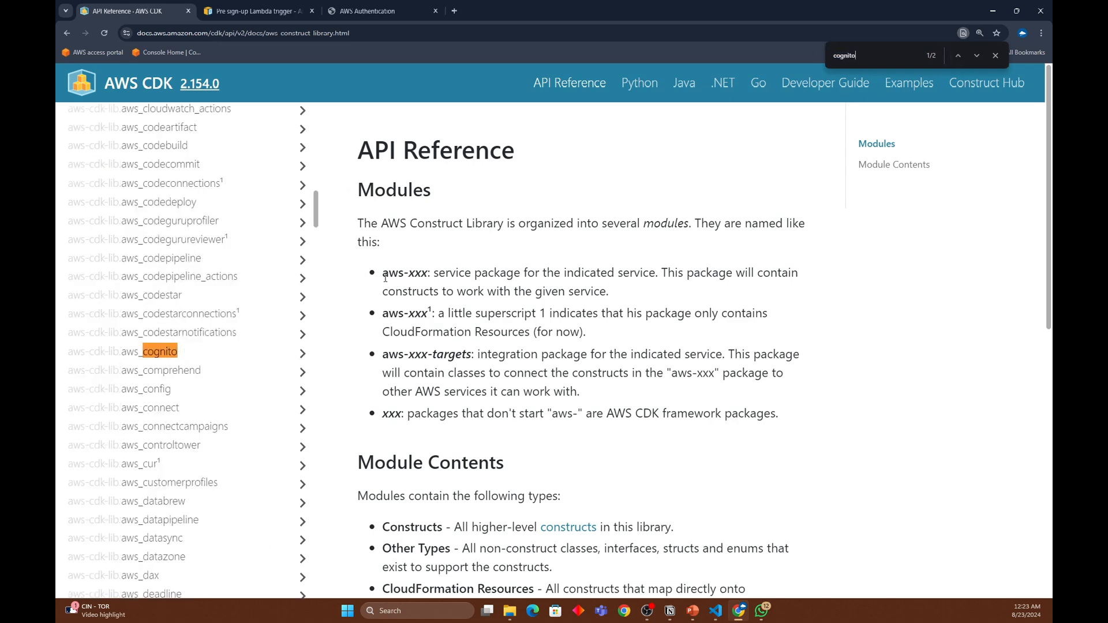
left_click(159, 350)
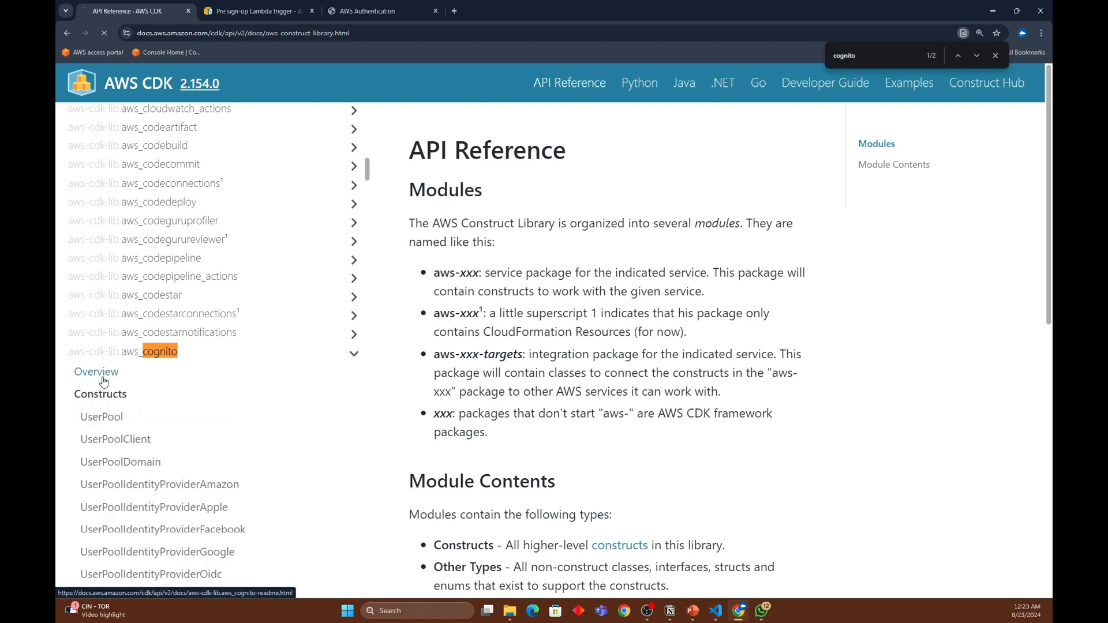
left_click(96, 371)
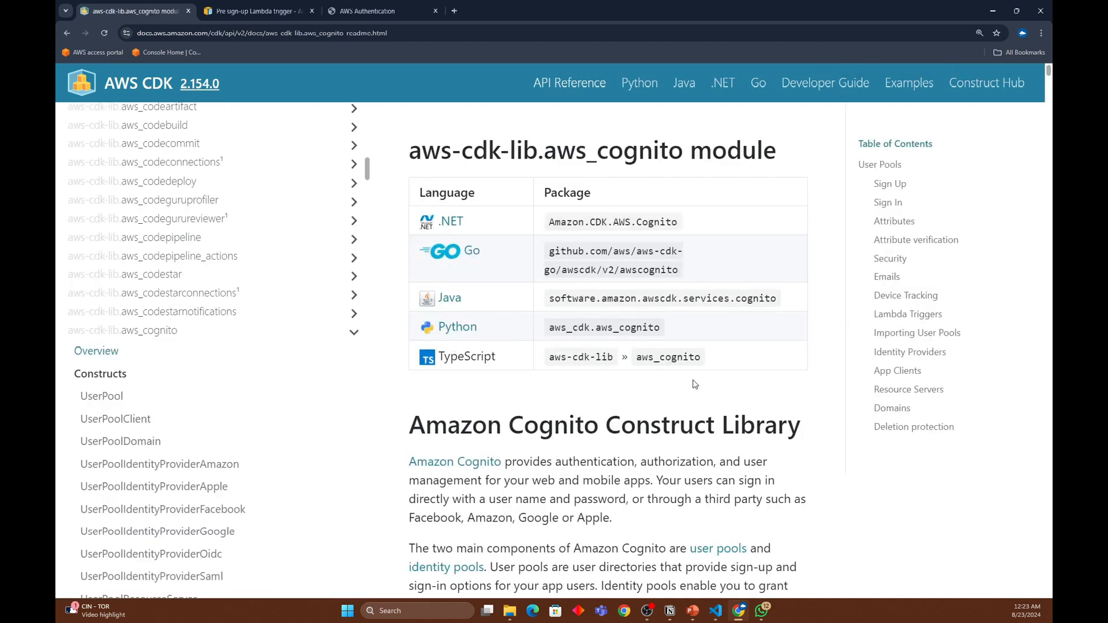
left_click(908, 313)
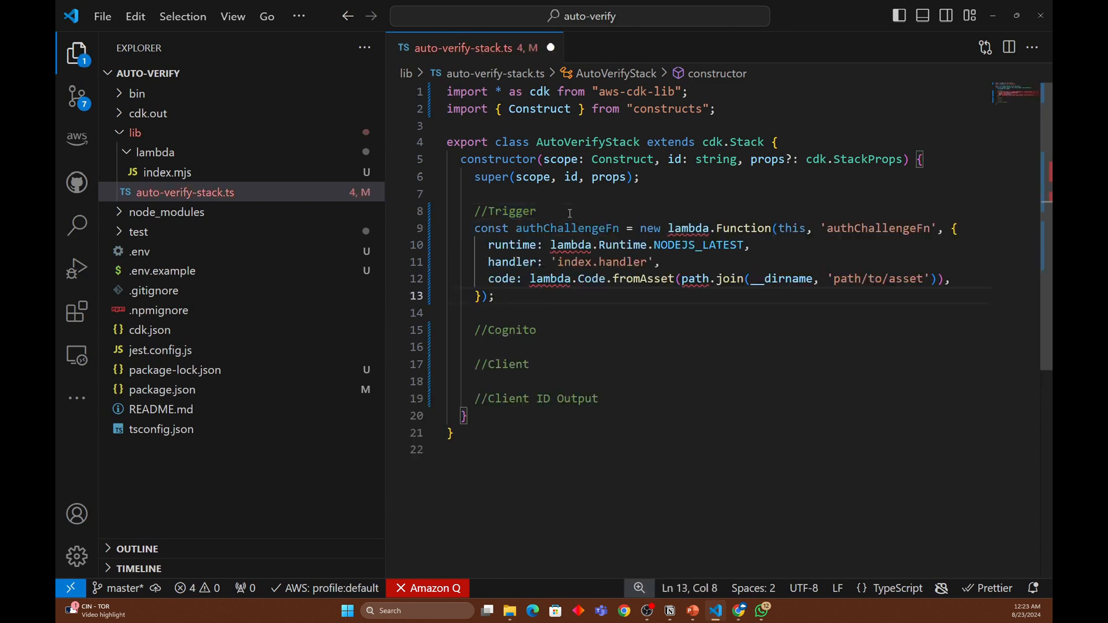
Step: Replace lambda with cdk.aws_lambda in the pasted trigger Function snippet
double_click(687, 228)
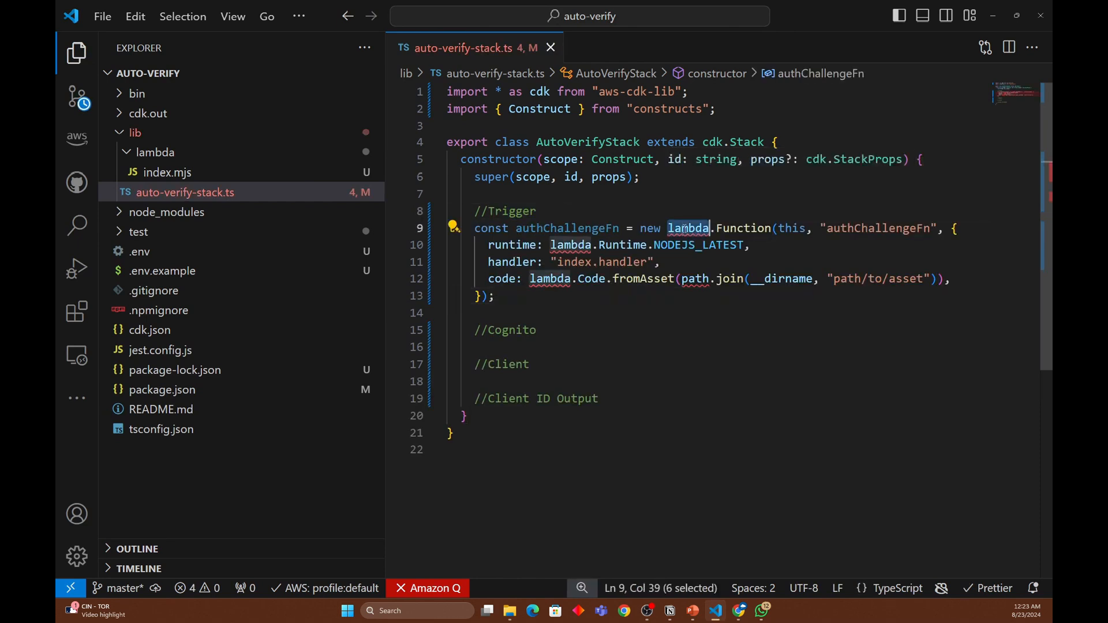
type("cd")
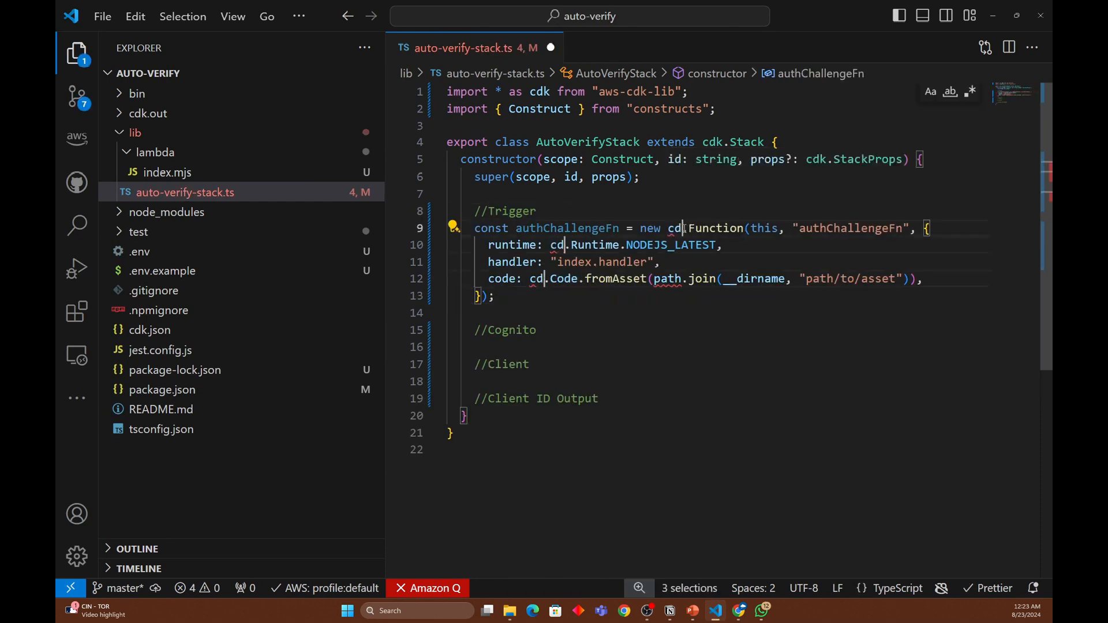
type(".aws_lambda")
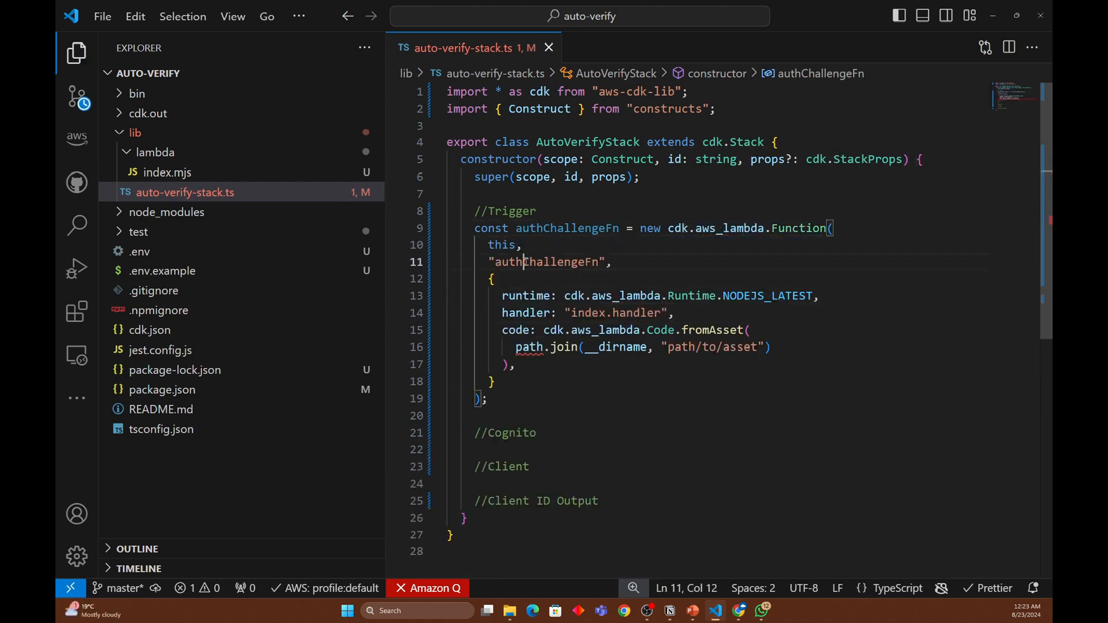
Step: Rename the trigger function authChallengeFn to autoVerifyFn in both places
key("ctrl+a")
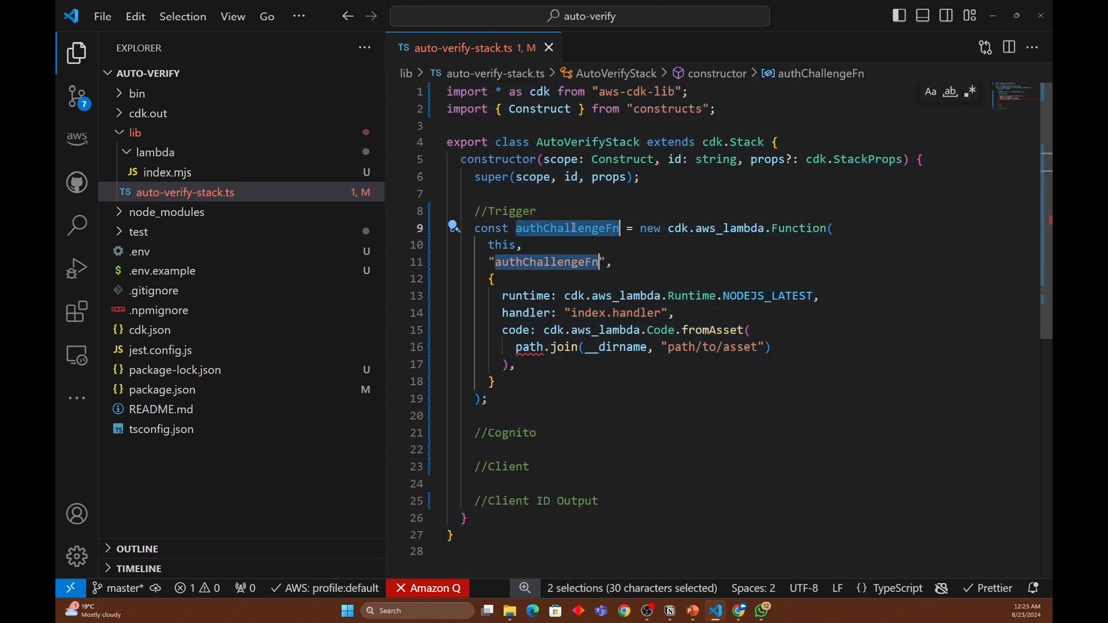
type("auto-")
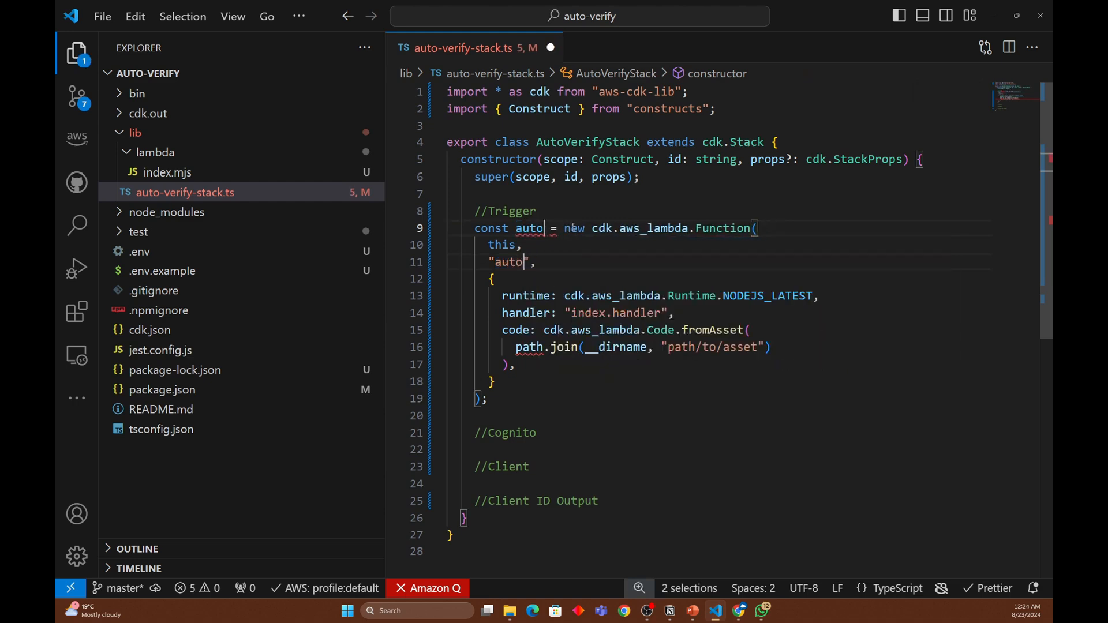
type("VerifyFn")
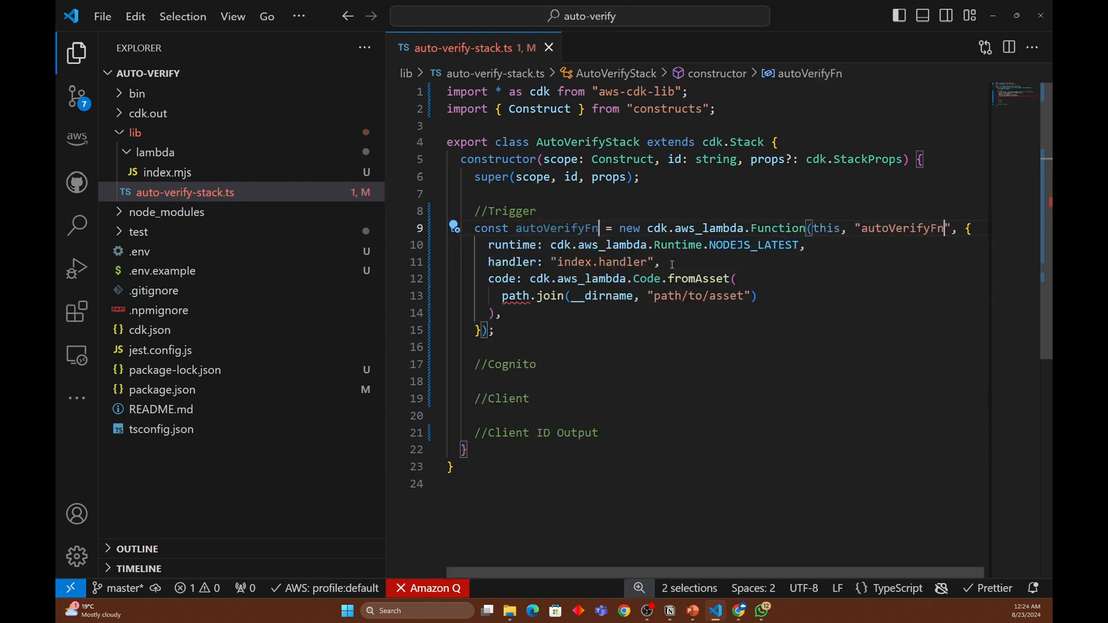
double_click(751, 244)
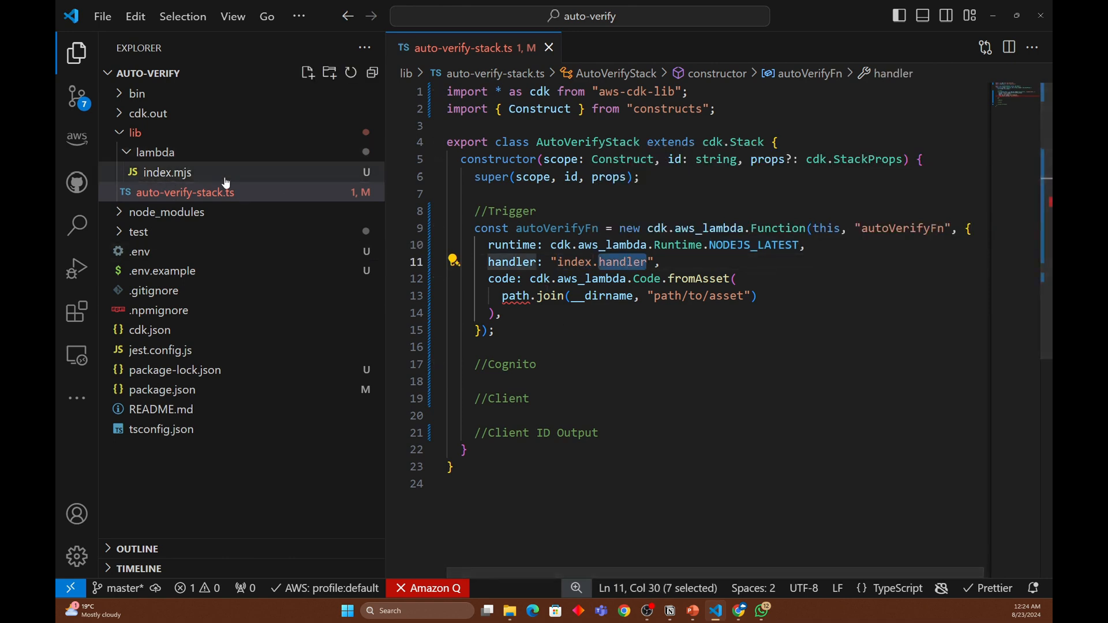
double_click(167, 172)
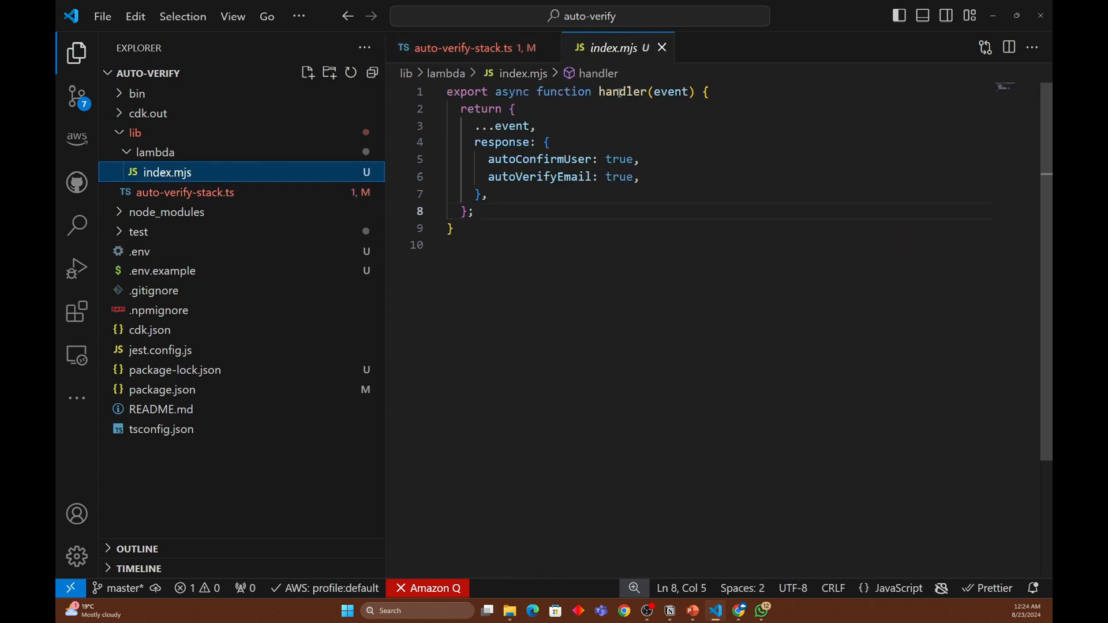
Step: Add import path = require("path") near the top of auto-verify-stack.ts
left_click(470, 48)
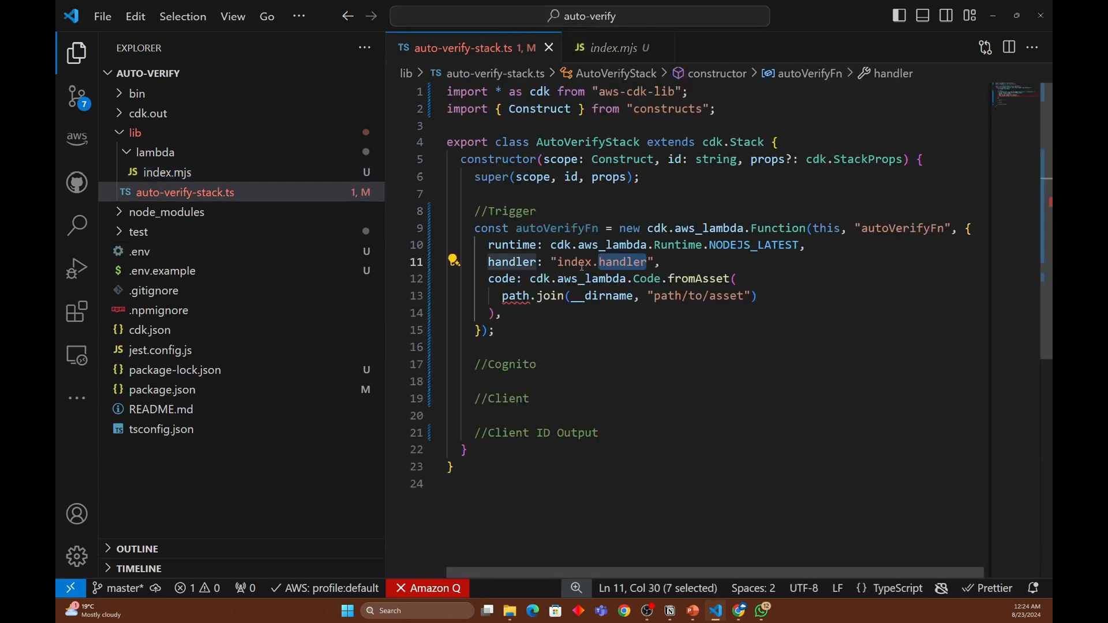
left_click(564, 261)
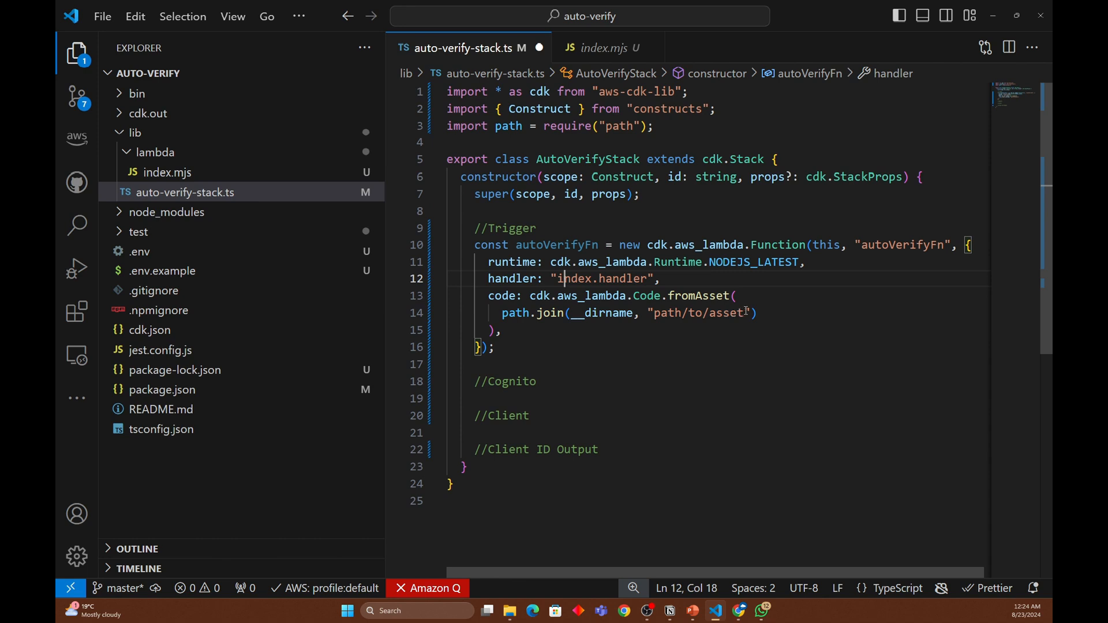
type("l")
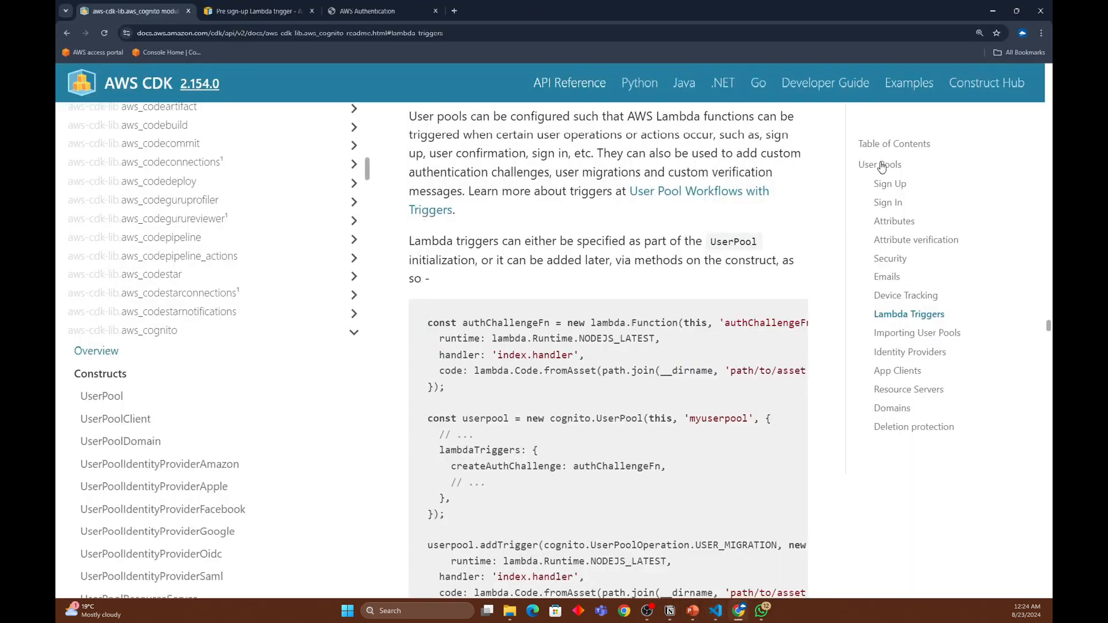
Step: Jump to the User Pools section of the CDK aws_cognito docs
left_click(879, 164)
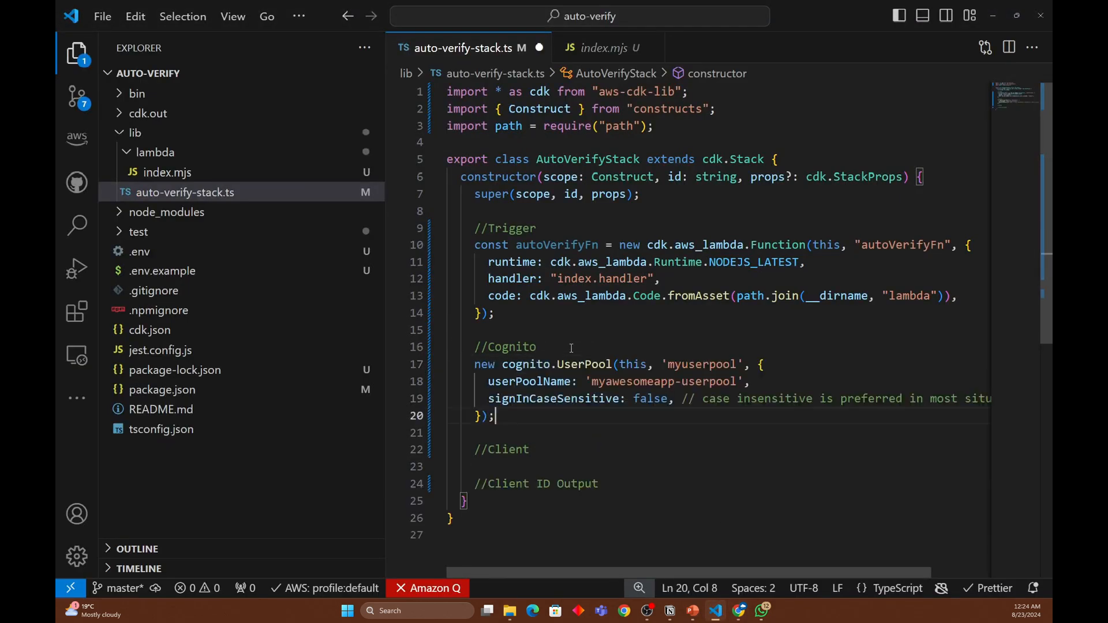
Step: Rename the pool to auto-verify-userpool and replace case-insensitive sign-in with selfSignUpEnabled: true
double_click(526, 364)
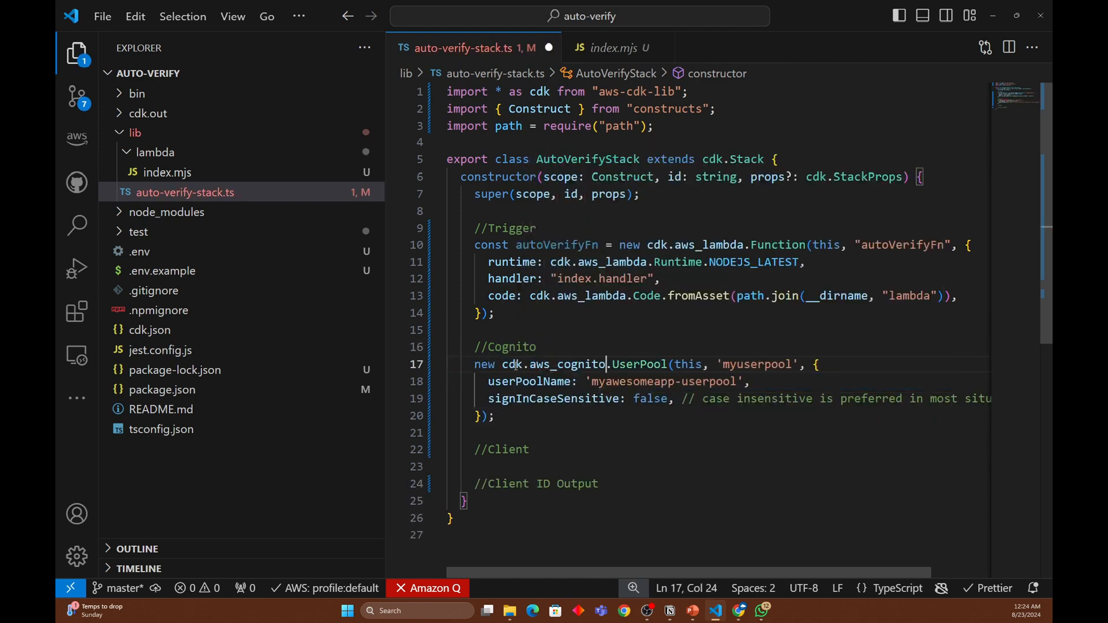
key("ctrl+s")
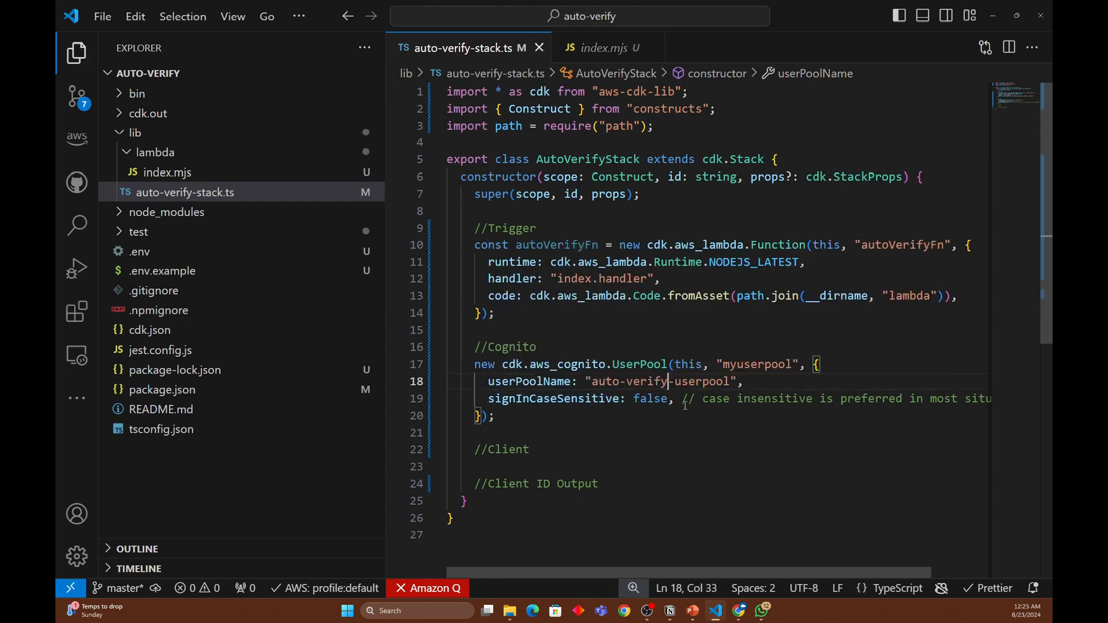
double_click(554, 398)
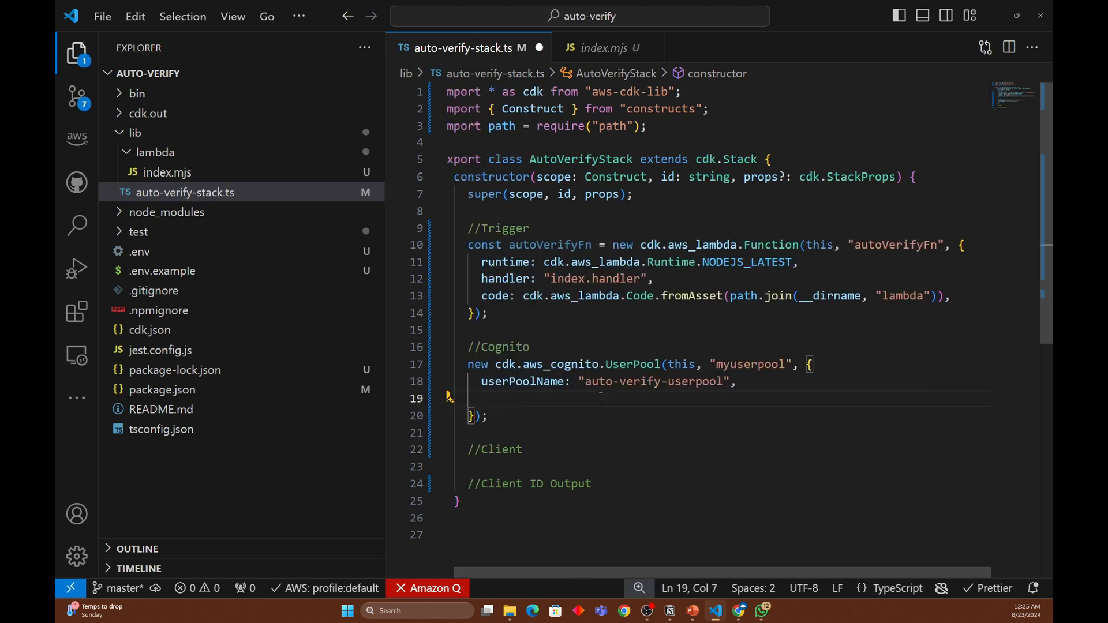
type("selfs")
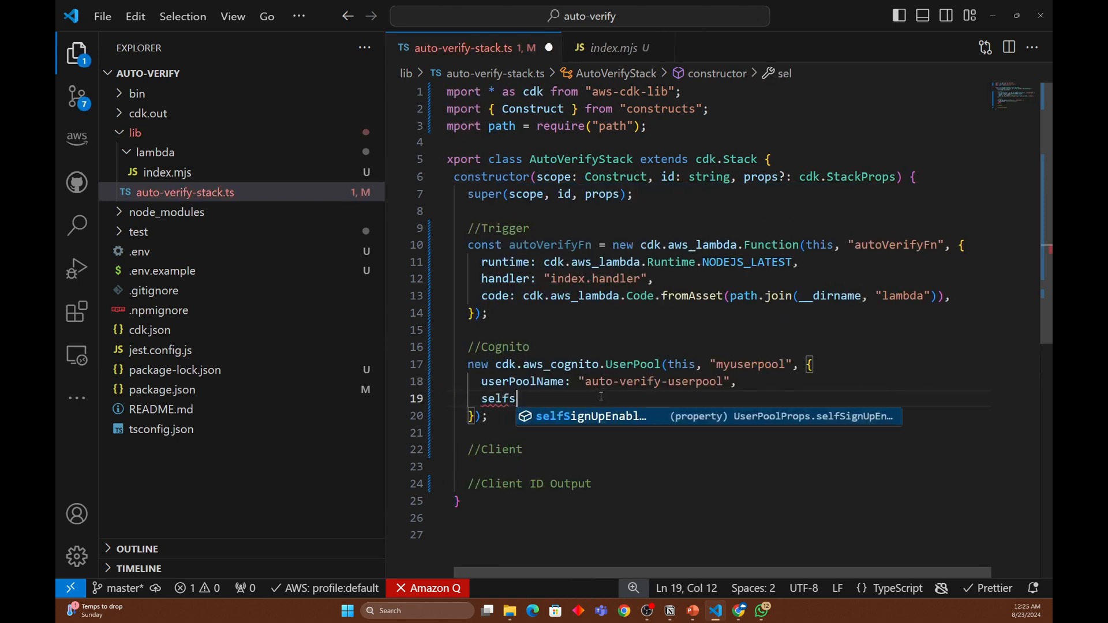
key("Tab")
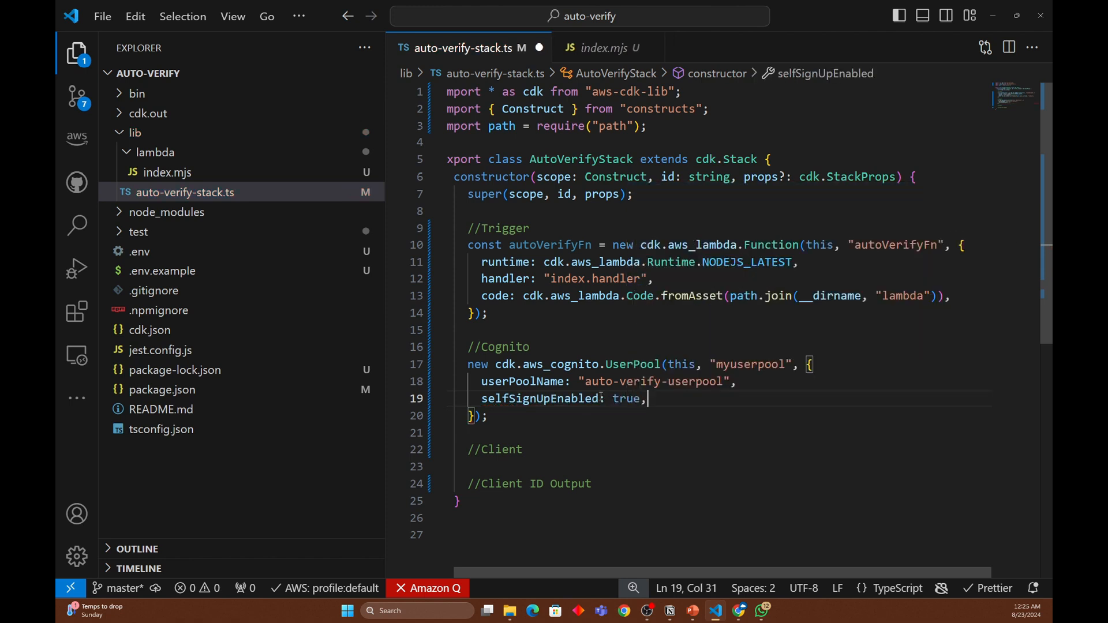
Step: Add removalPolicy cdk.RemovalPolicy.DESTROY and lambdaTriggers with preSignUp: autoVerifyFn
key("enter")
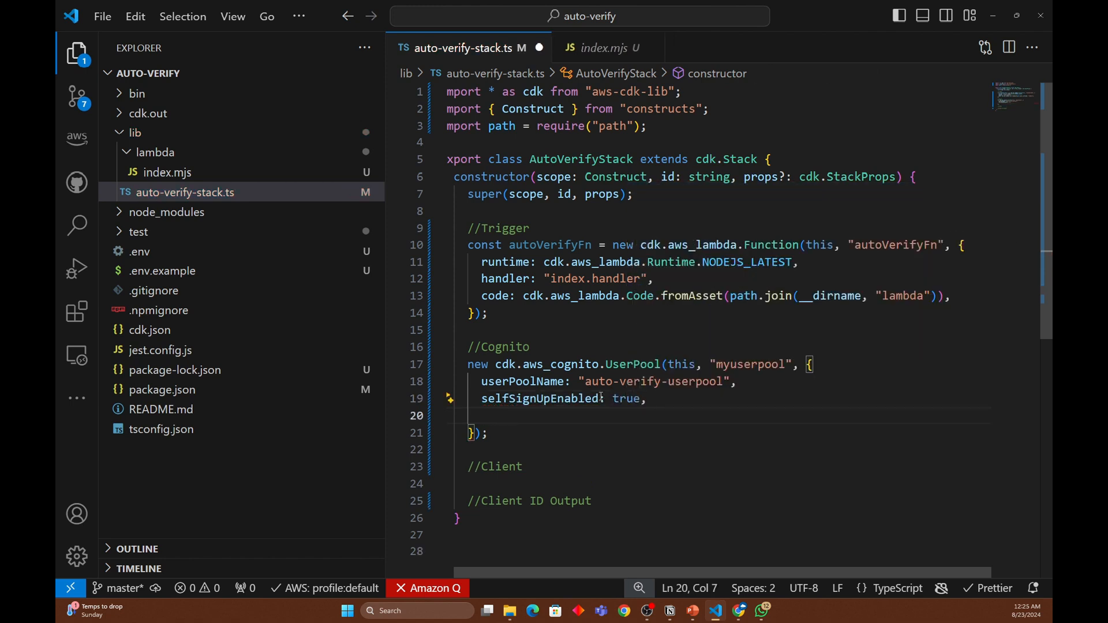
type("removalPolicy")
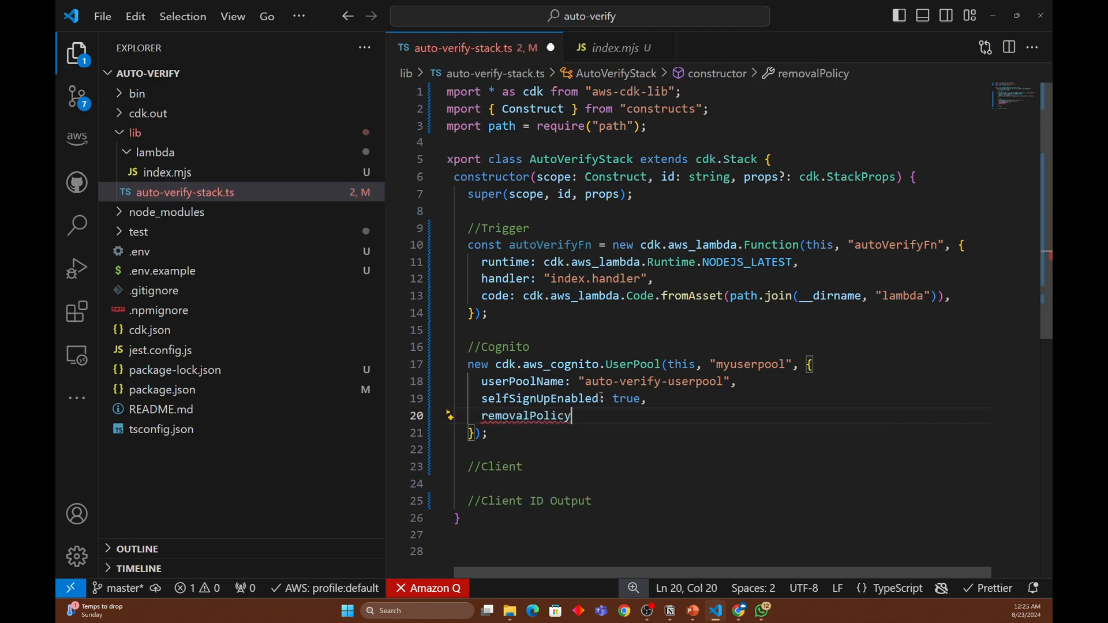
type(":")
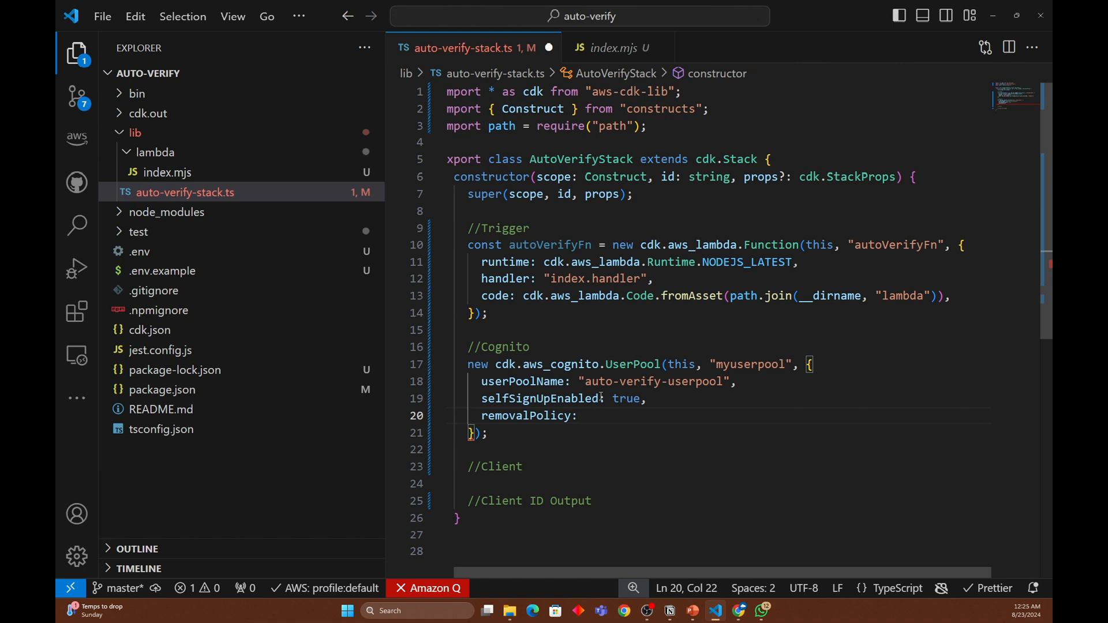
type("RemovalPolicy.DESTROY,")
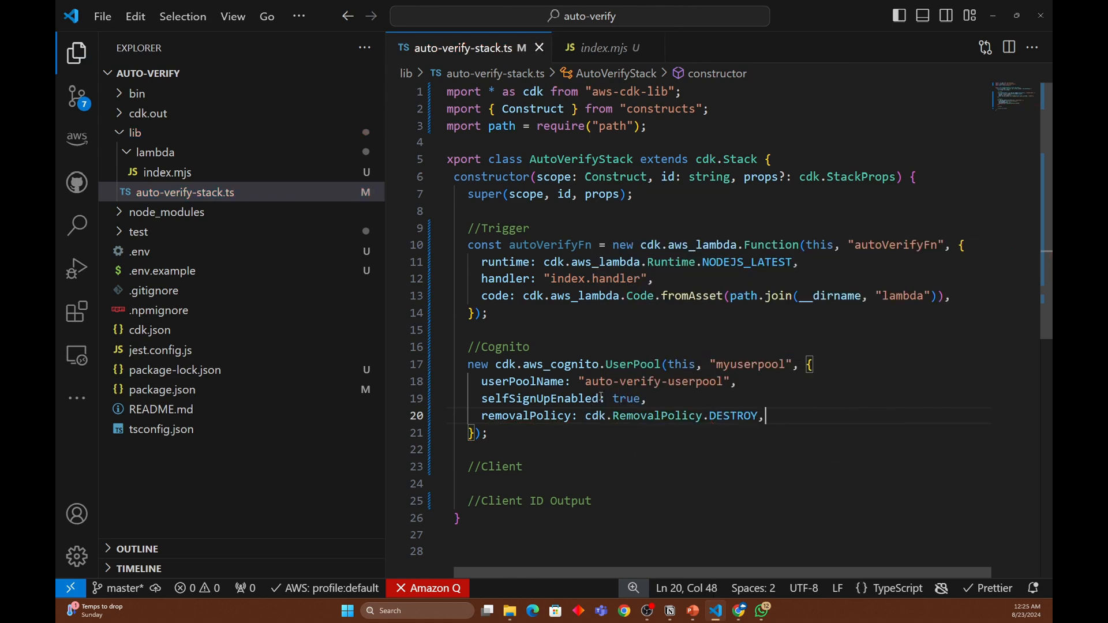
type("lambdaTriggers:{")
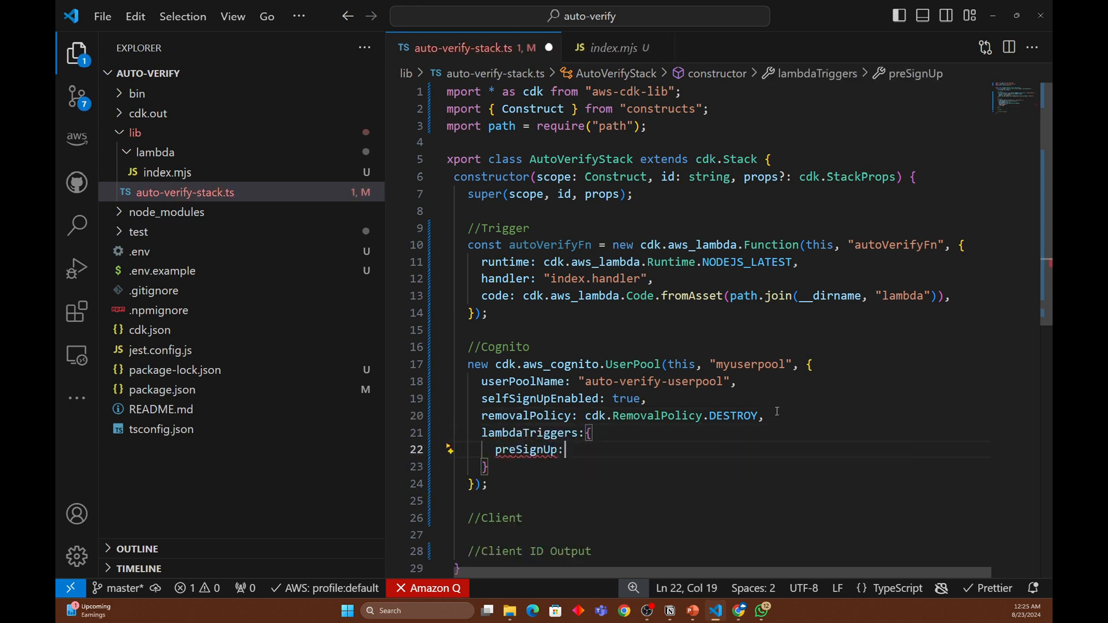
type("autoVerifyFn,")
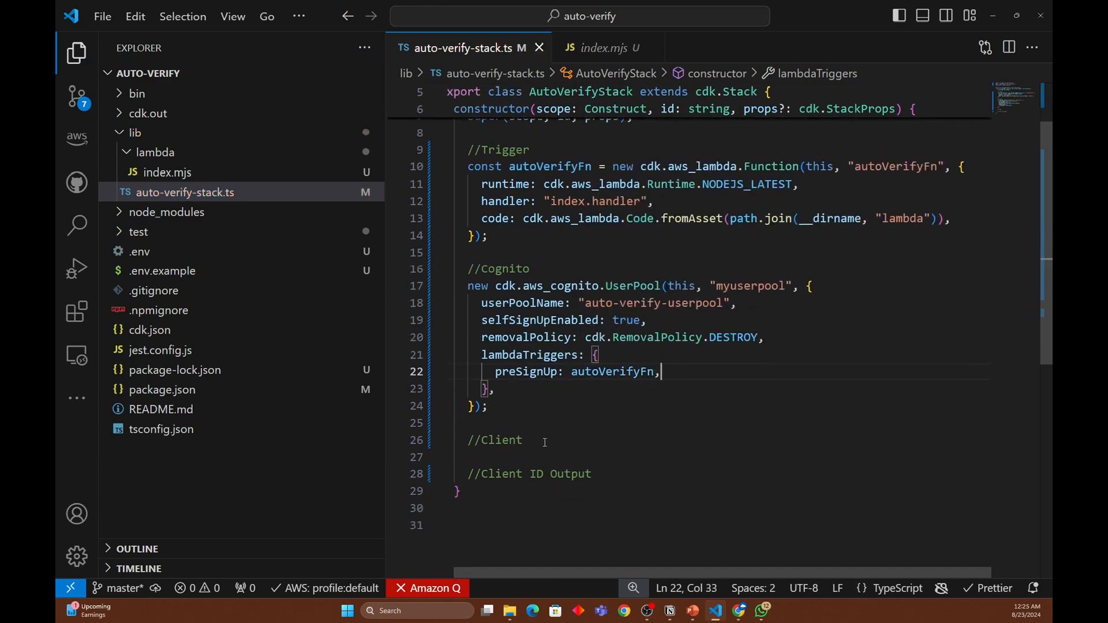
left_click(523, 439)
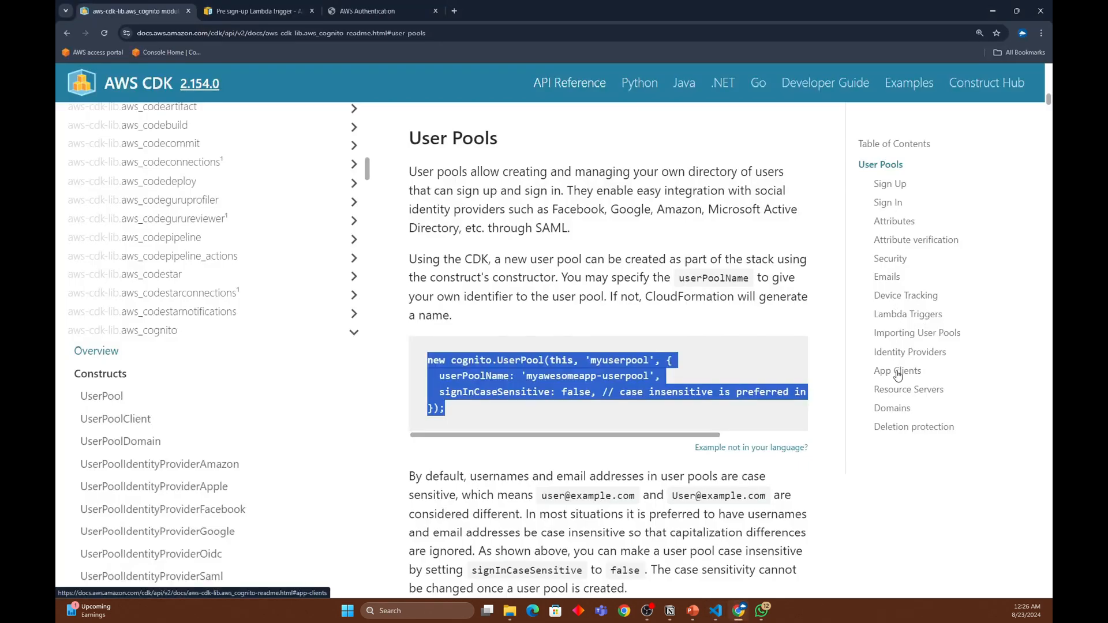
Step: Review the CDK docs' App Clients example with the addClient and clientId lines
left_click(897, 371)
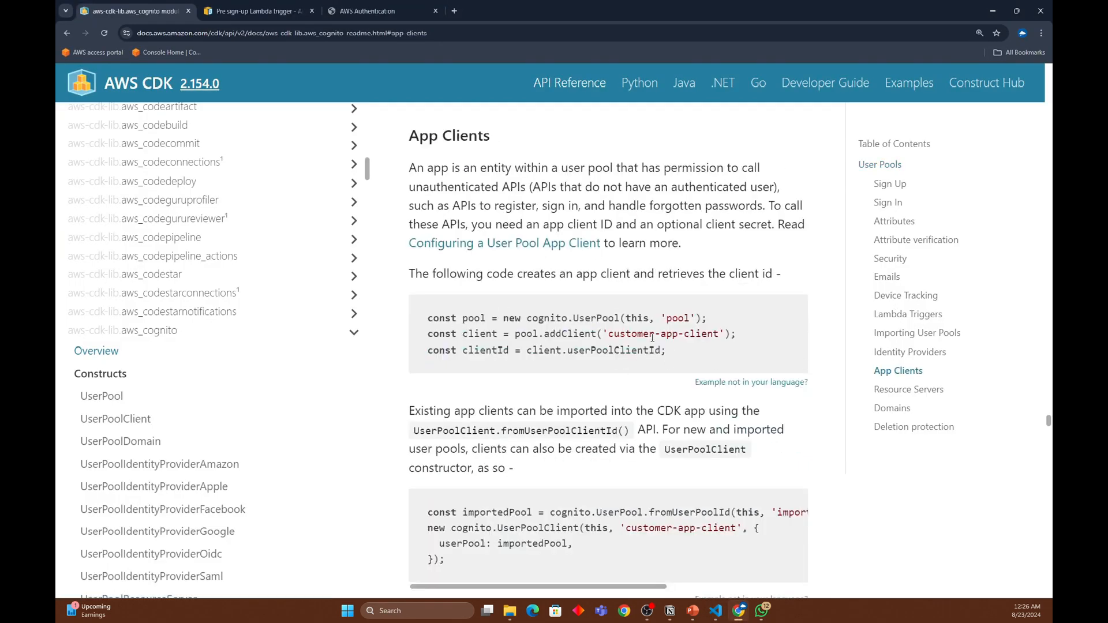
left_click_drag(427, 334, 664, 350)
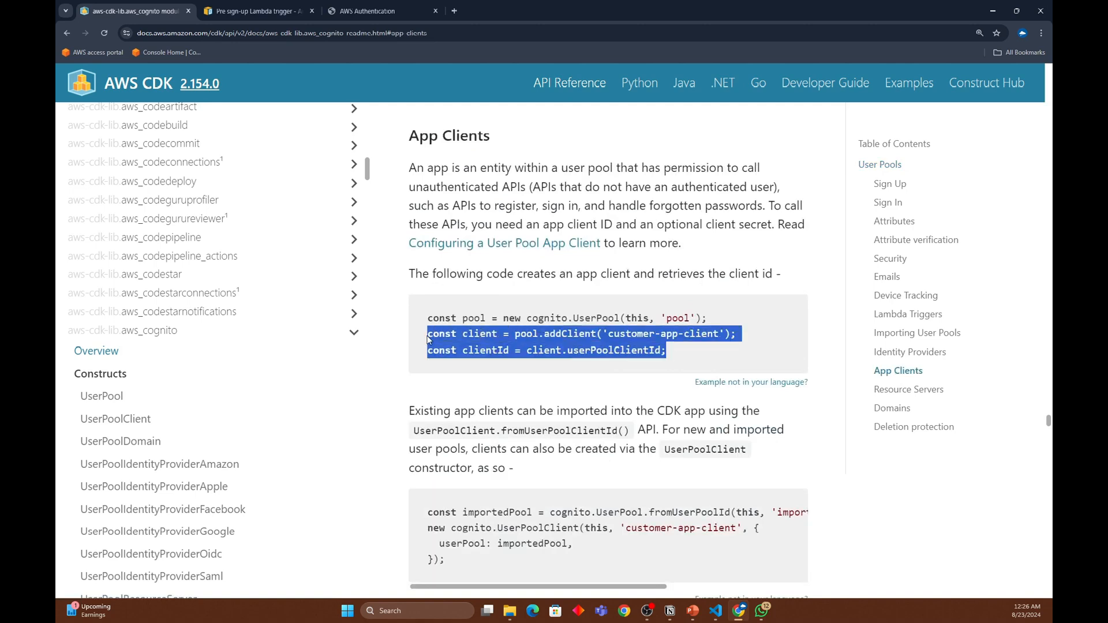
left_click(555, 312)
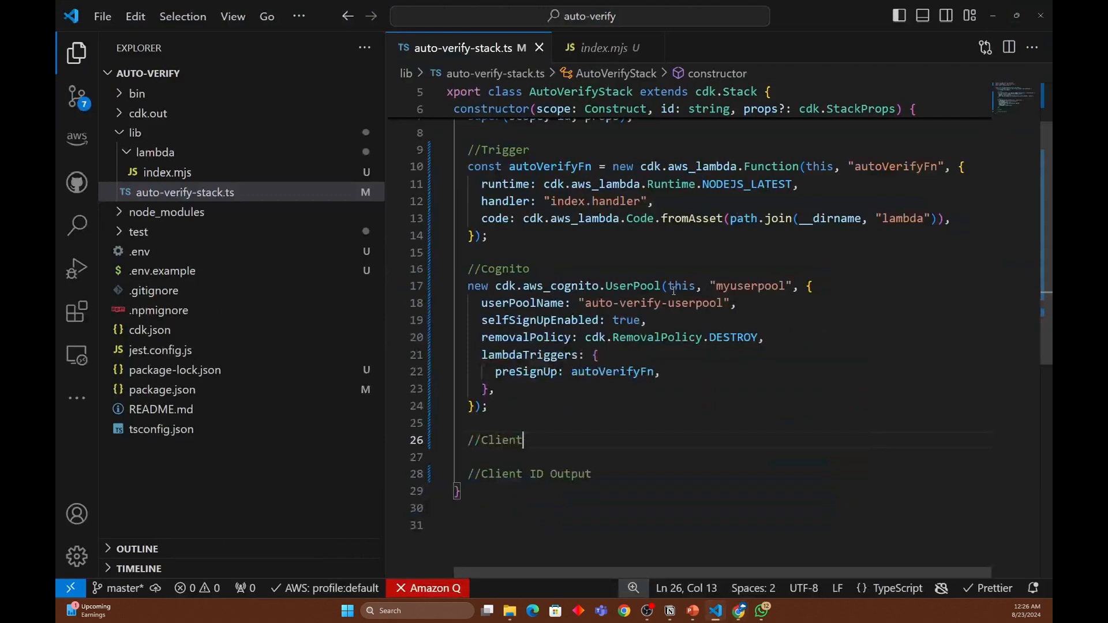
mouse_move(536, 440)
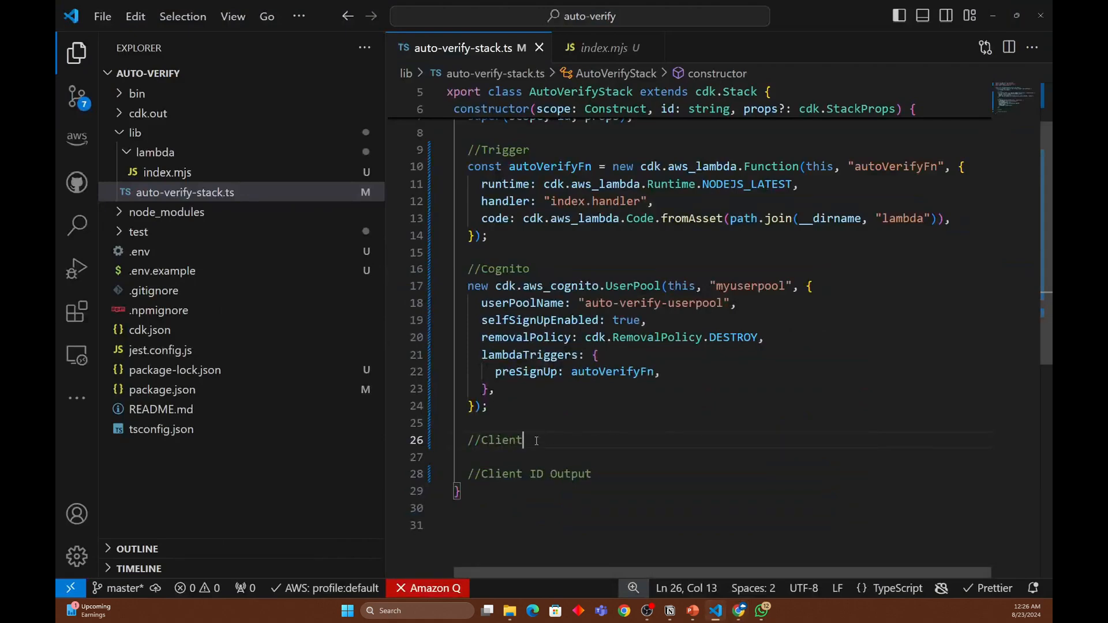
Step: Assign the UserPool to const pool and add client 'customer-app-client' via pool.addClient
type("const client = pool.addClient('customer-app-client');")
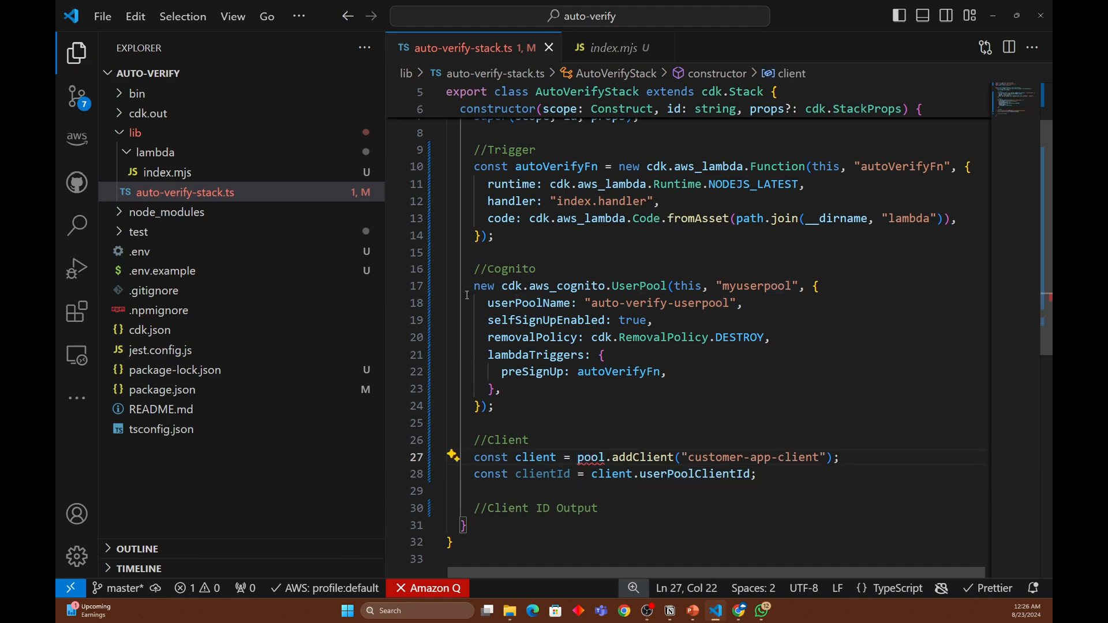
type("const pool =")
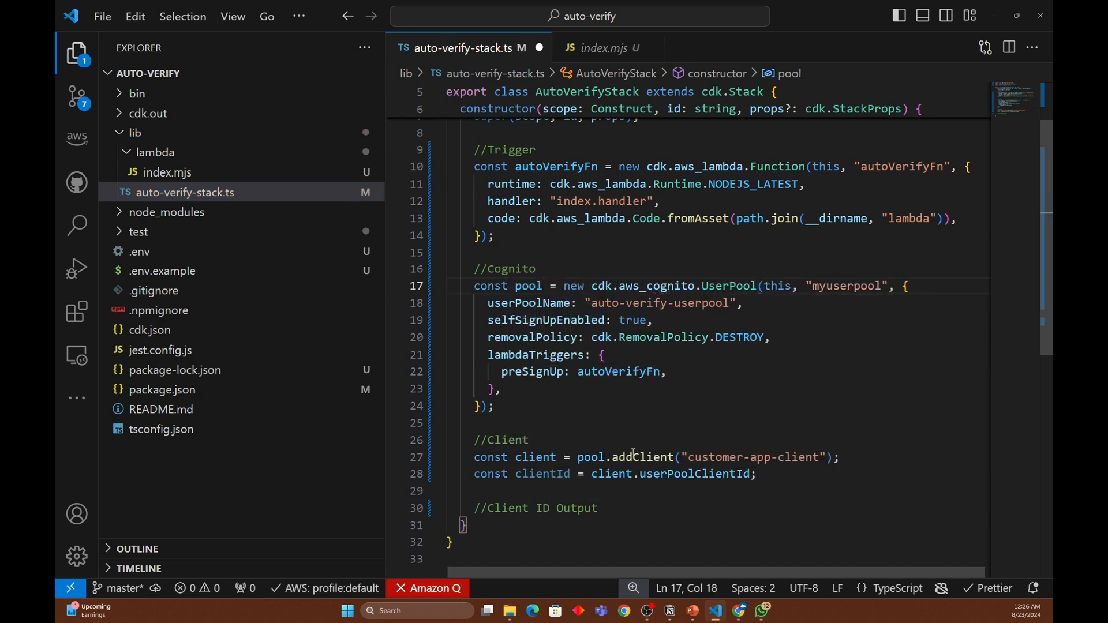
double_click(642, 457)
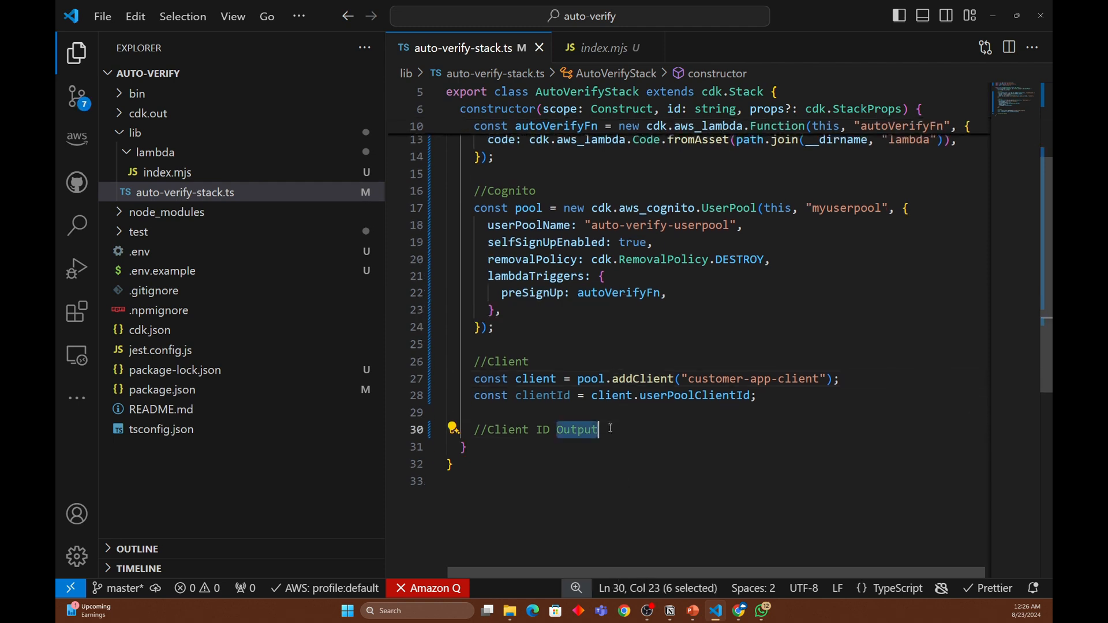
Step: Shorten the comment to Client ID and start a new cdk.CfnOutput named clientIDOutput
key("Delete")
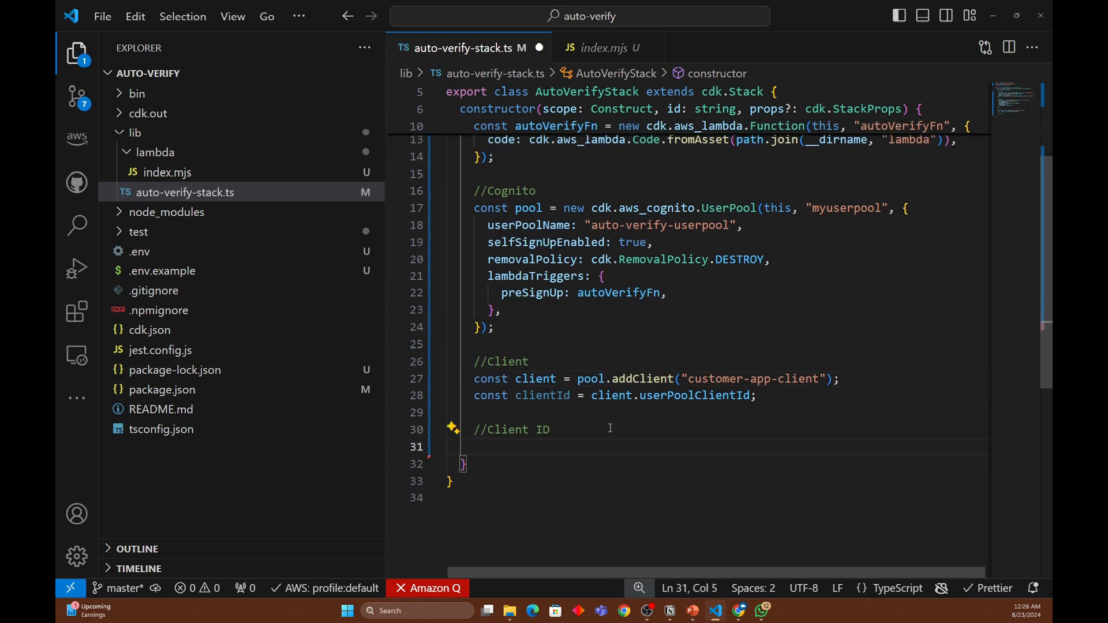
type("new")
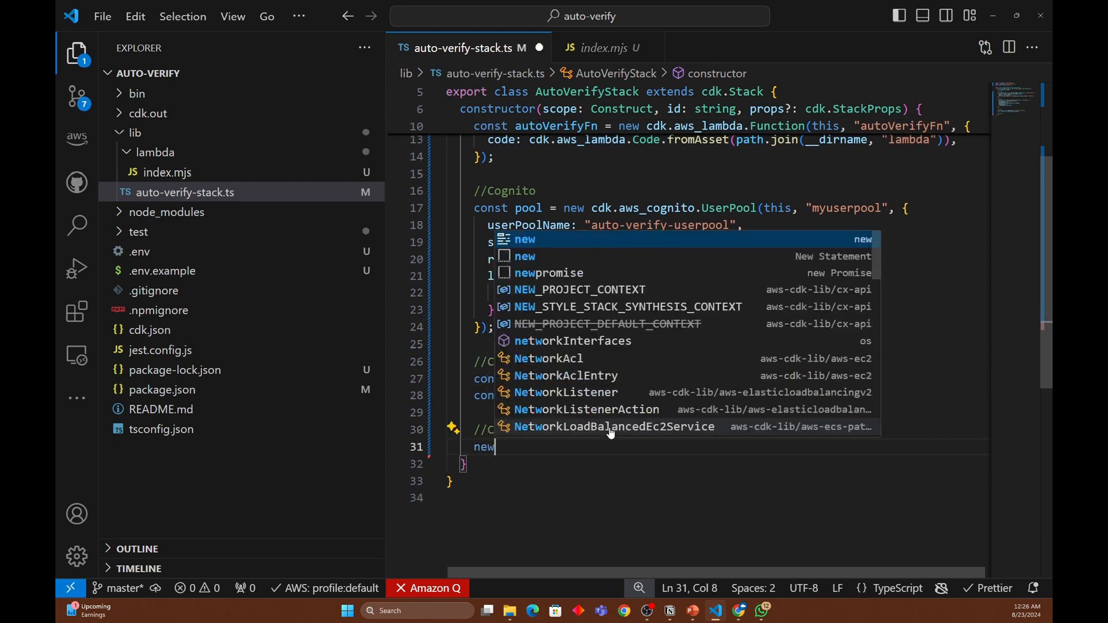
type("CFN")
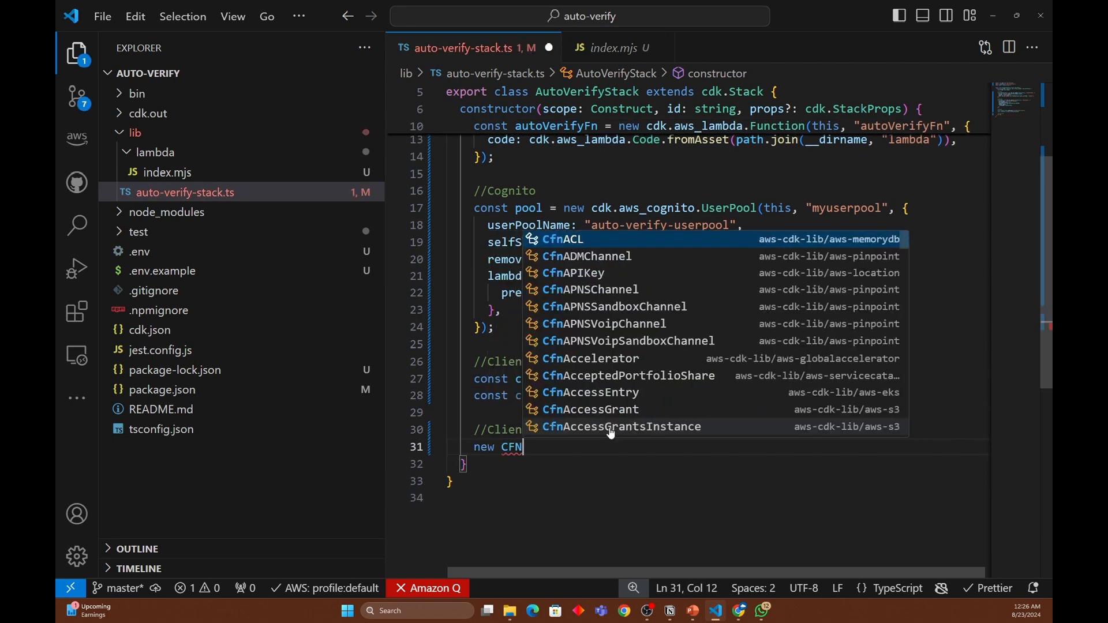
type("outp")
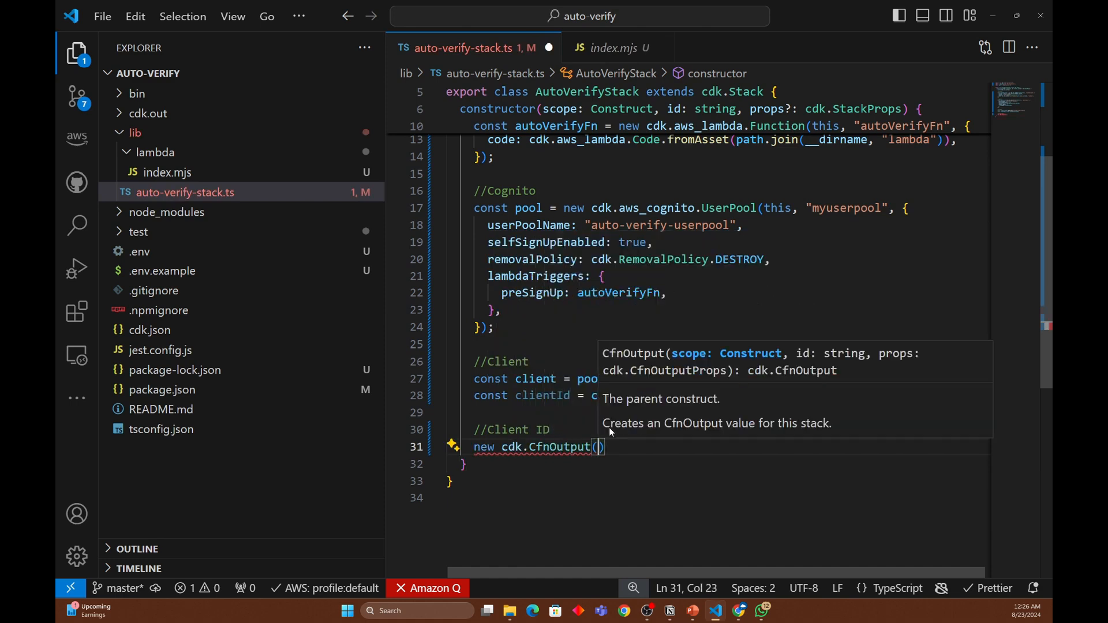
type("thi")
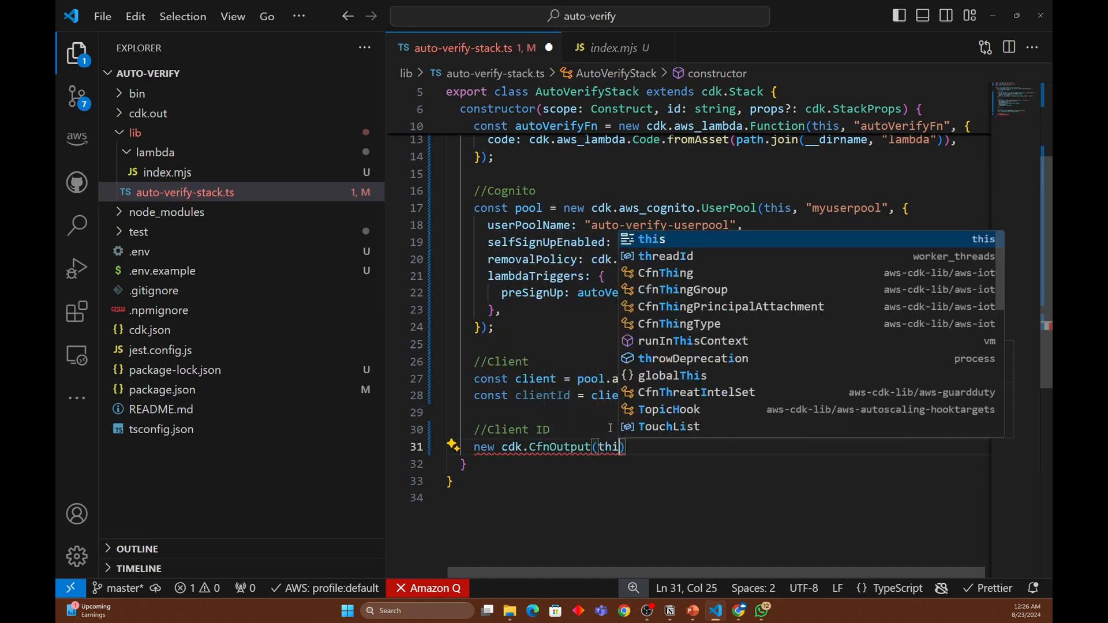
type(", \"\"")
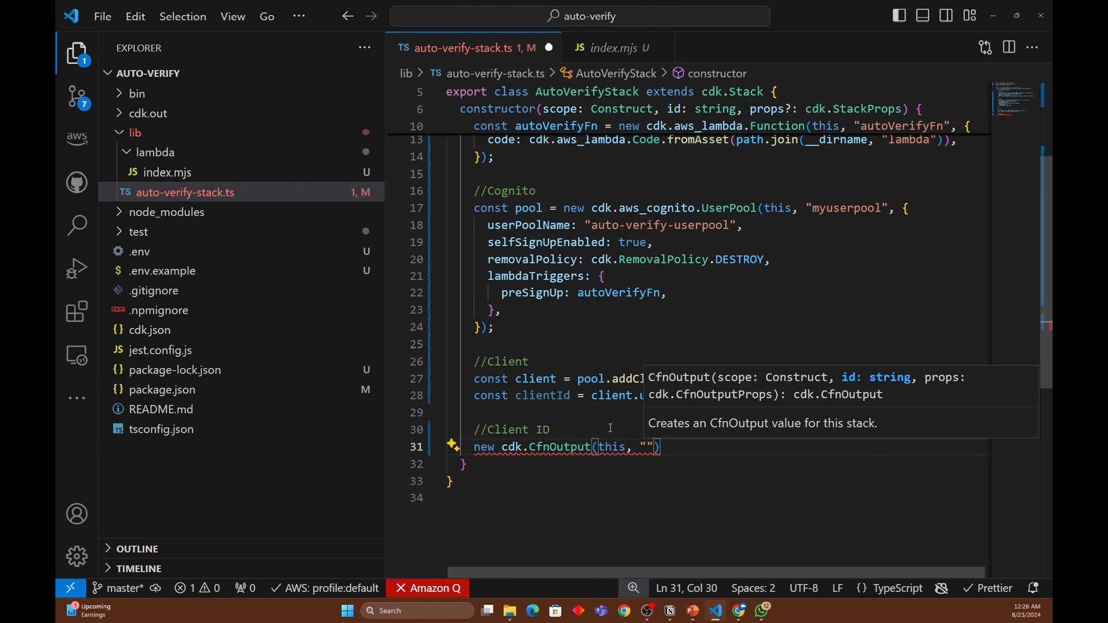
type("clientI")
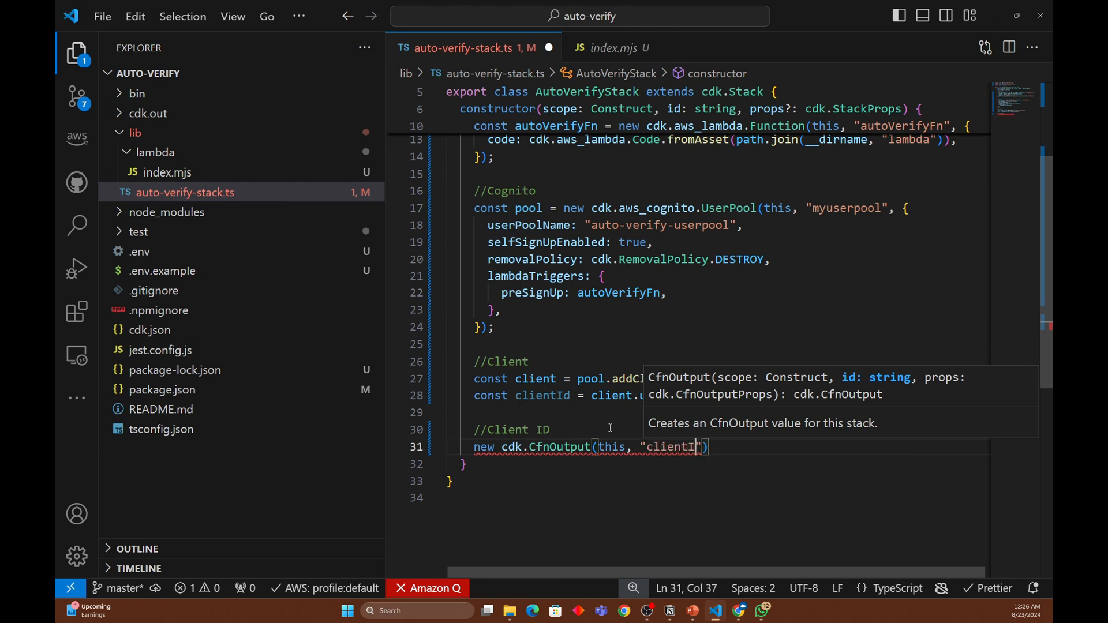
type("DOutput")
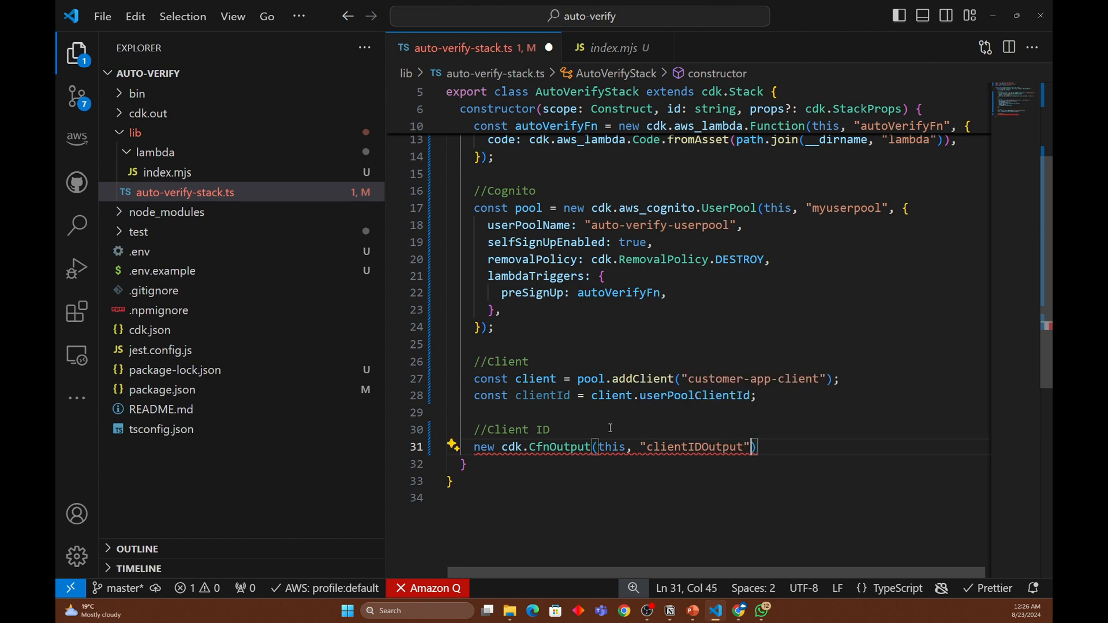
Step: Give the clientIDOutput output key ClientId with the client id as its value
key("enter")
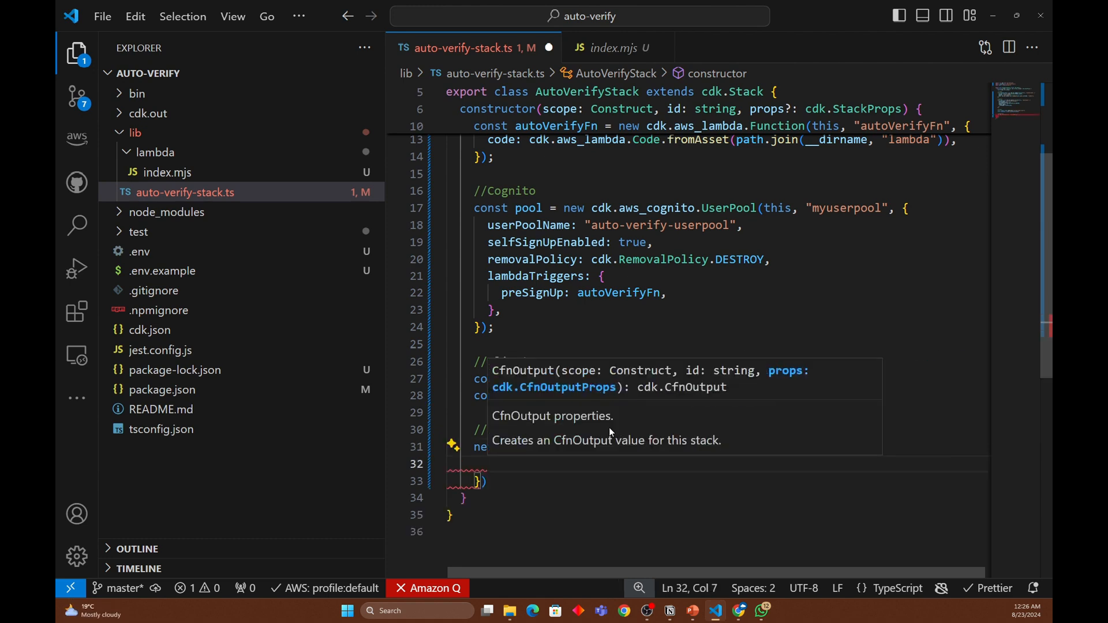
type("key:")
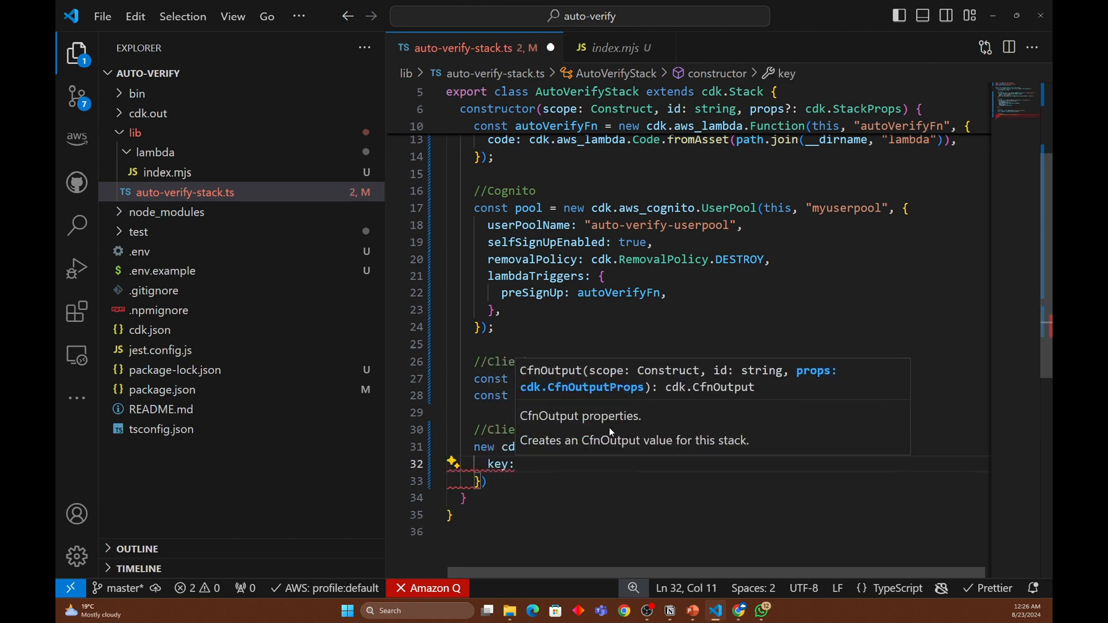
type("\"ClientI")
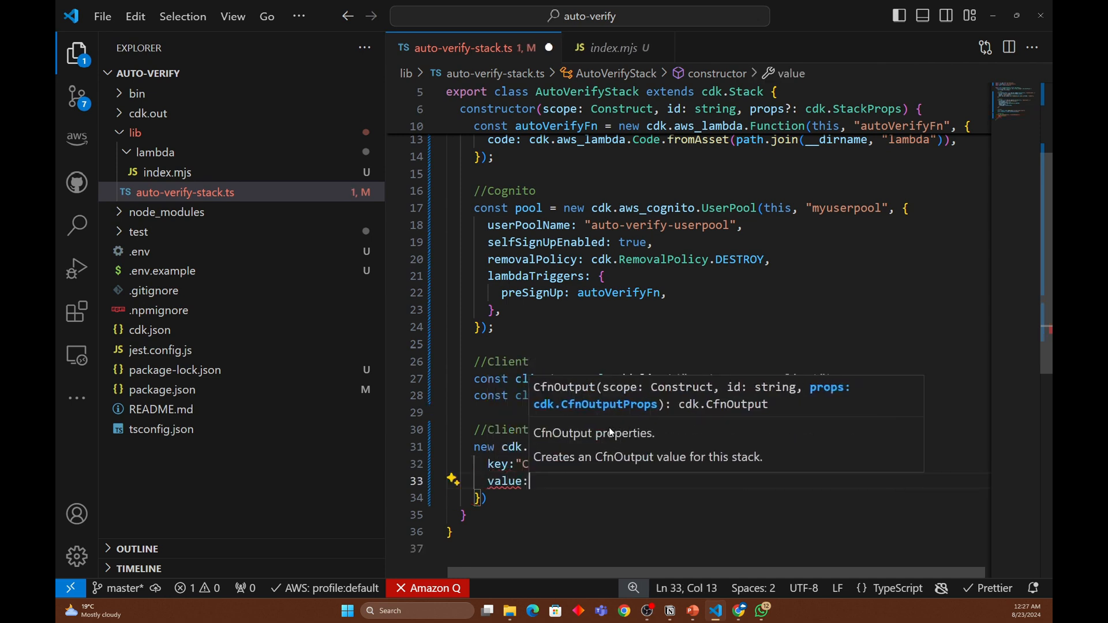
type("clientId,")
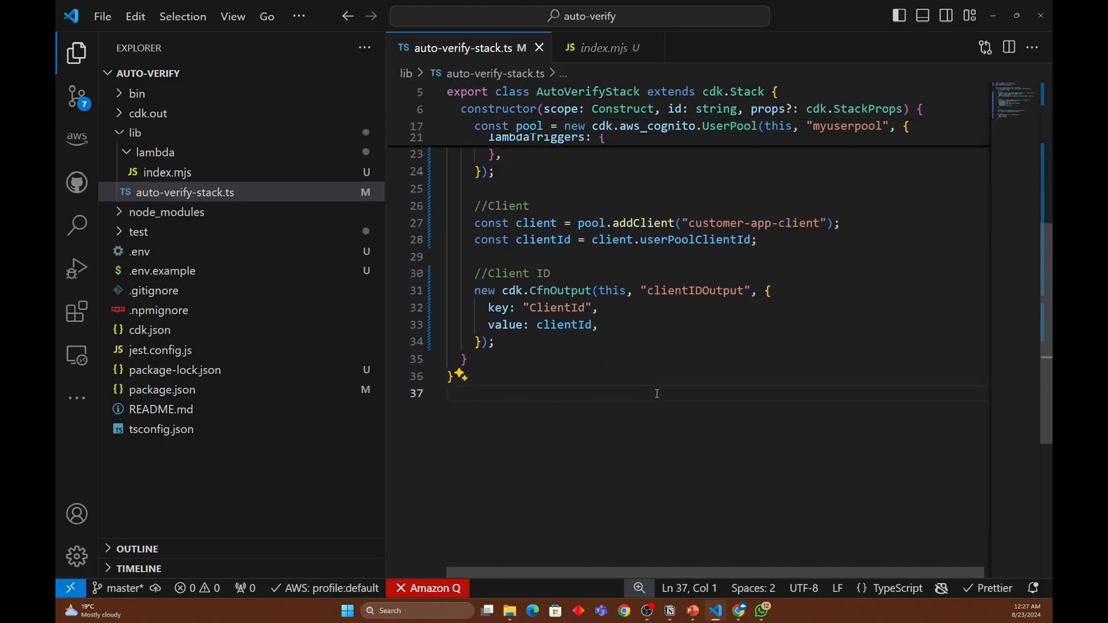
Step: Deploy AutoVerifyStack with cdk deploy and record ClientId 5gfnh3ksi81g6ojolfd07idkbk
key("ctrl+`")
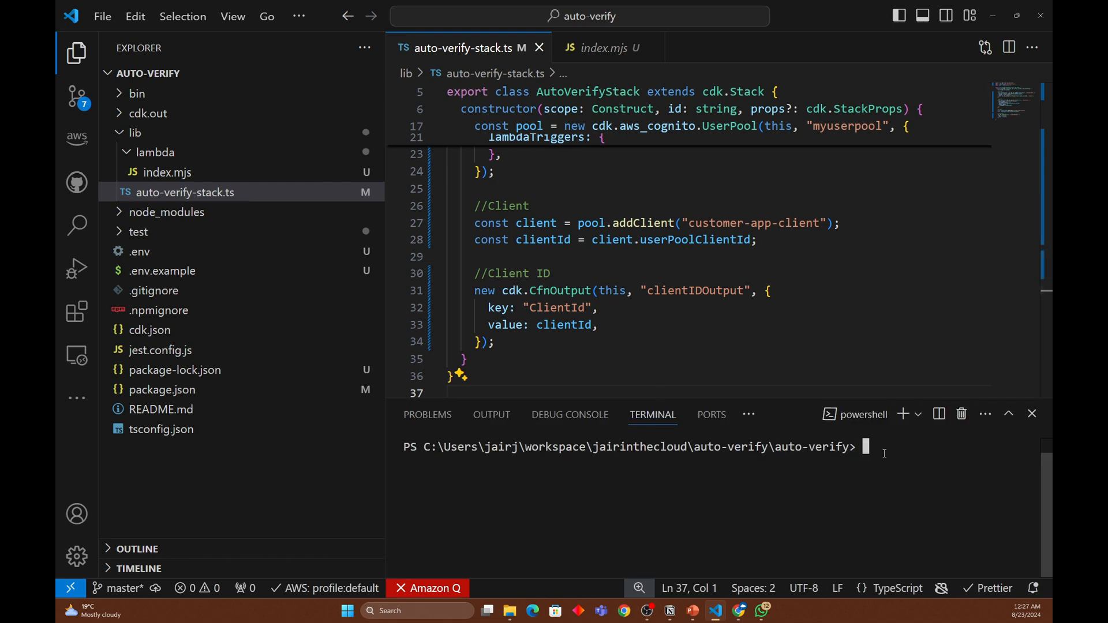
type("cdk depl")
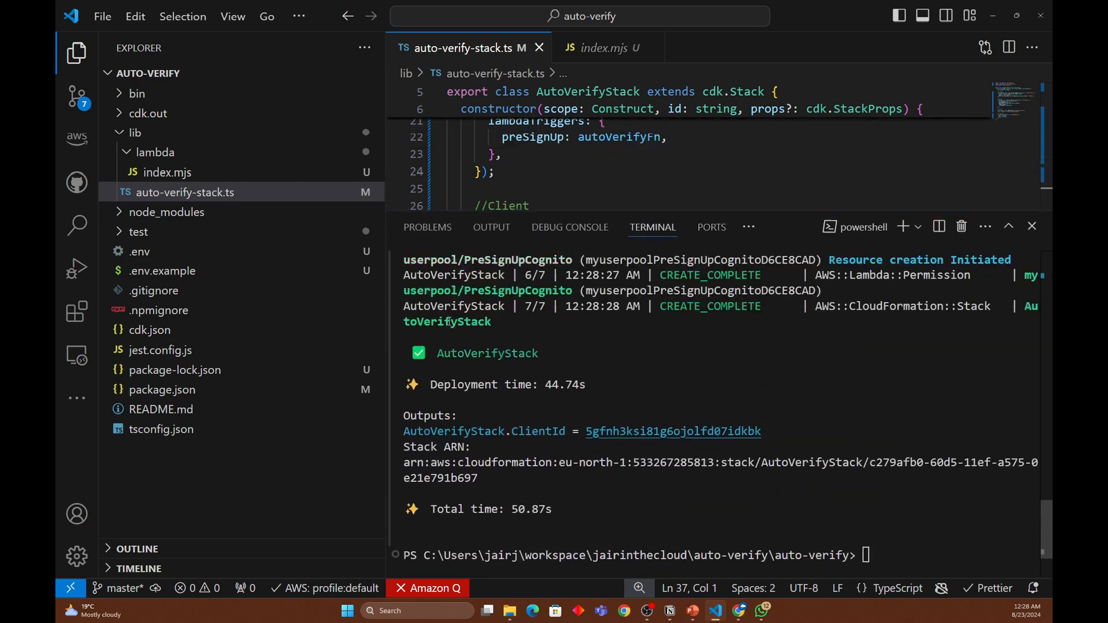
scroll("down", 3)
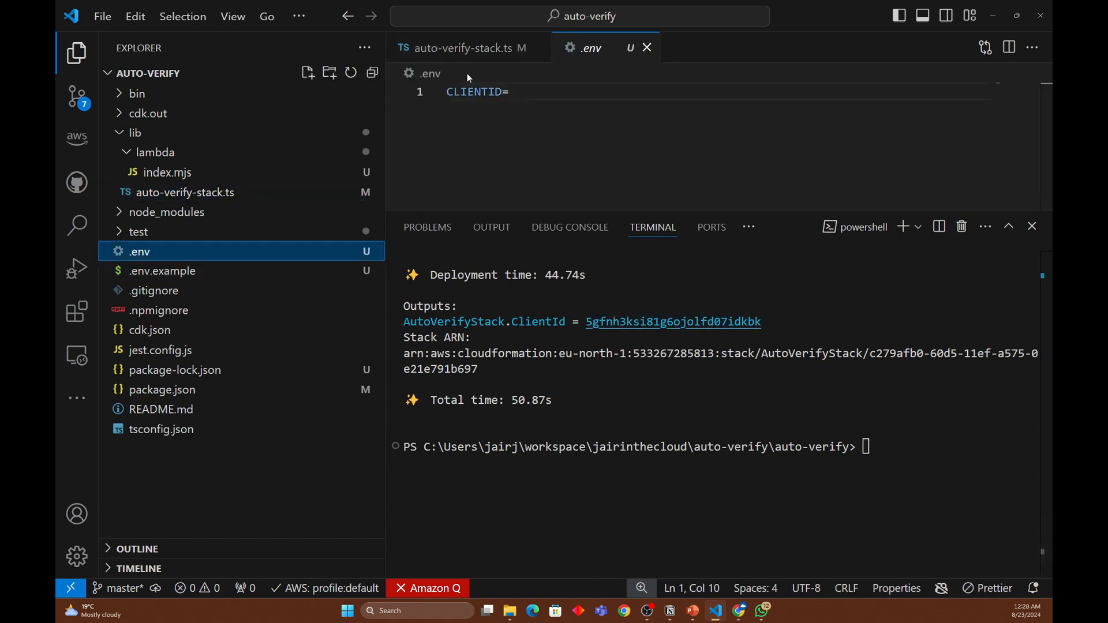
type("5gfnh3ksi81g6ojolfd07idkbk")
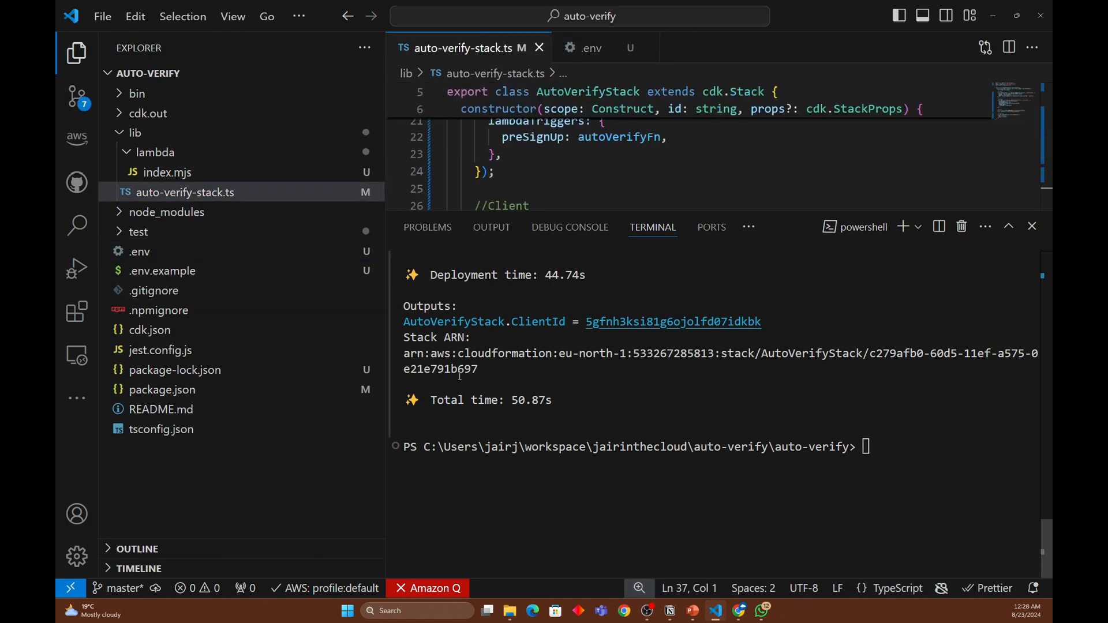
left_click(740, 610)
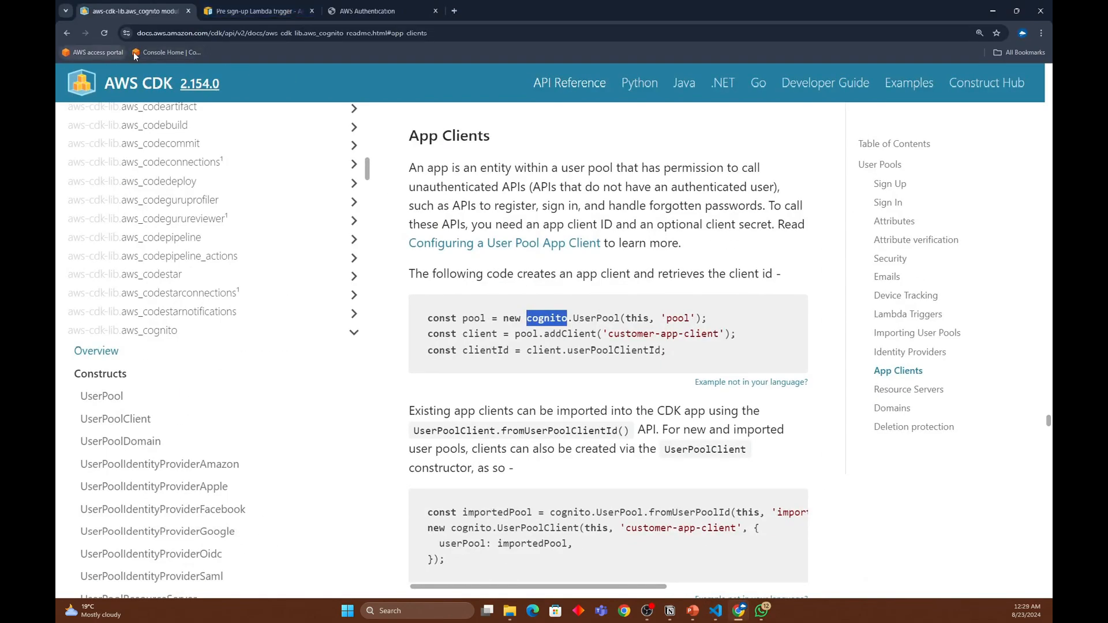
Step: Enter the AWS console via the access portal and reach Cognito's user pools list
left_click(92, 51)
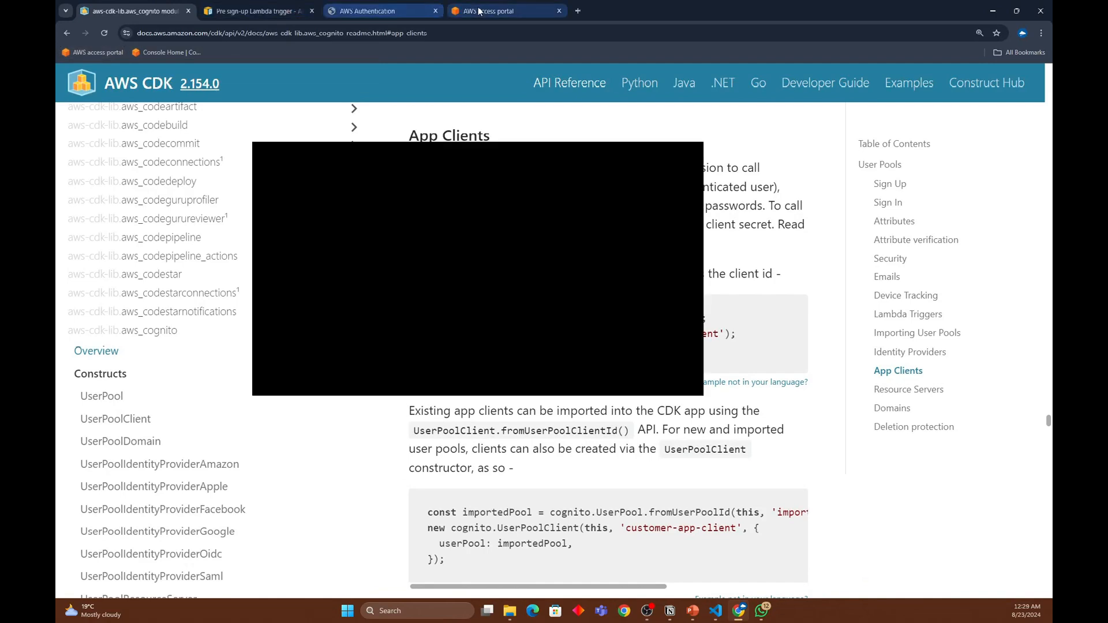
left_click(487, 11)
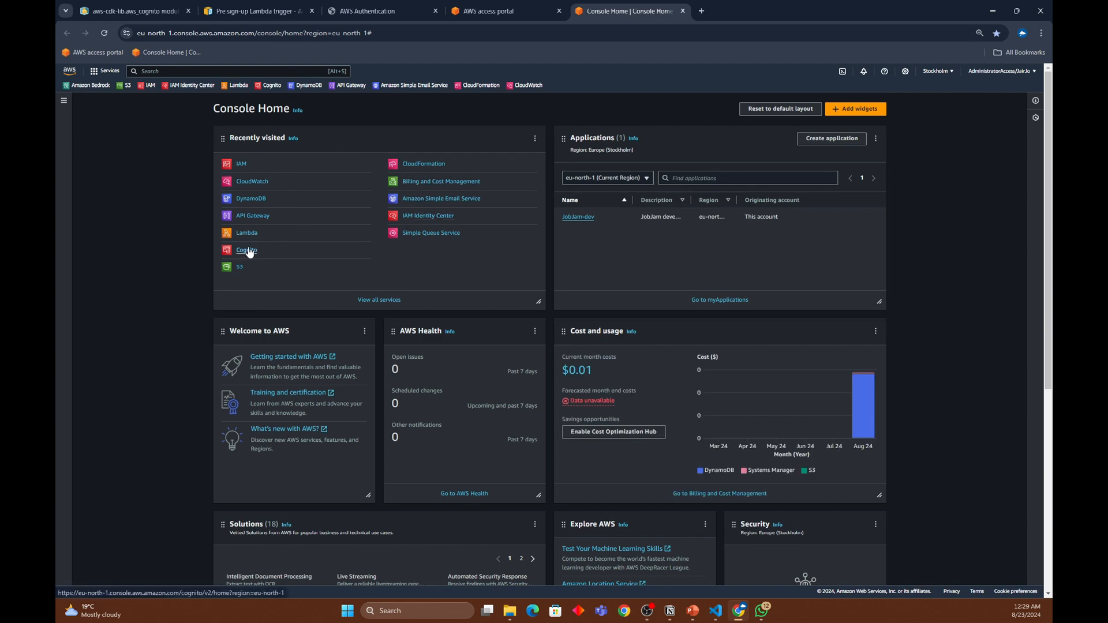
key("ctrl+plus")
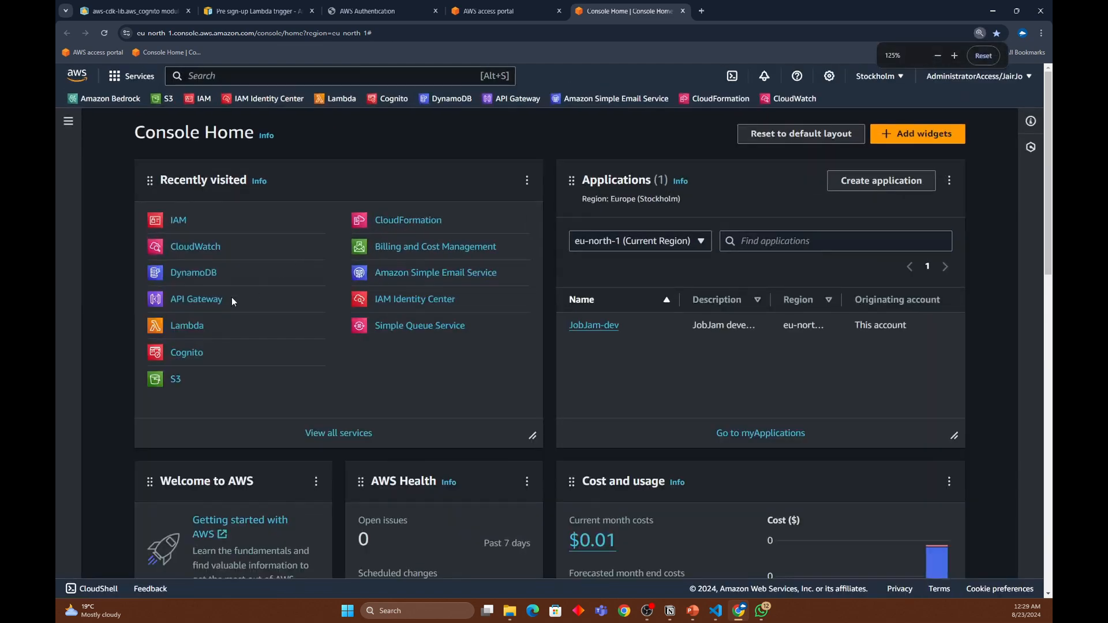
left_click(185, 352)
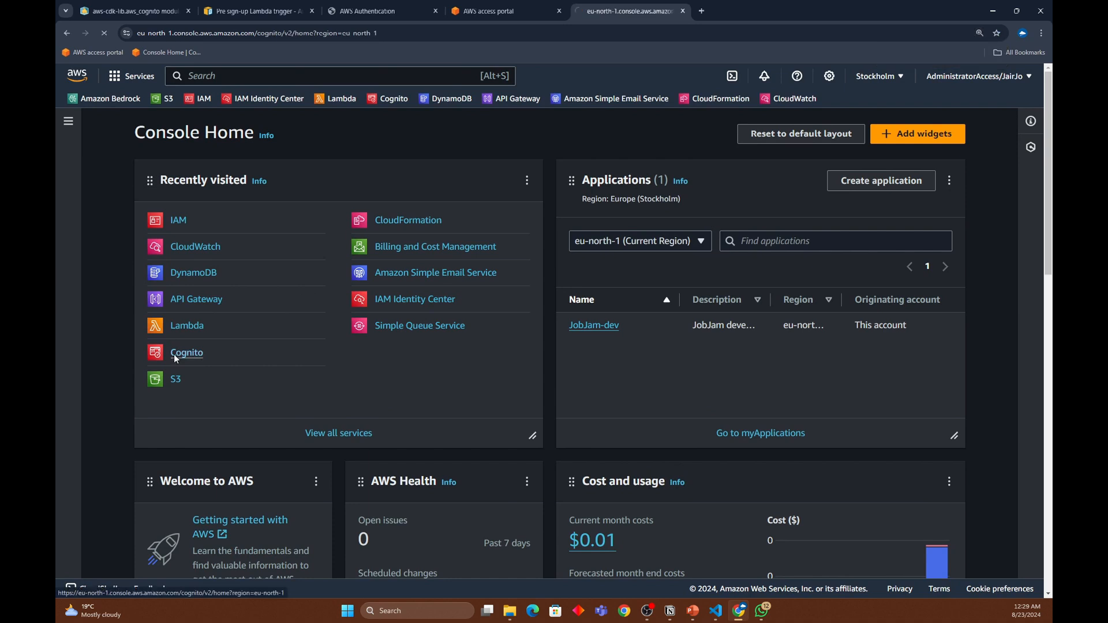
left_click(186, 352)
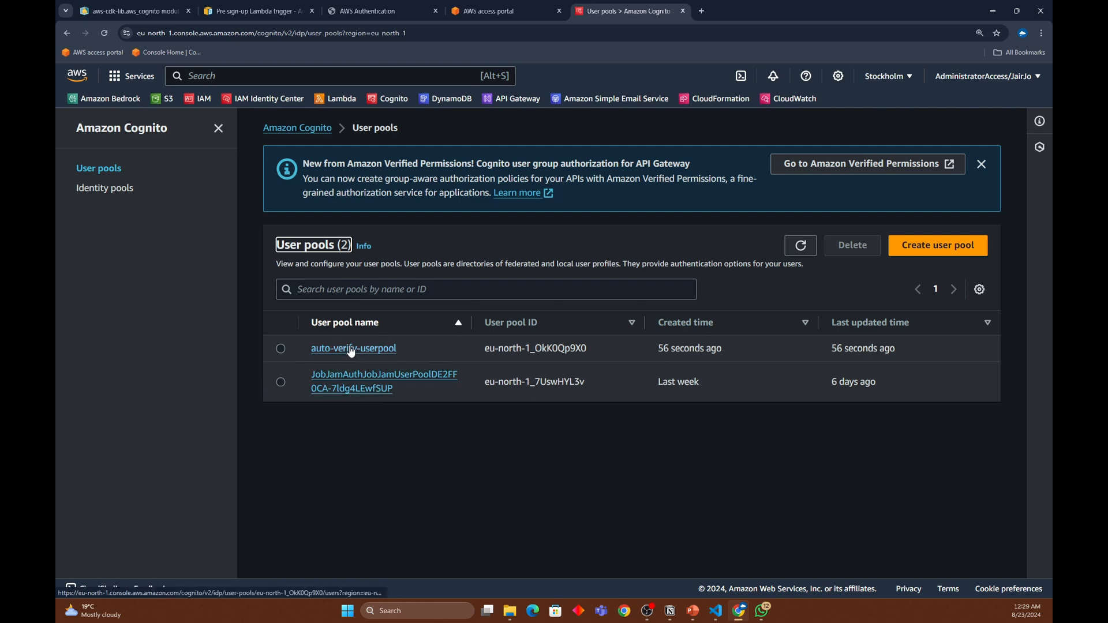
Step: Open auto-verify-userpool and confirm its Pre sign-up Lambda trigger and customer app client
left_click(353, 348)
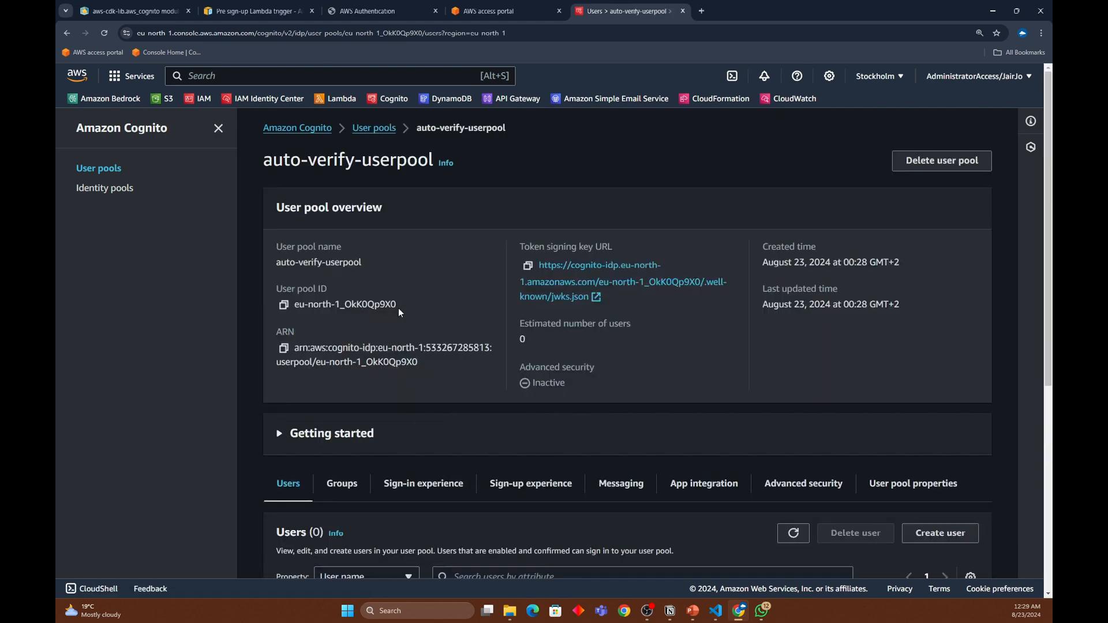
scroll("down", 3)
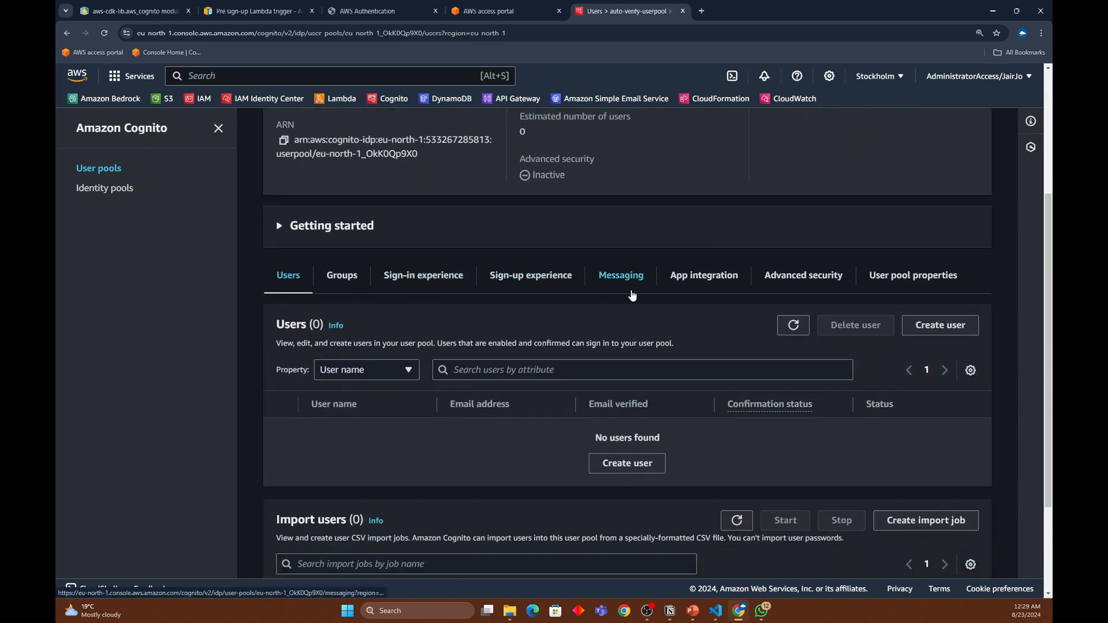
left_click(912, 274)
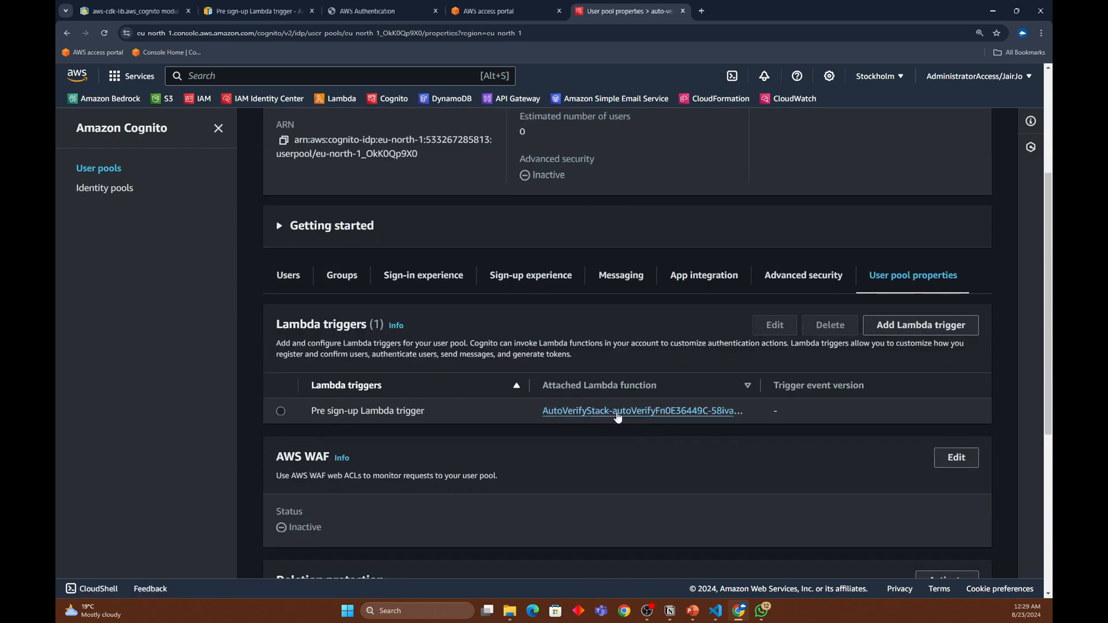
mouse_move(778, 292)
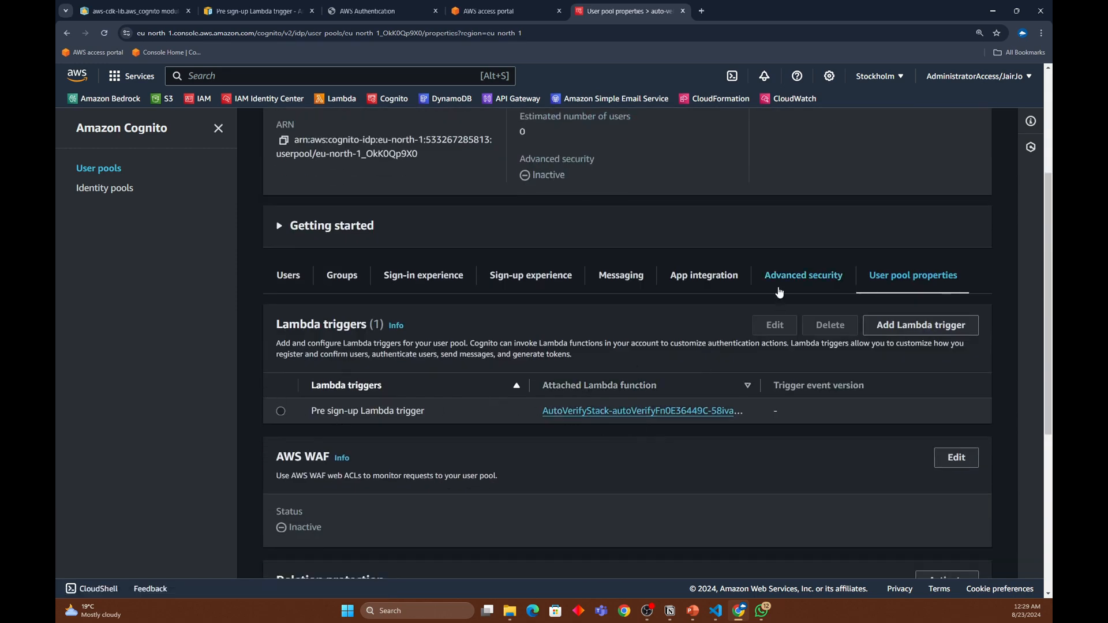
left_click(702, 275)
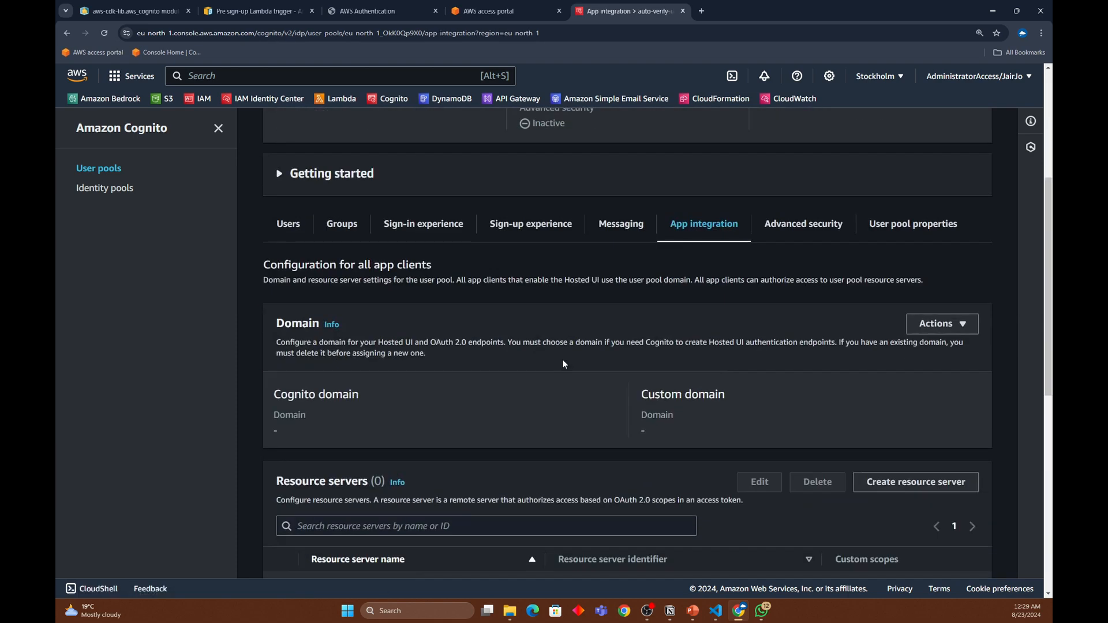
scroll("down", 3)
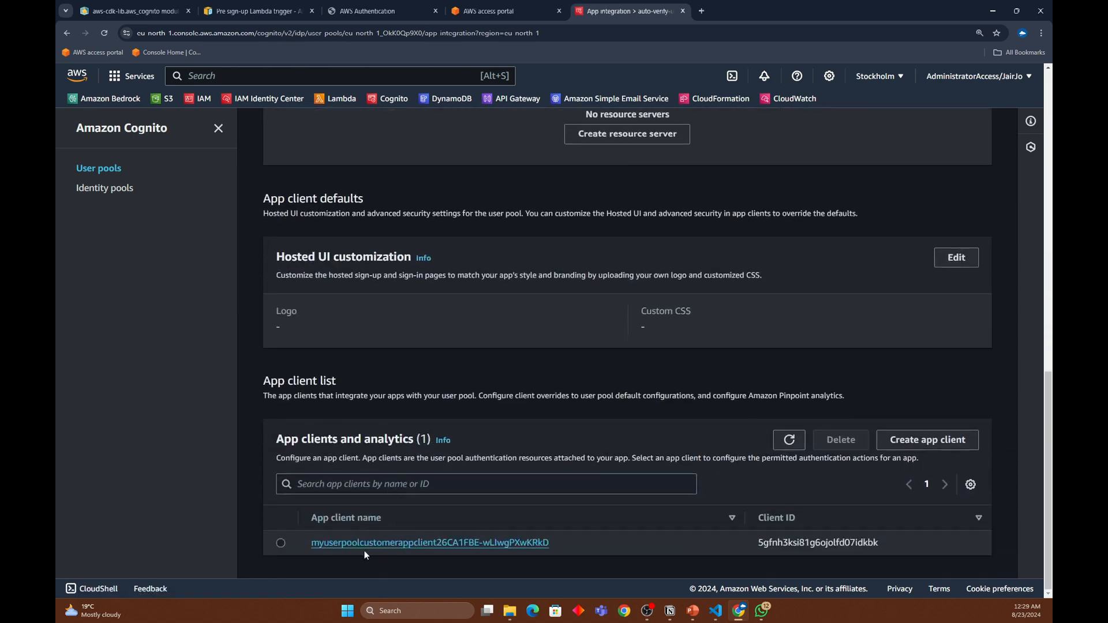
mouse_move(852, 542)
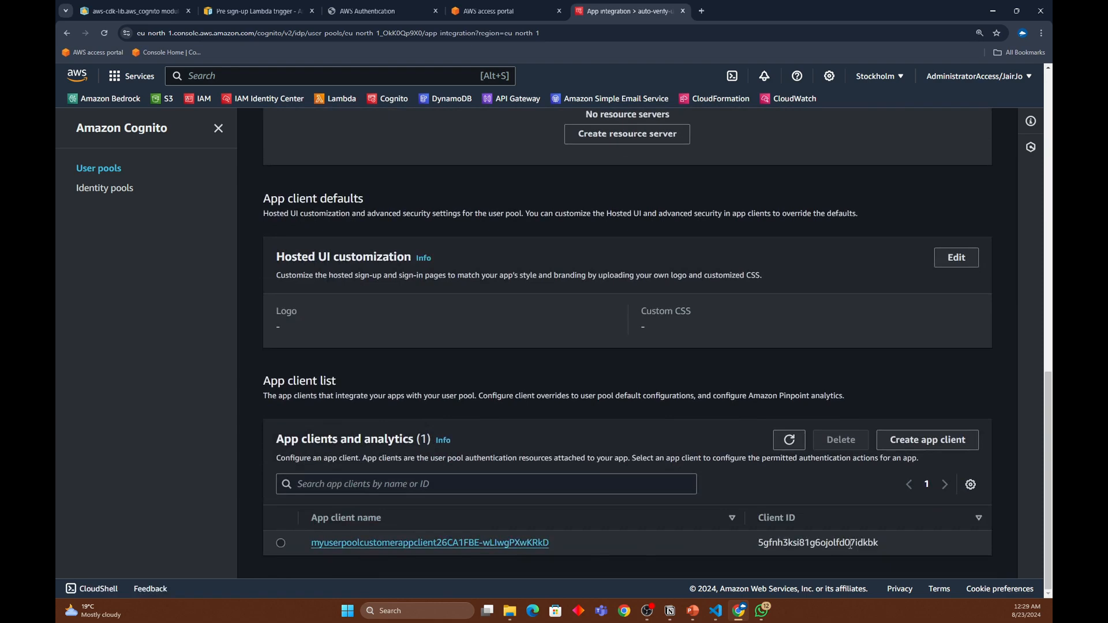
mouse_move(475, 46)
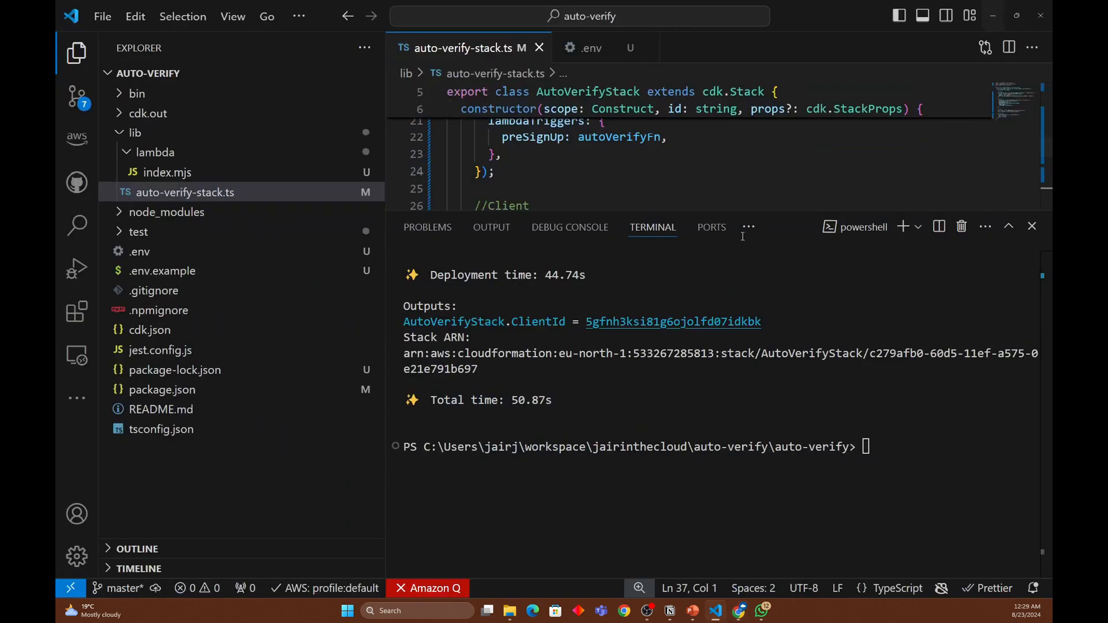
mouse_move(233, 238)
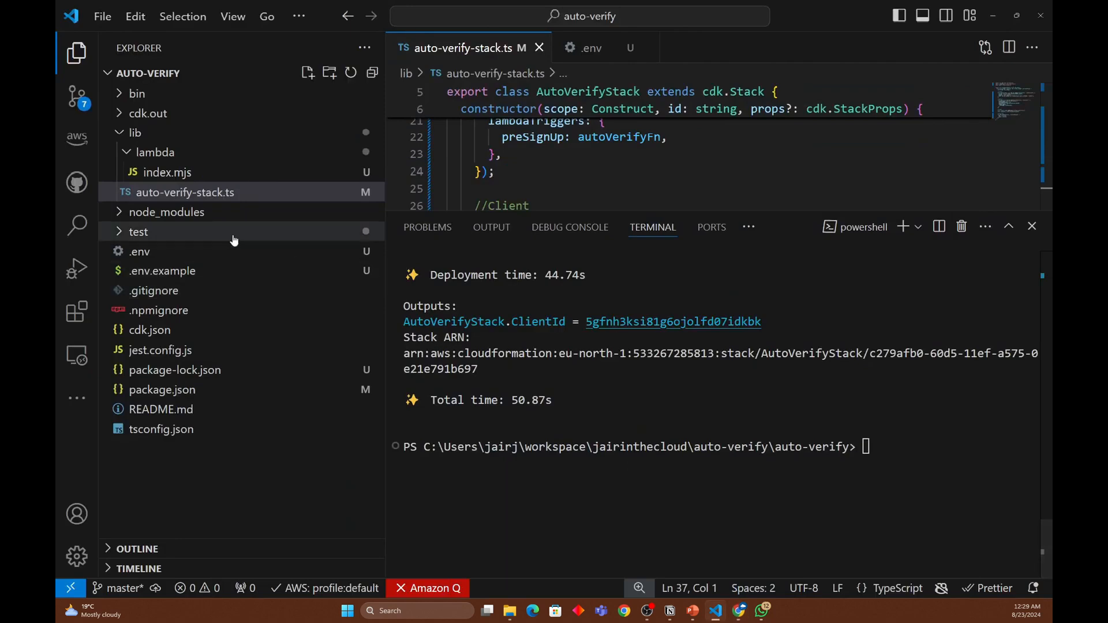
left_click(139, 232)
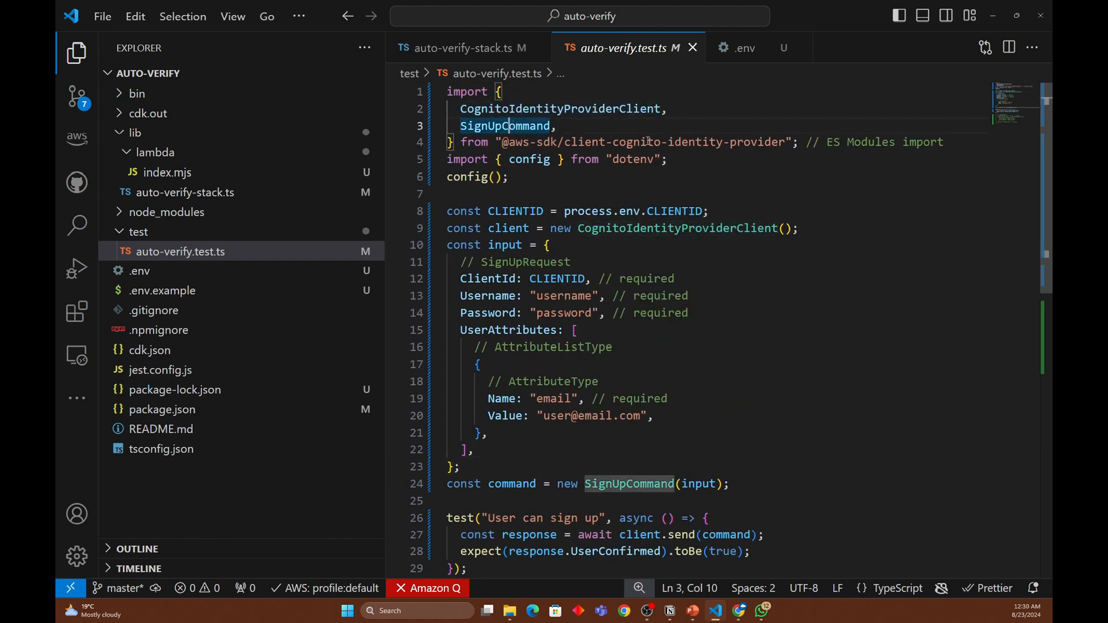
scroll("down", 3)
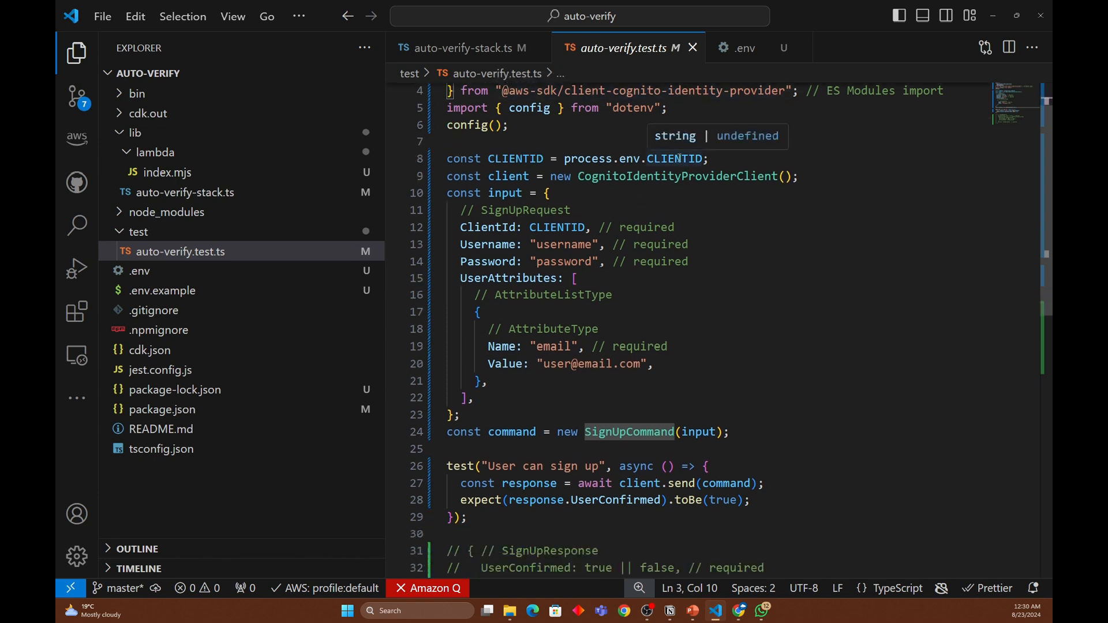
left_click(140, 271)
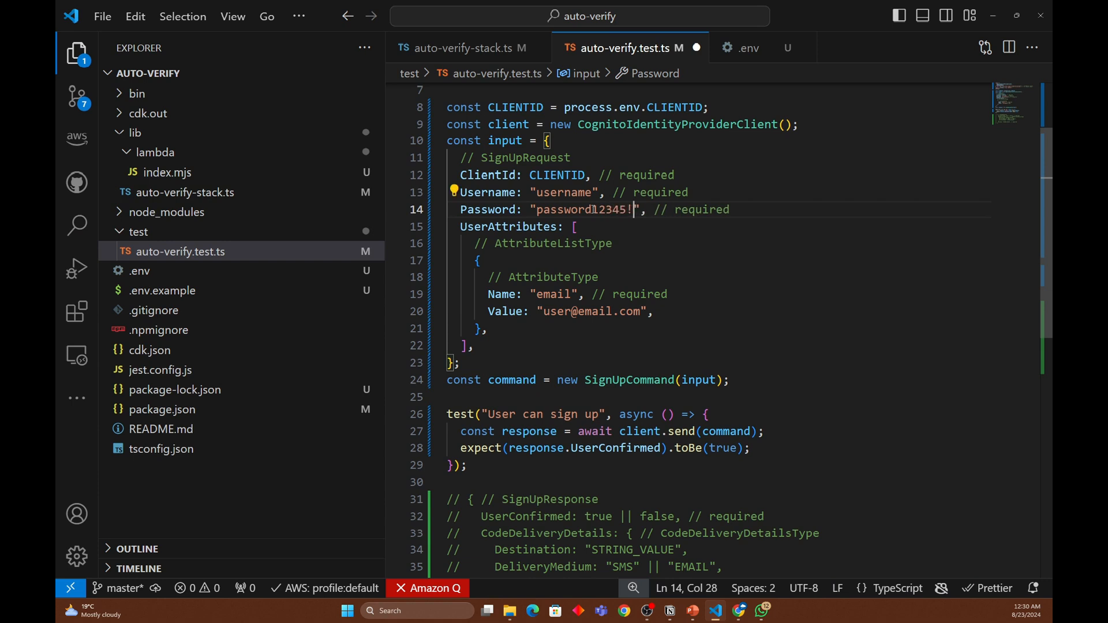
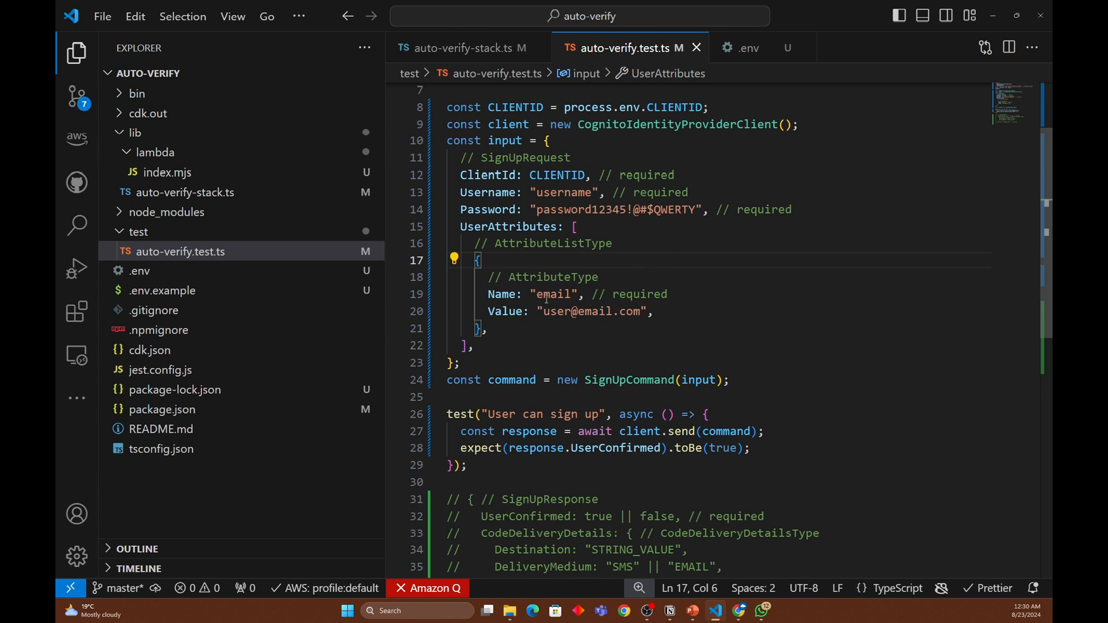
scroll("down", 3)
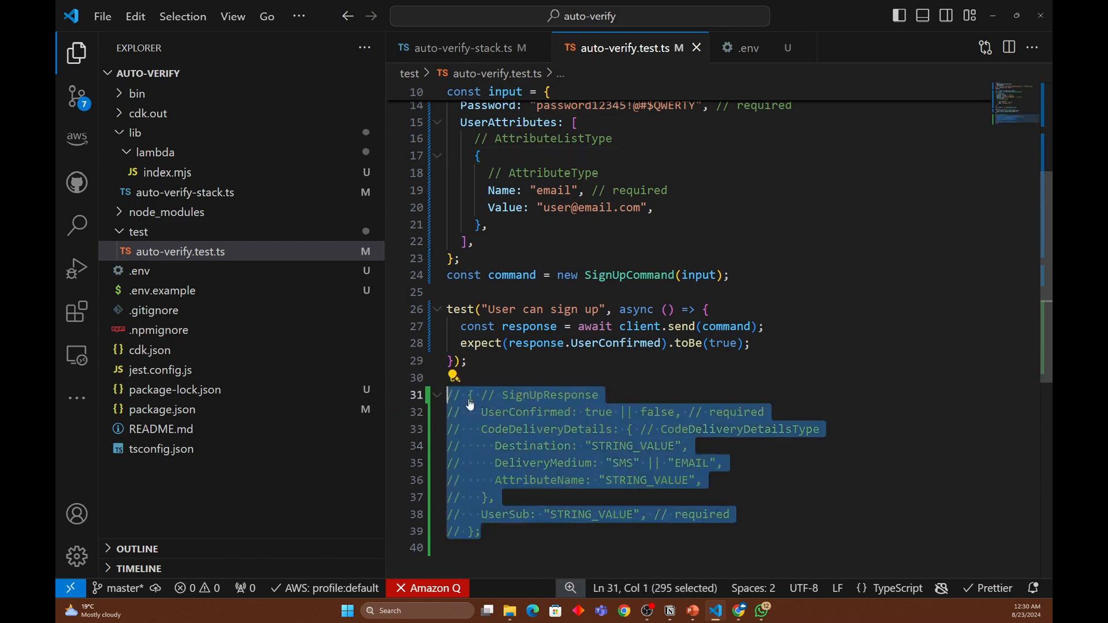
left_click(739, 611)
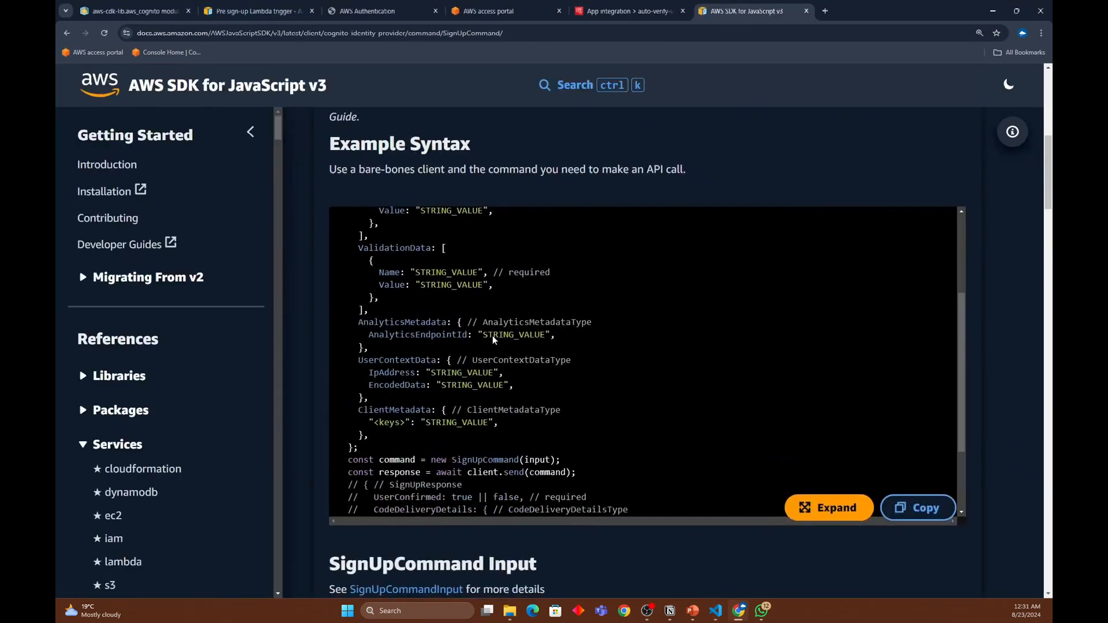
Step: Scroll the SignUpCommand example and select the commented SignUpResponse fields
scroll("down", 3)
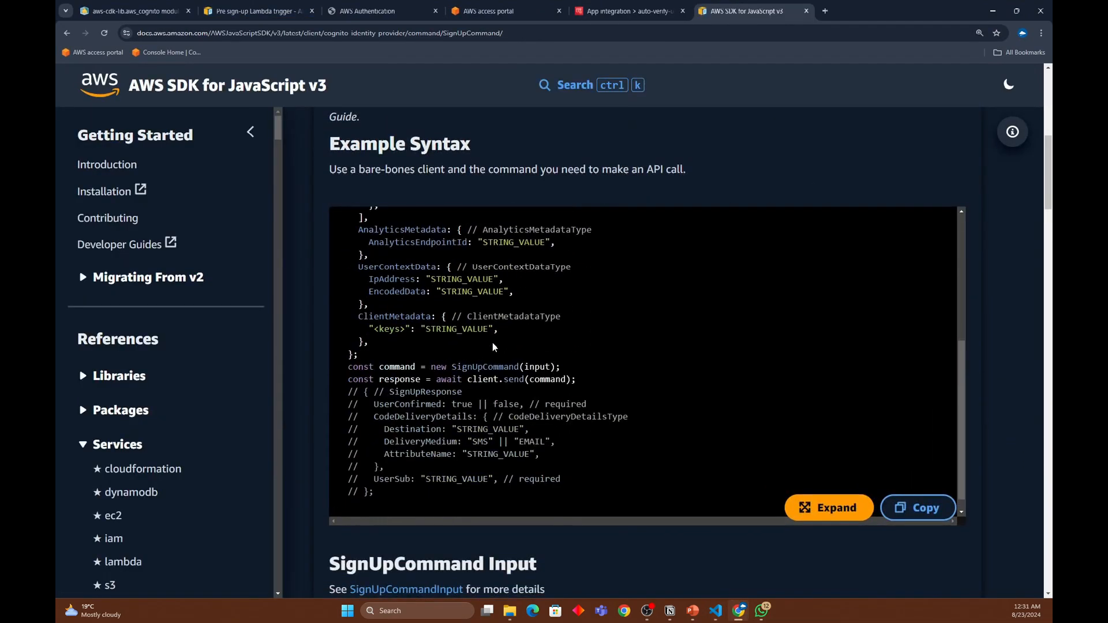
left_click_drag(347, 375, 384, 458)
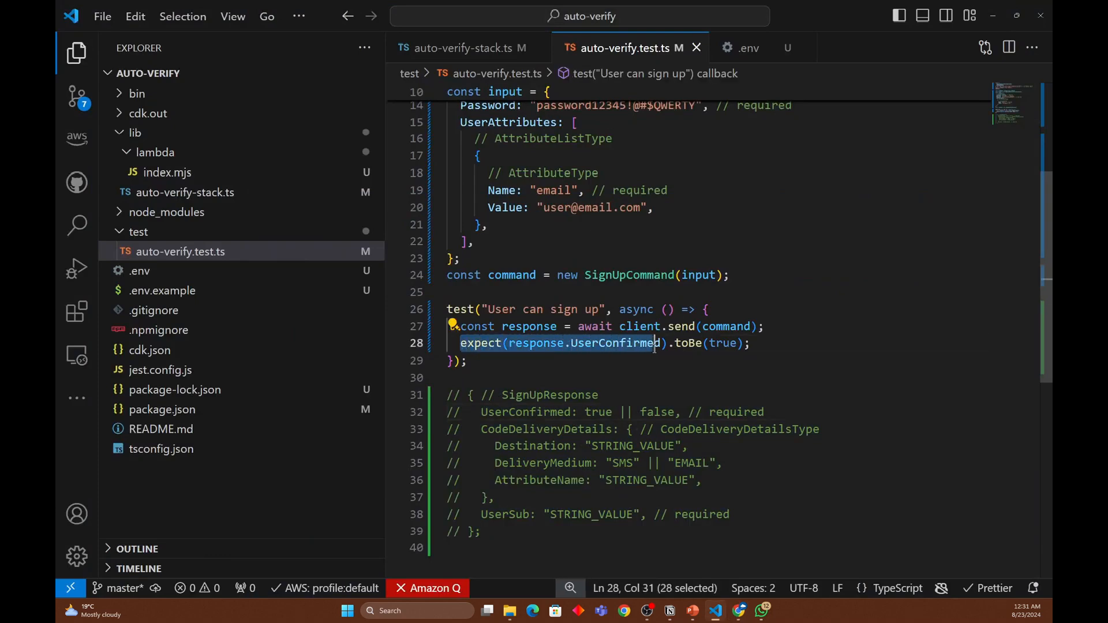
Step: Select UserConfirmed in the expect line and launch the suite with jest test
double_click(615, 343)
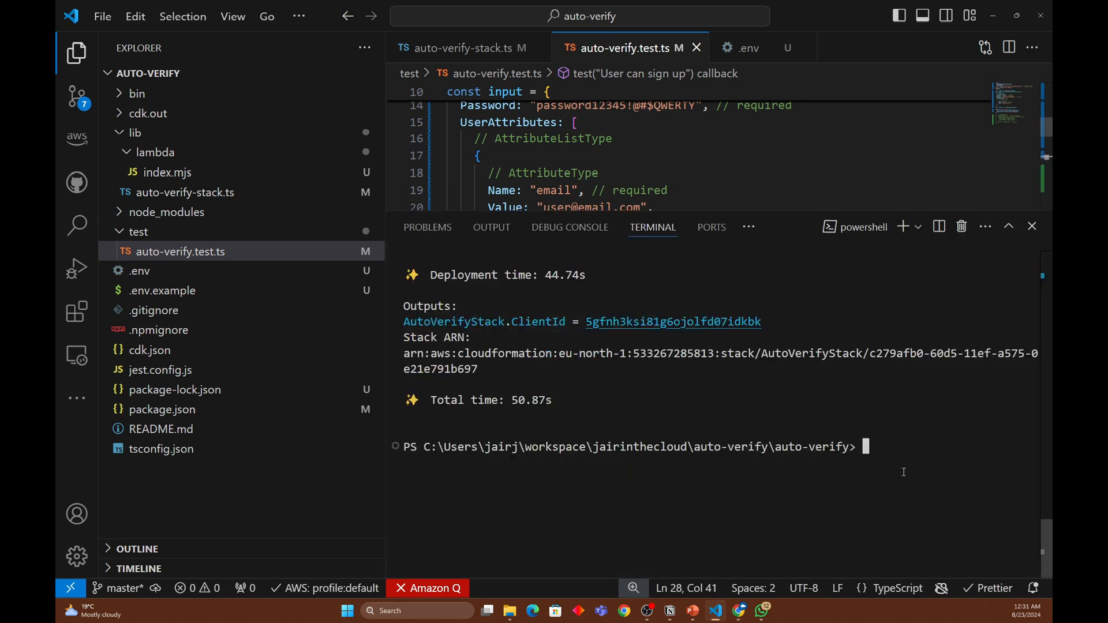
type("jest test")
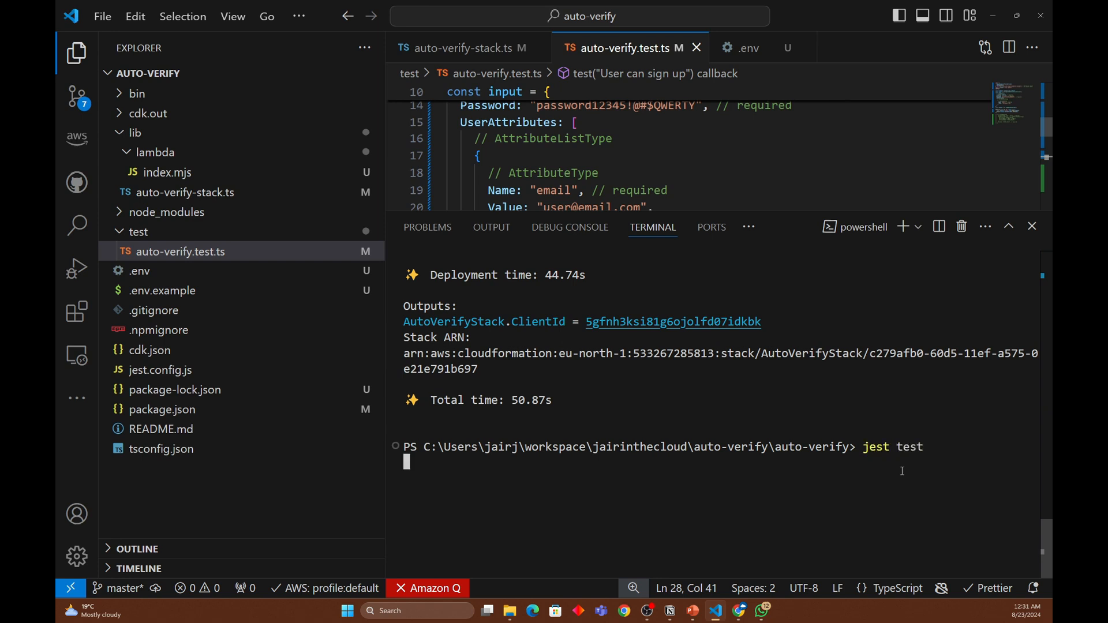
key("enter")
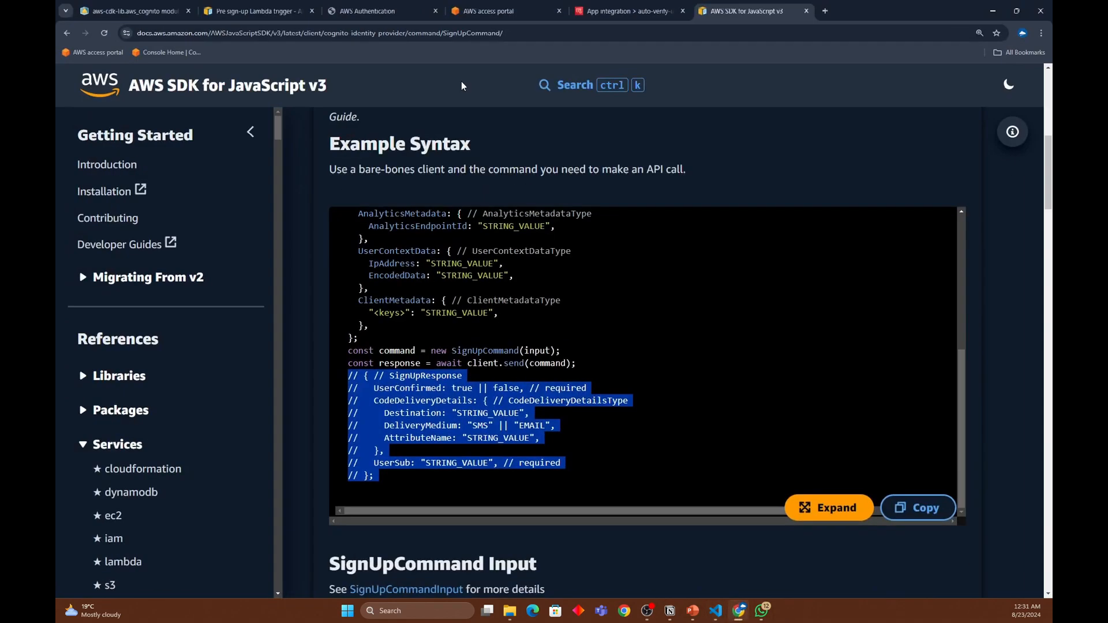
Step: View auto-verify-userpool's Users tab in Cognito to look for the test sign-up
left_click(628, 10)
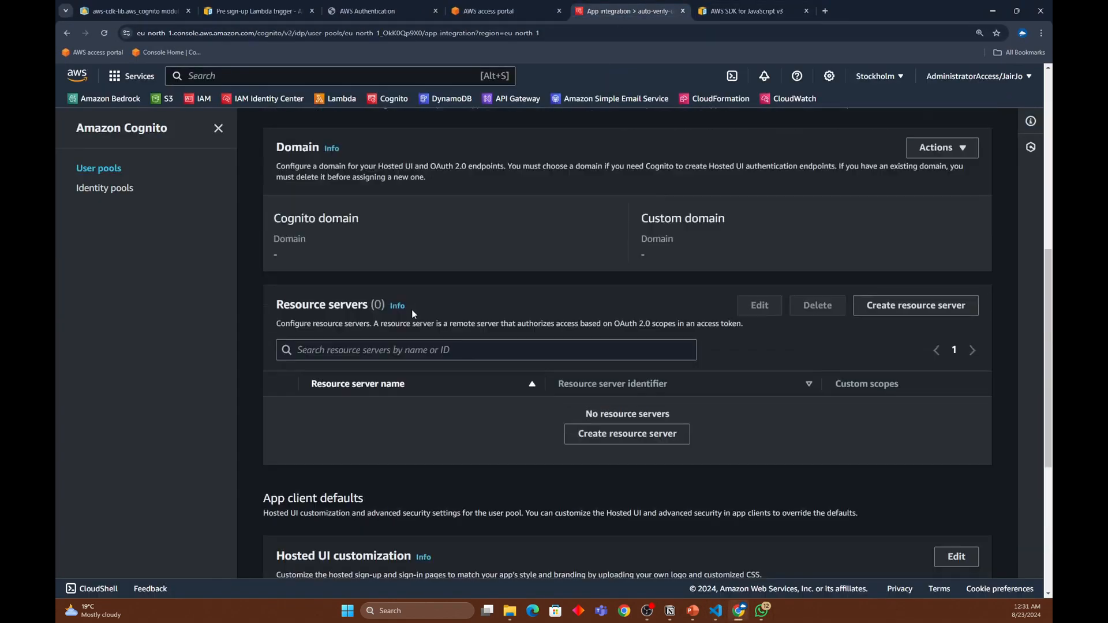
left_click(287, 291)
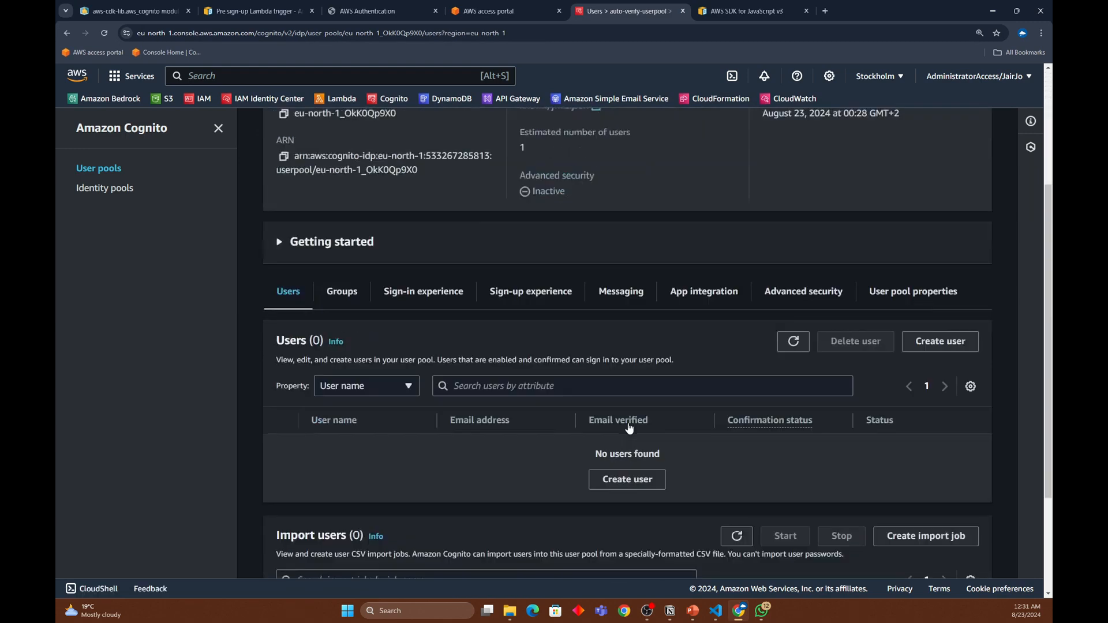
left_click(793, 341)
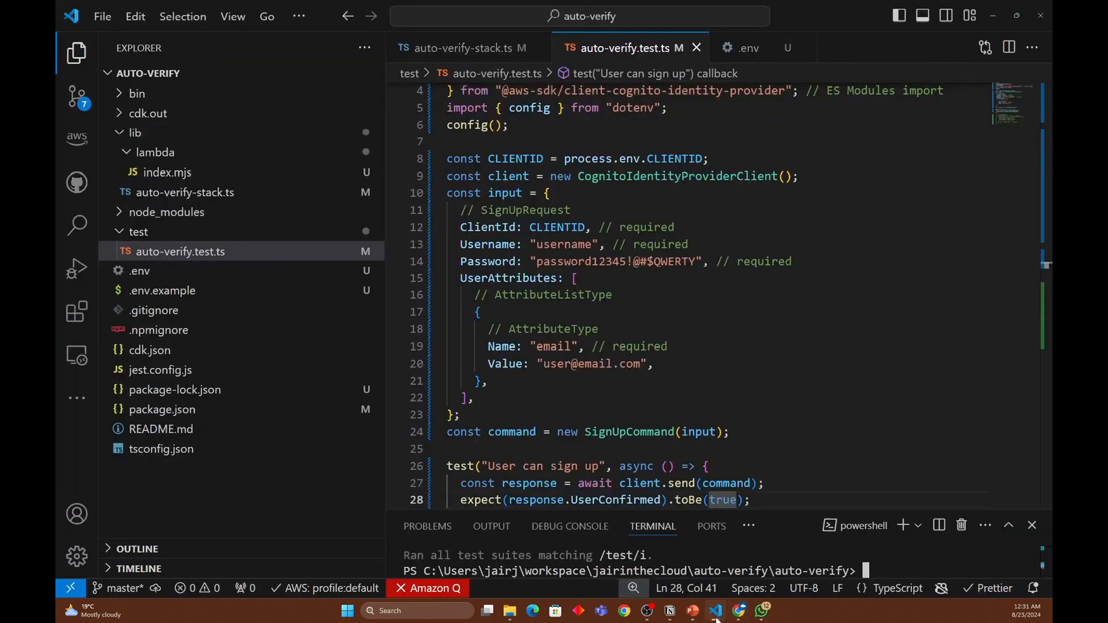
Step: Scroll through auto-verify.test.ts to review the UserConfirmed expectation after the Jest run
scroll("down", 3)
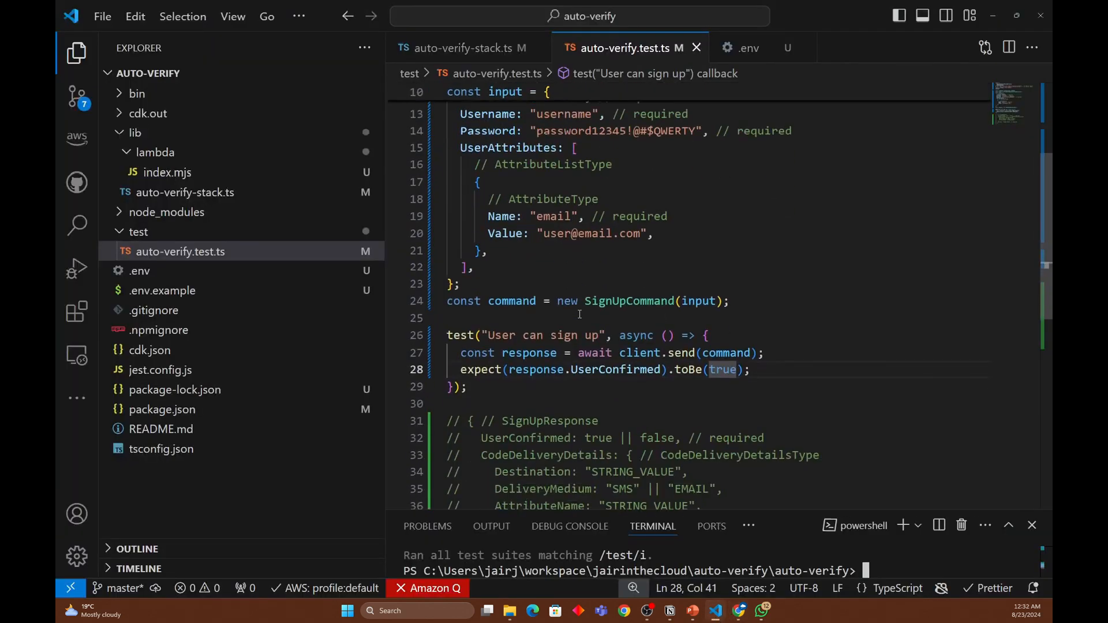